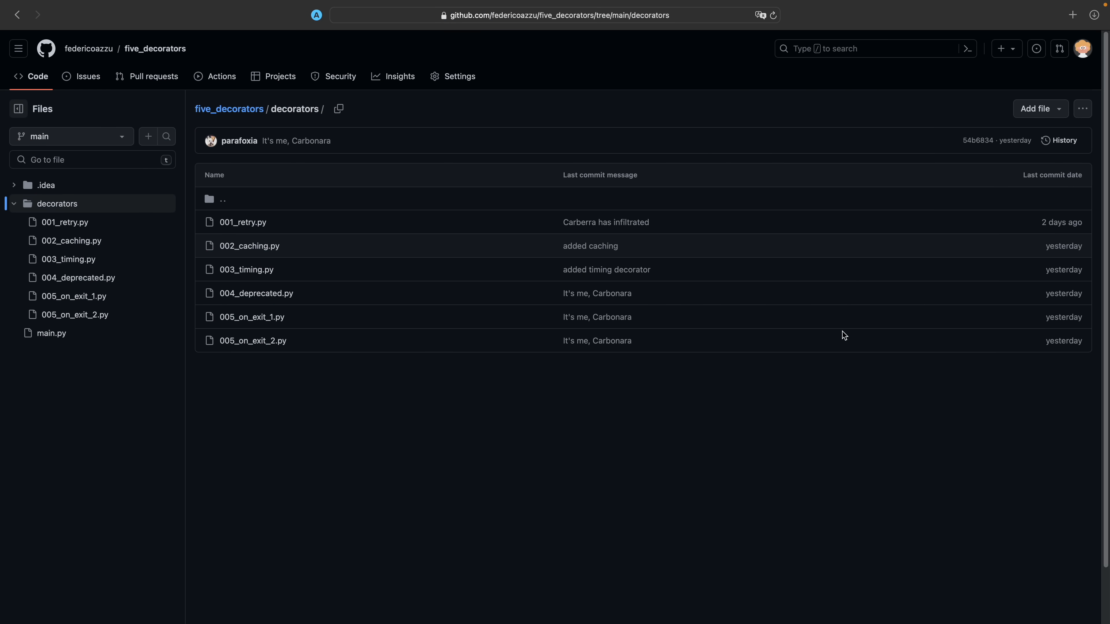
pyautogui.moveTo(440, 482)
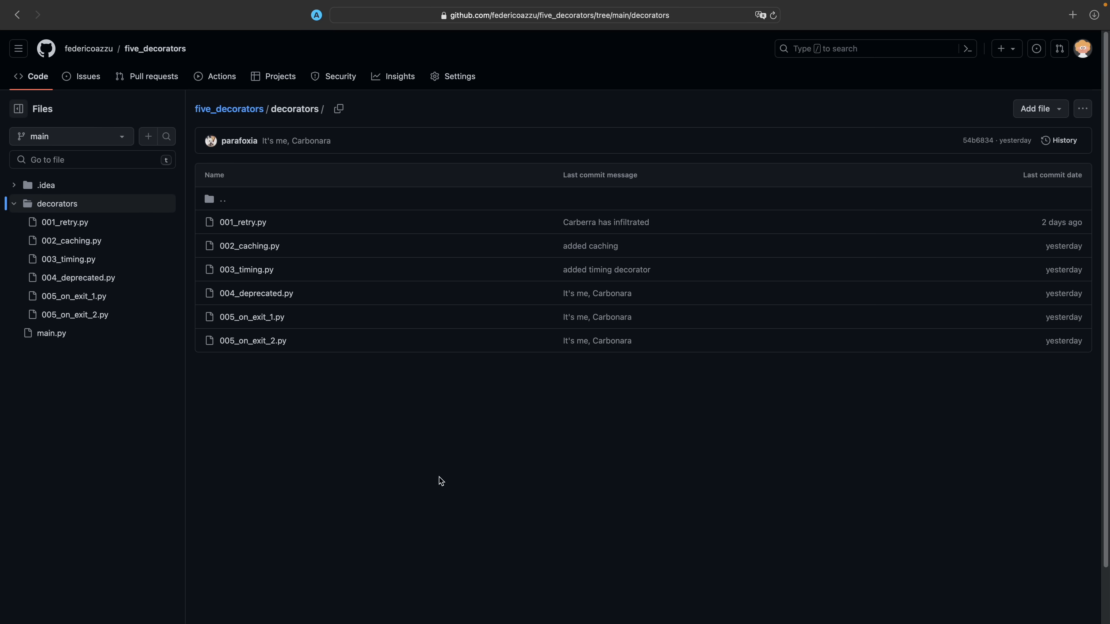
pyautogui.moveTo(446, 450)
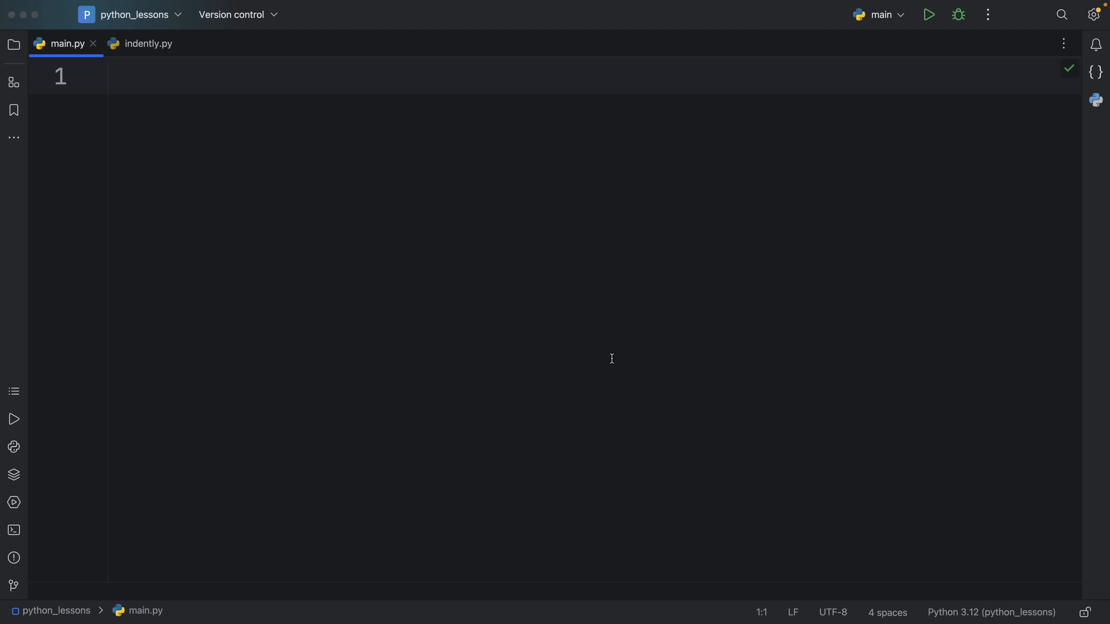
# Define connect() -> None whose body waits with time.sleep(1)
pyautogui.write('def connec')
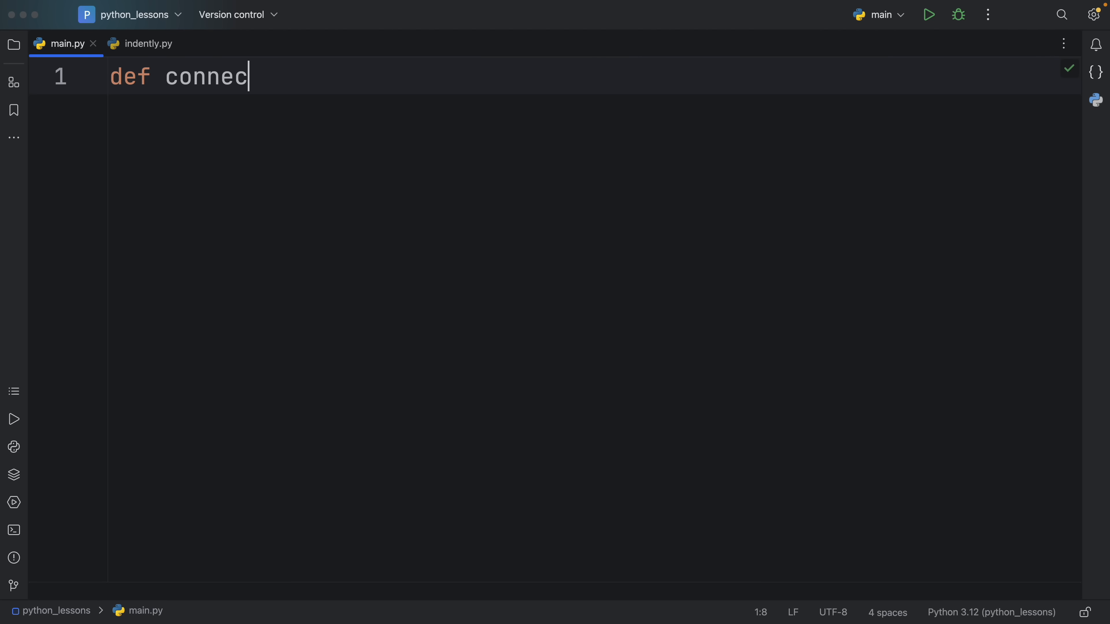
pyautogui.write('t() -> None:')
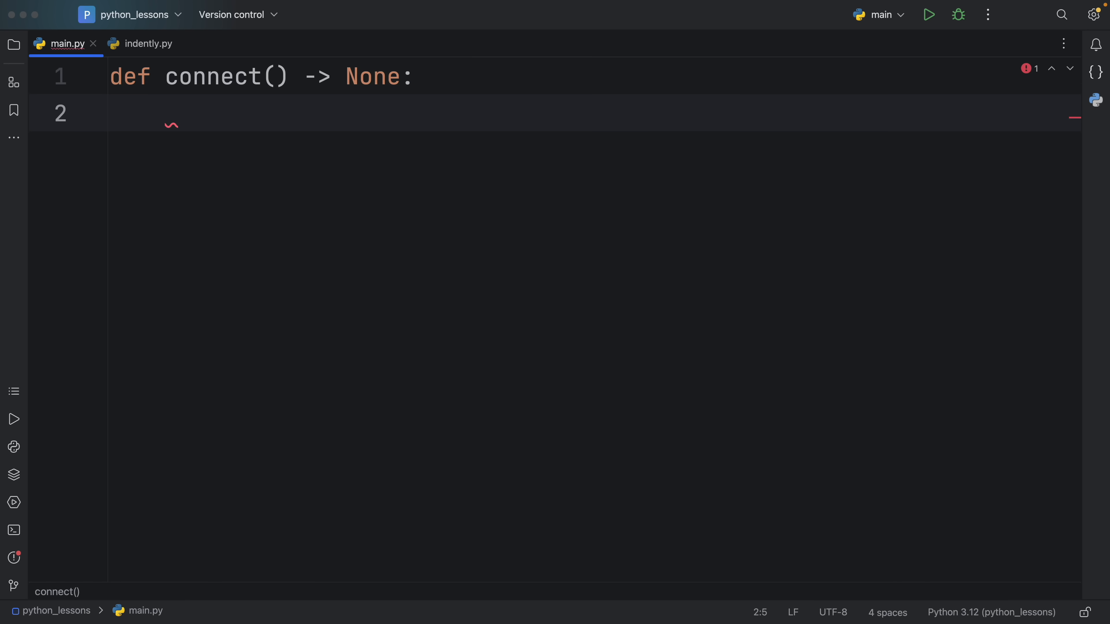
pyautogui.write('time.sleep(1')
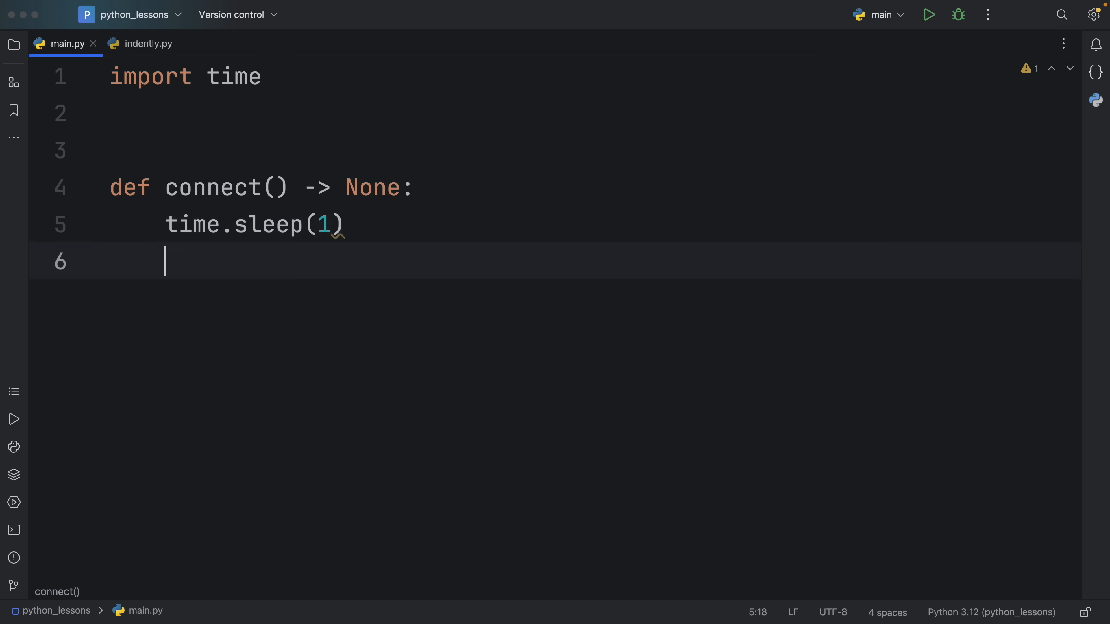
# Have connect raise Exception('Could not connect to the internet...') after the sleep
pyautogui.write("raise Exception('")
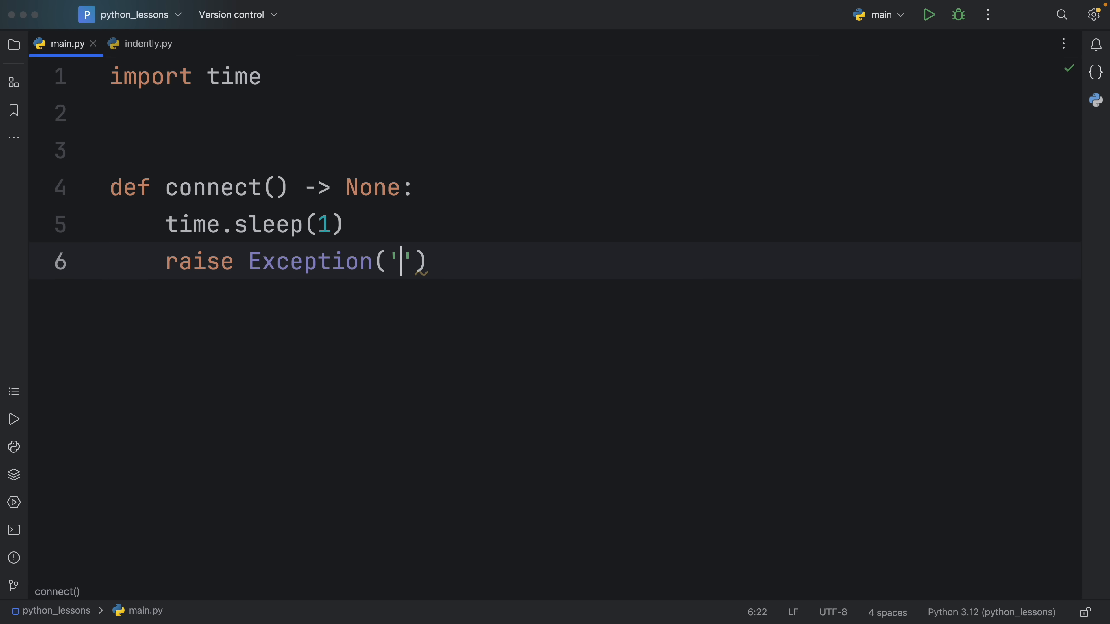
pyautogui.write('Could')
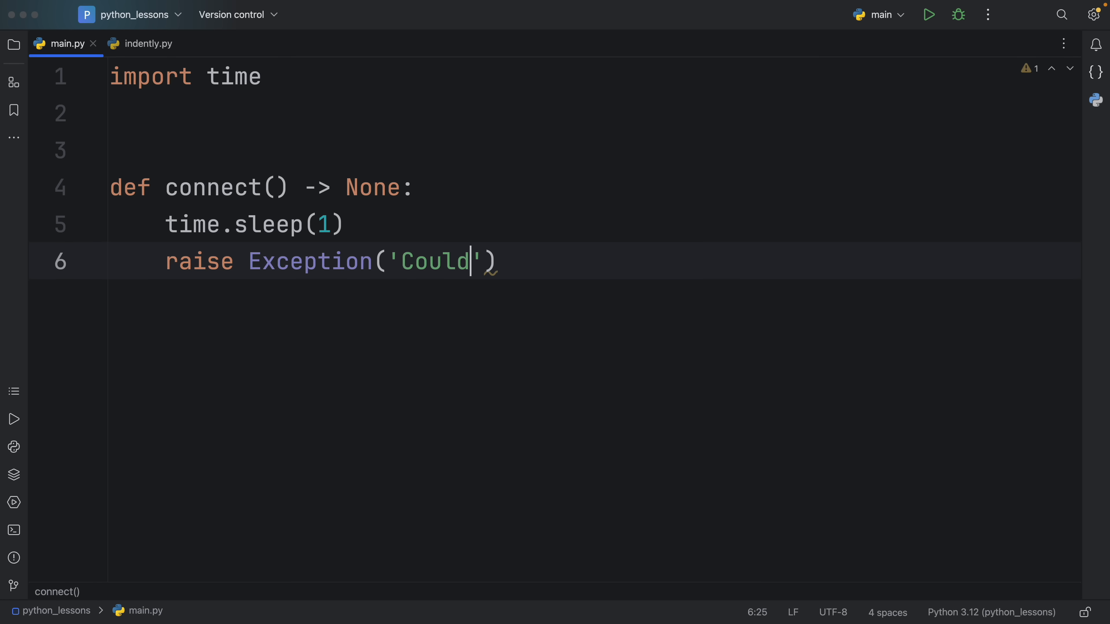
pyautogui.write('not con')
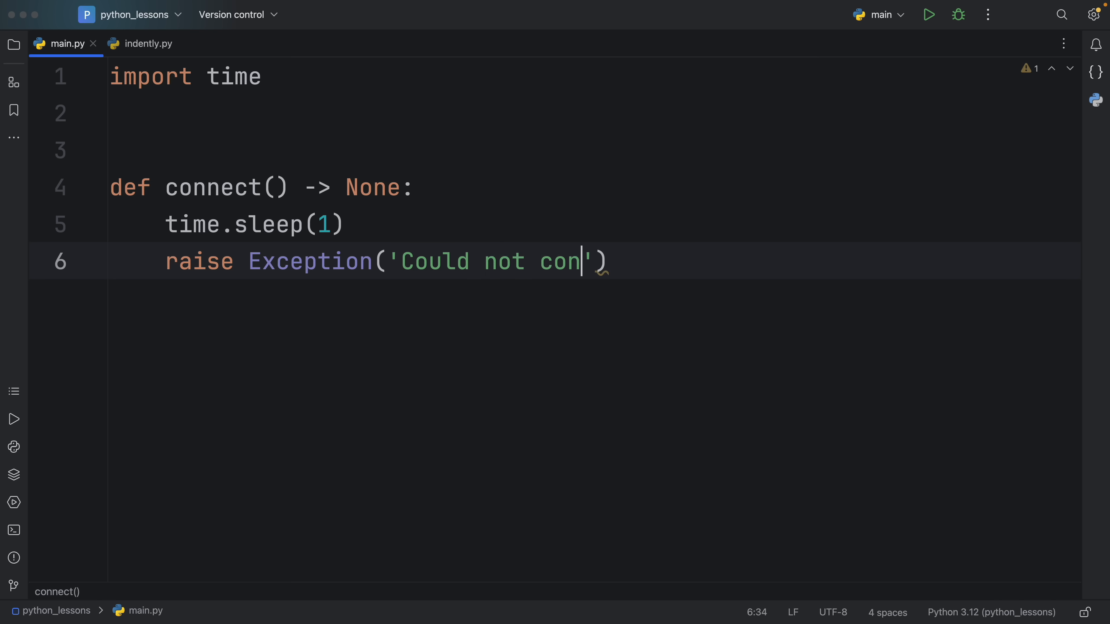
pyautogui.write('nect to the internet...')
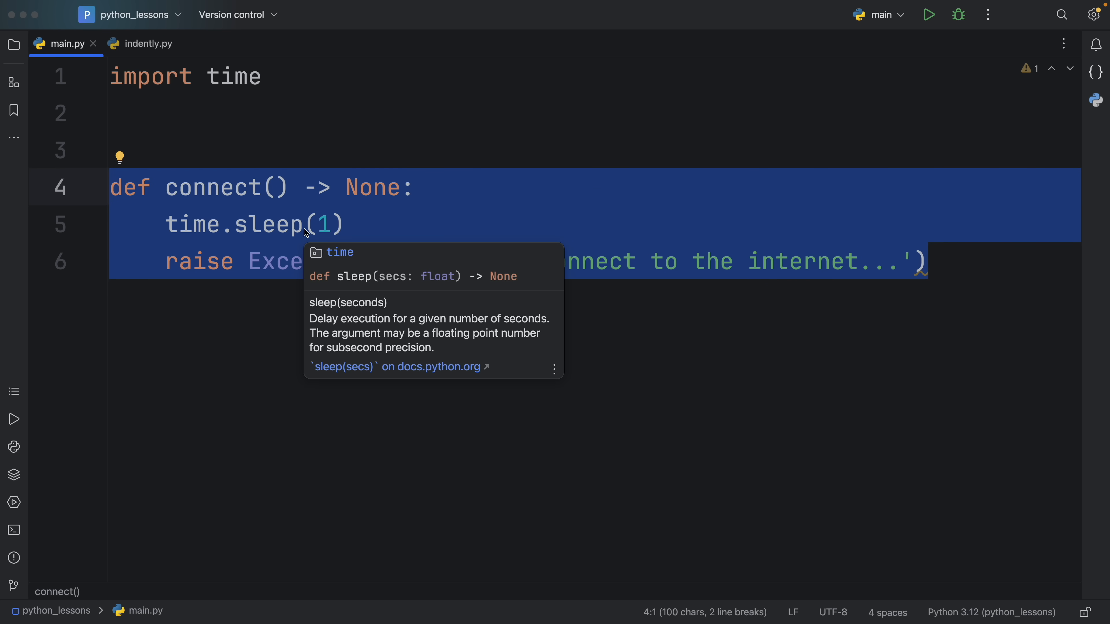
pyautogui.click(491, 297)
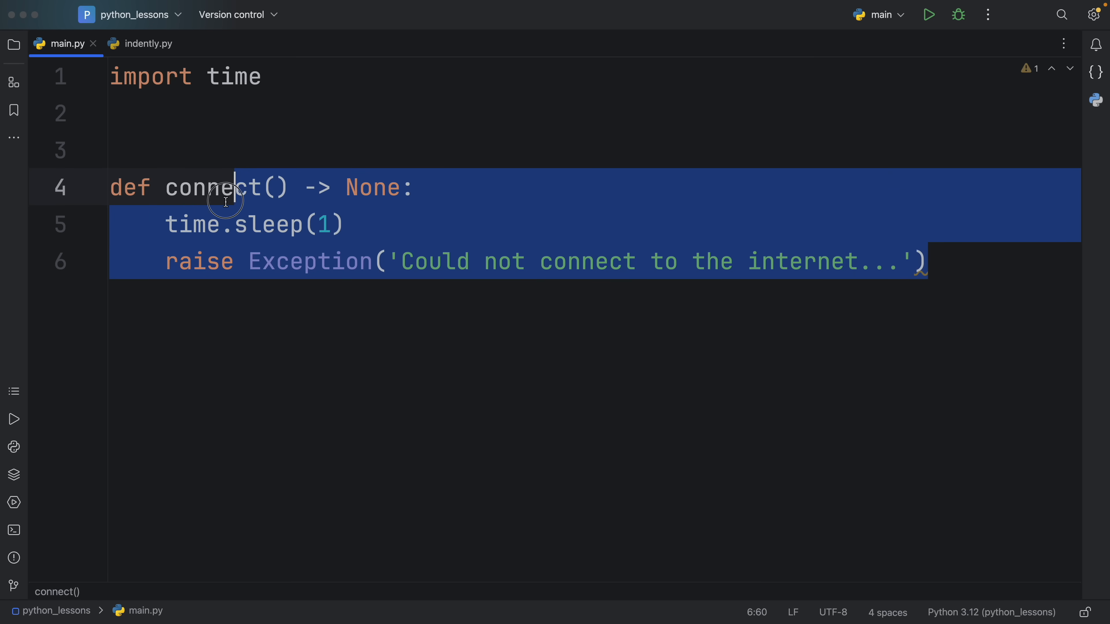
pyautogui.click(165, 149)
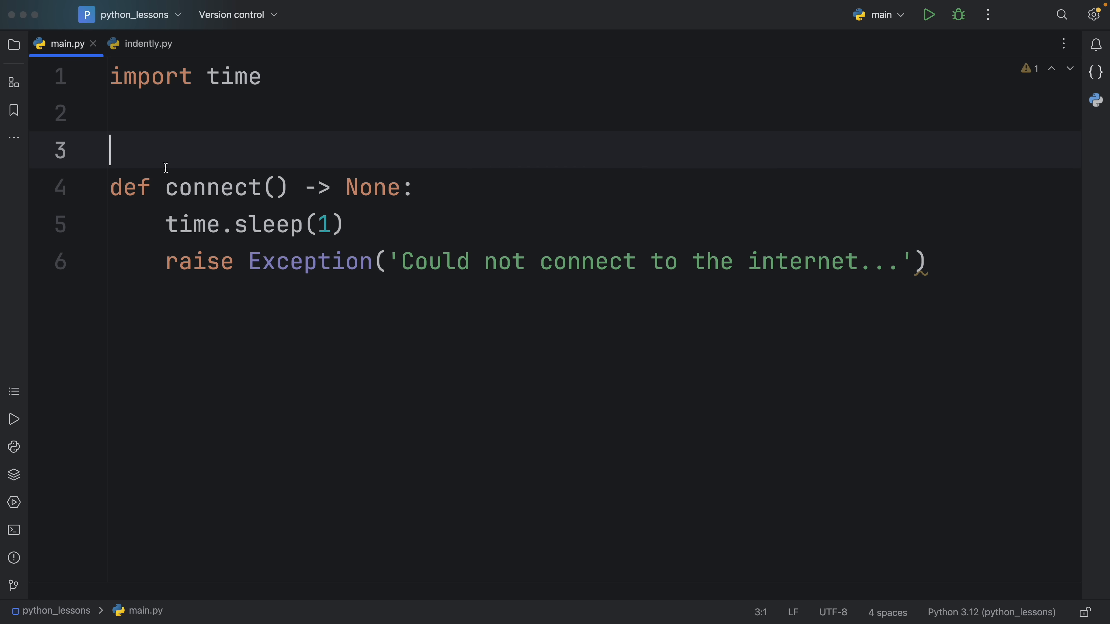
pyautogui.doubleClick(233, 76)
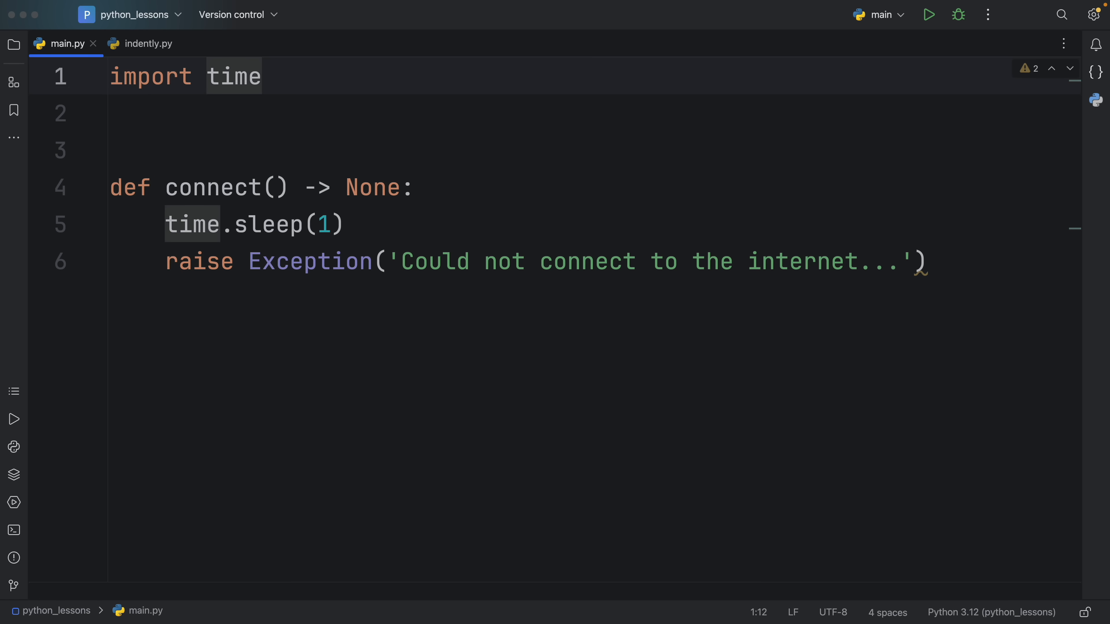
# Add 'from indently import retry' below the time import
pyautogui.press('Enter')
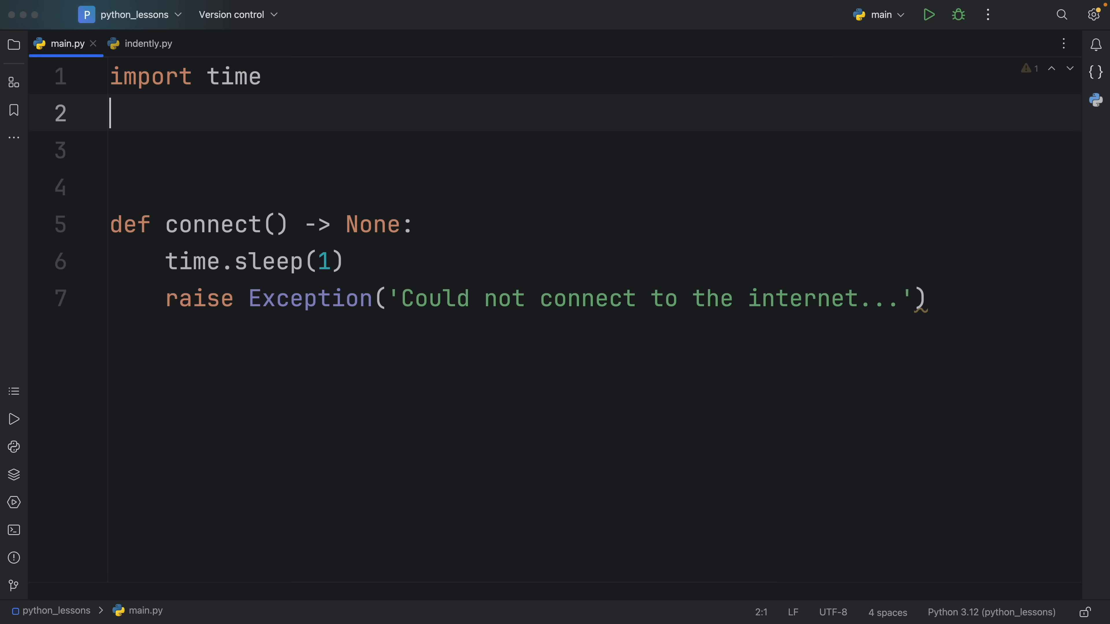
pyautogui.write('import')
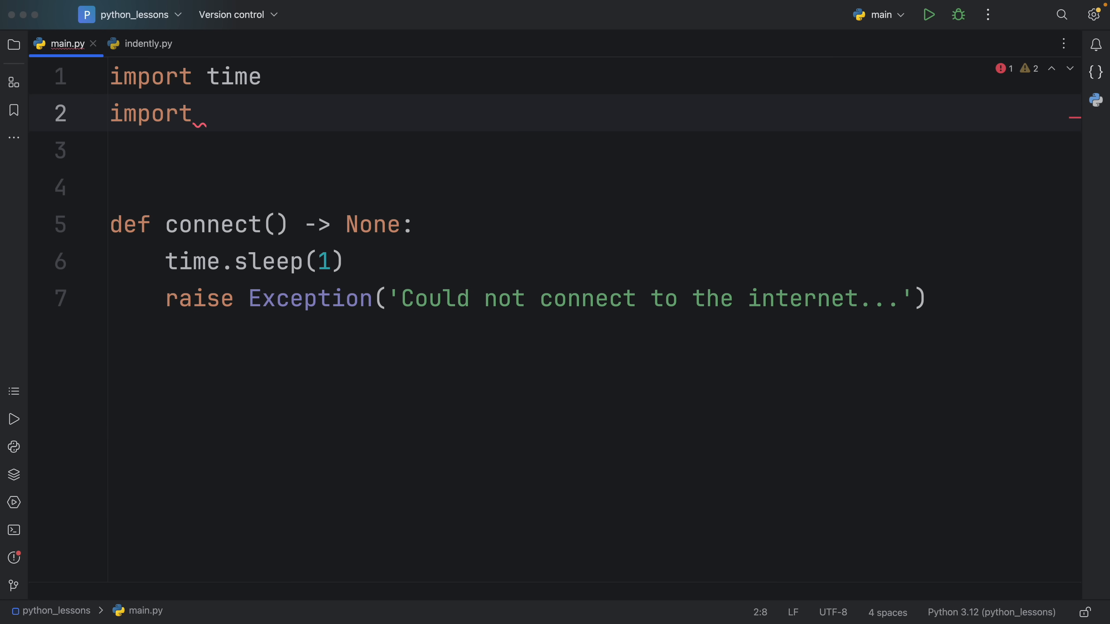
pyautogui.write('indently')
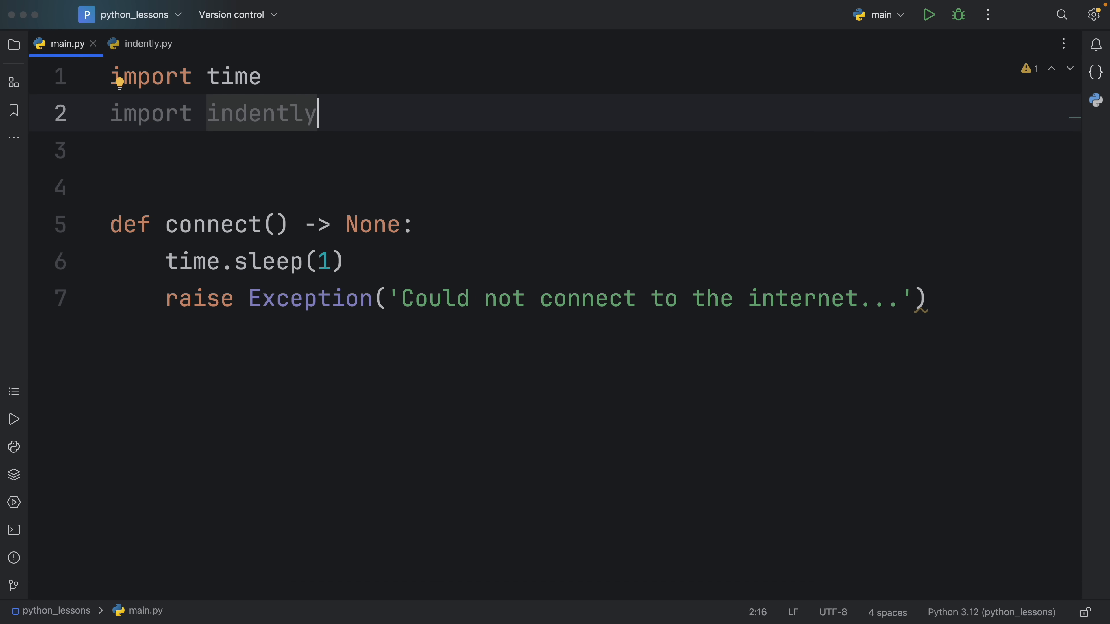
pyautogui.click(13, 44)
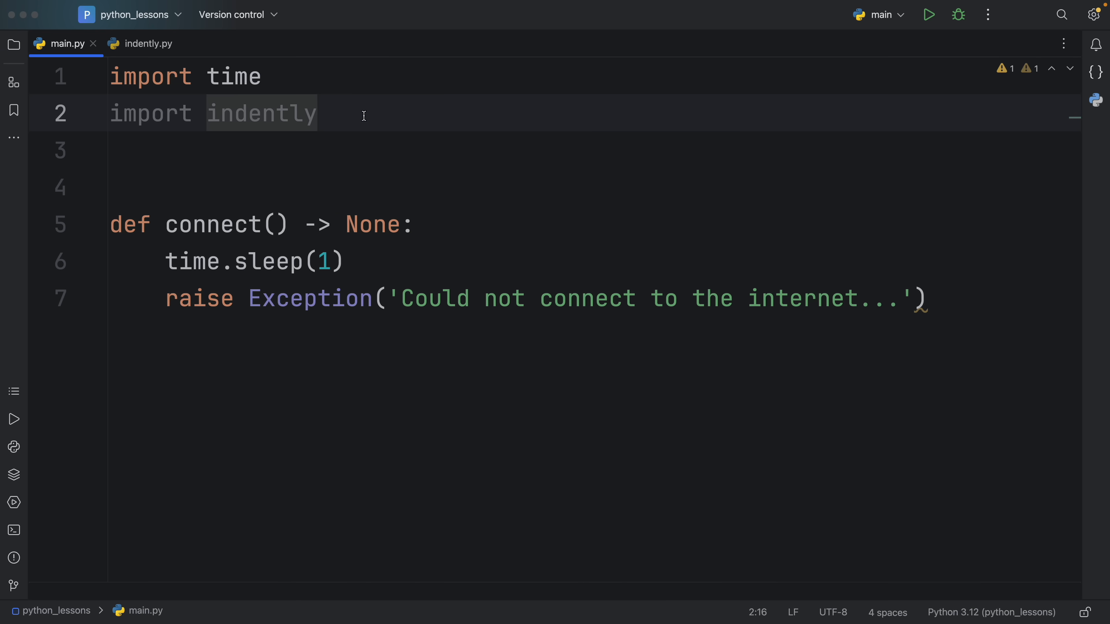
pyautogui.write('from')
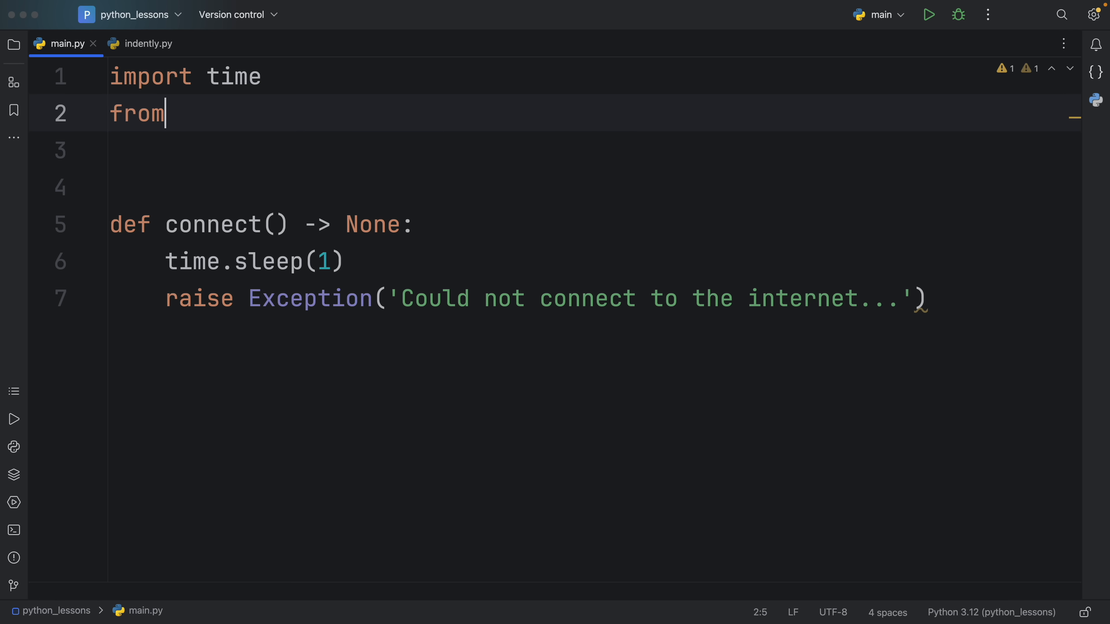
pyautogui.write('im')
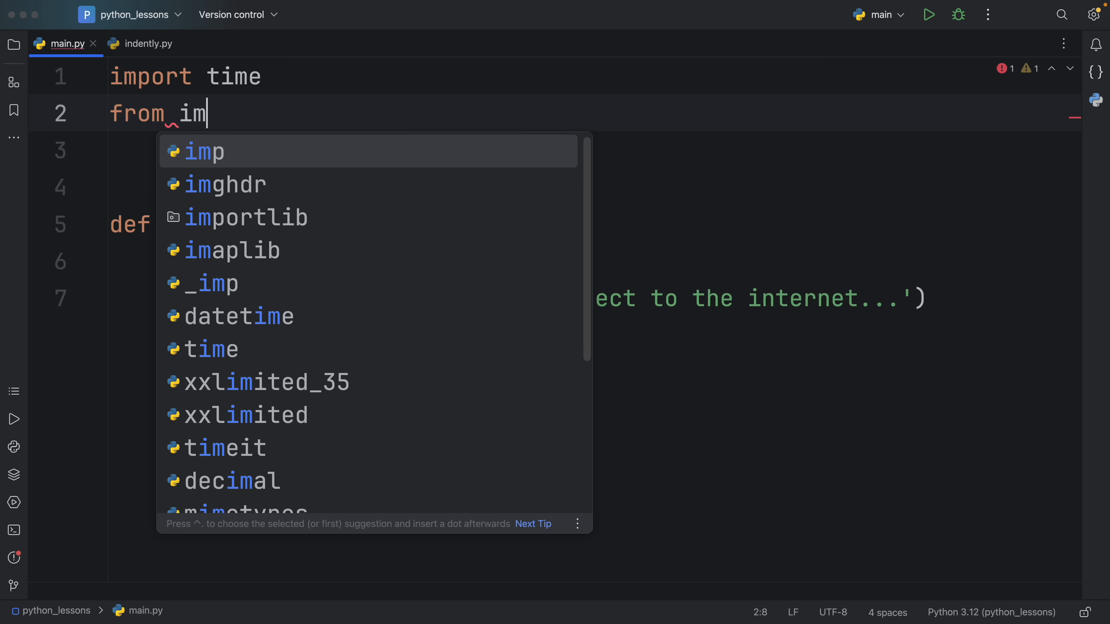
pyautogui.write('indently import retry')
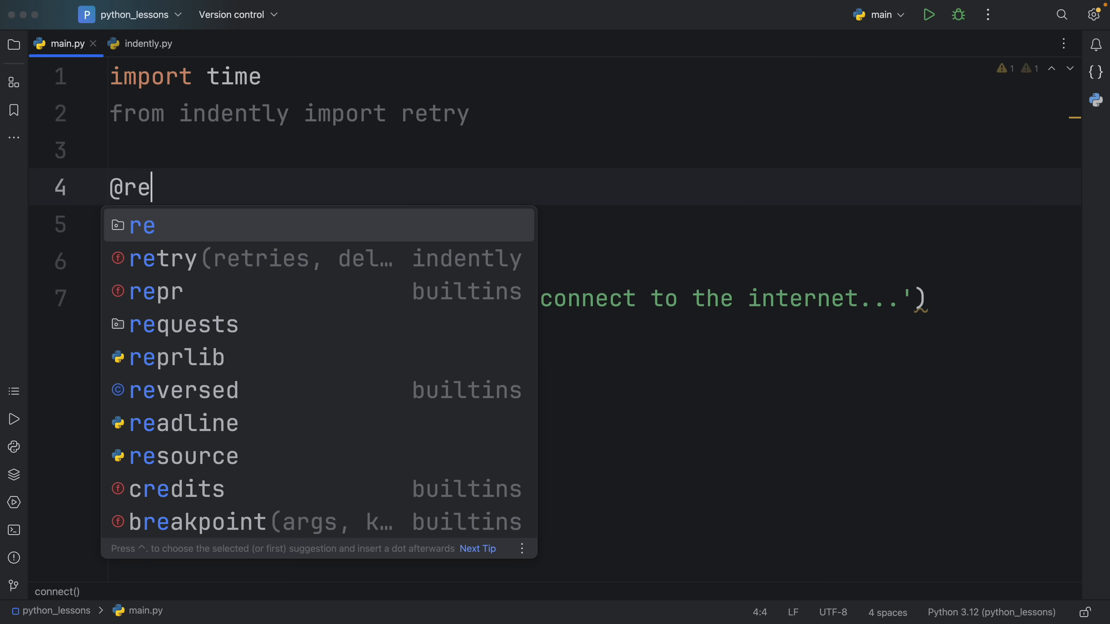
pyautogui.click(162, 258)
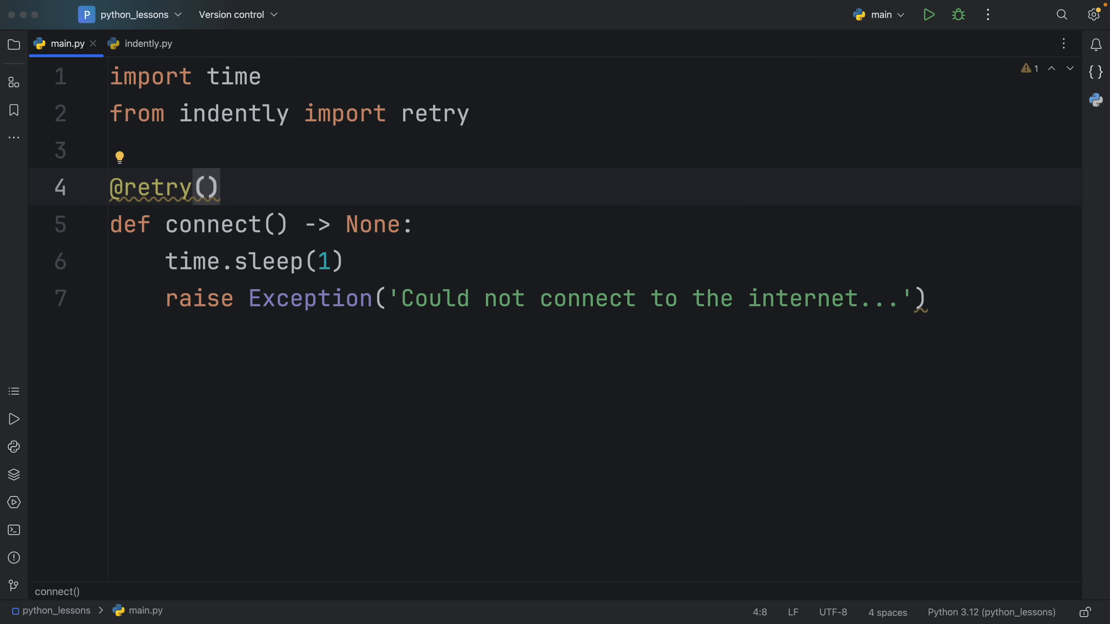
pyautogui.write('r')
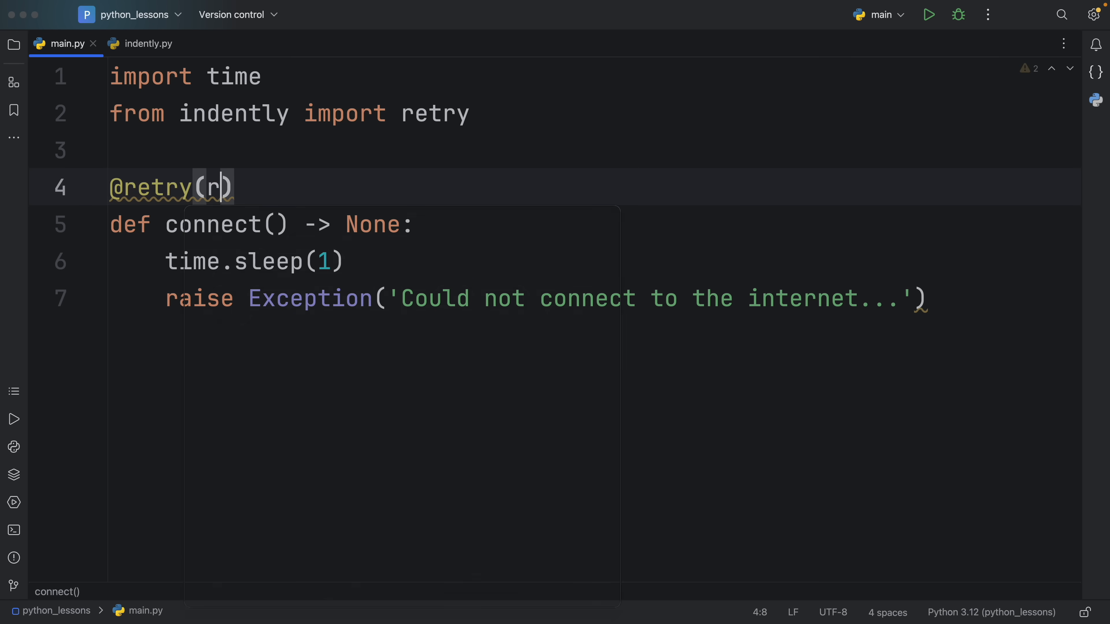
pyautogui.write('etries=')
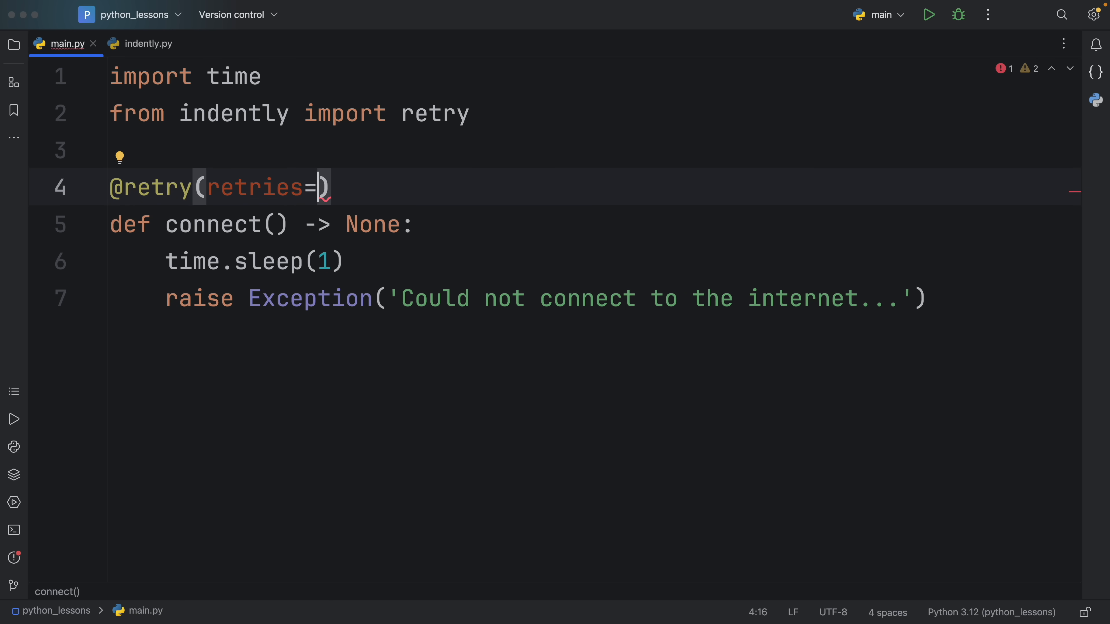
pyautogui.write('4,')
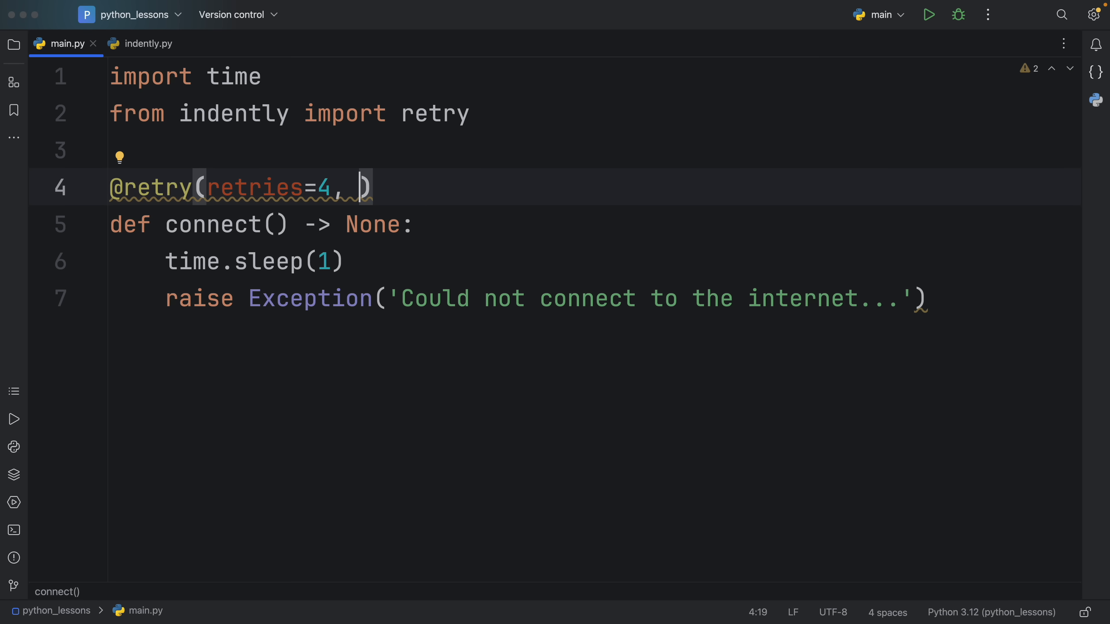
pyautogui.write('delay=1')
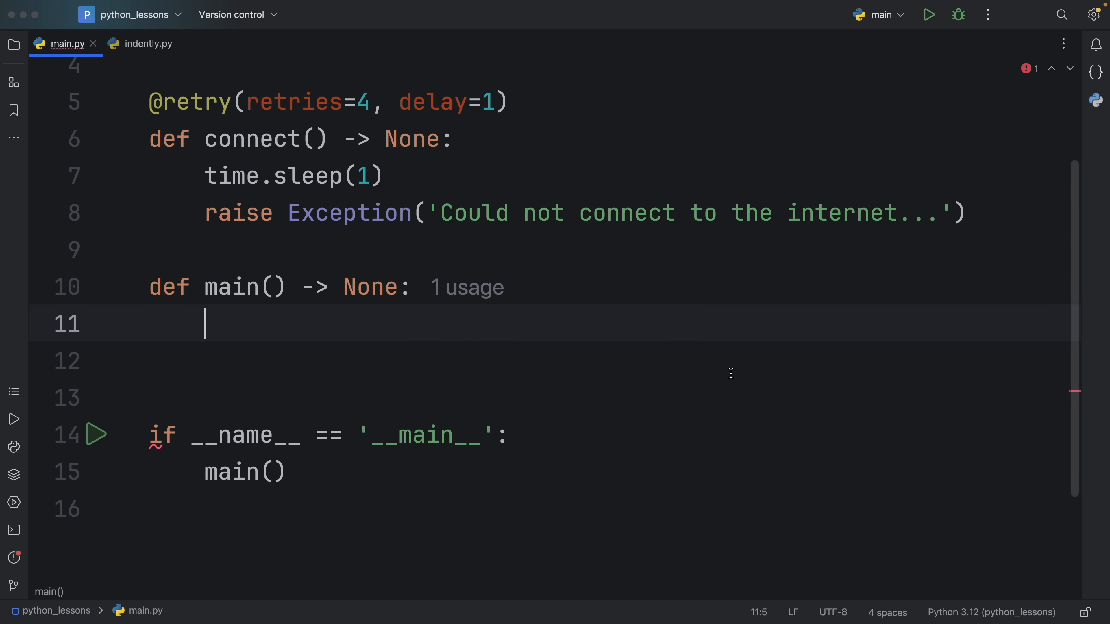
# Call connect() from main() and run the script to watch it fail after 4 retries
pyautogui.write('connect()')
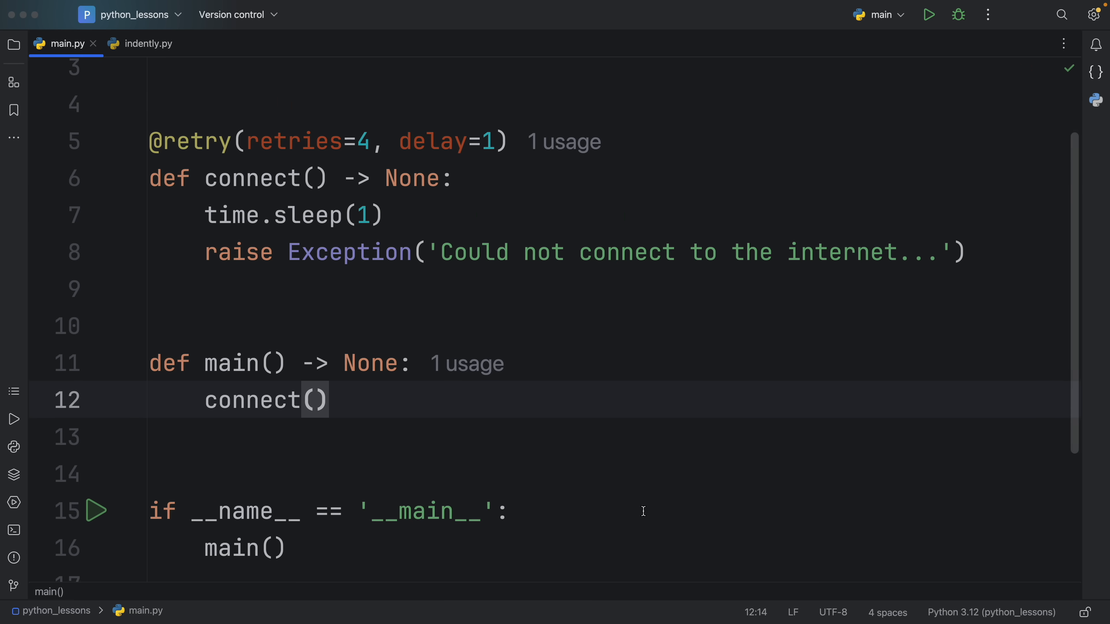
pyautogui.click(929, 14)
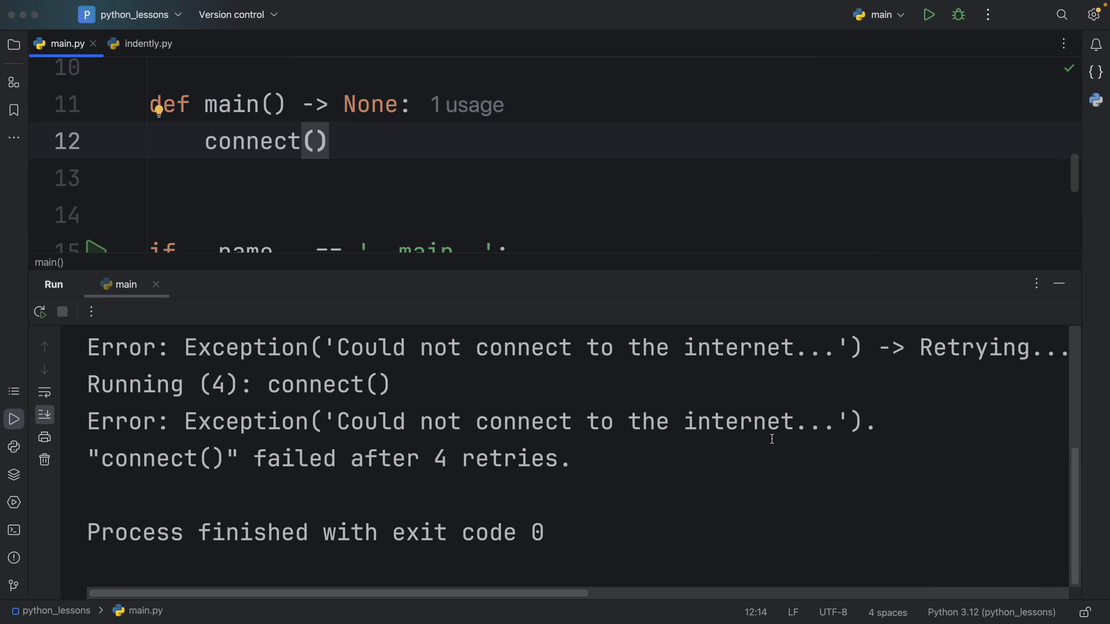
pyautogui.moveTo(618, 461)
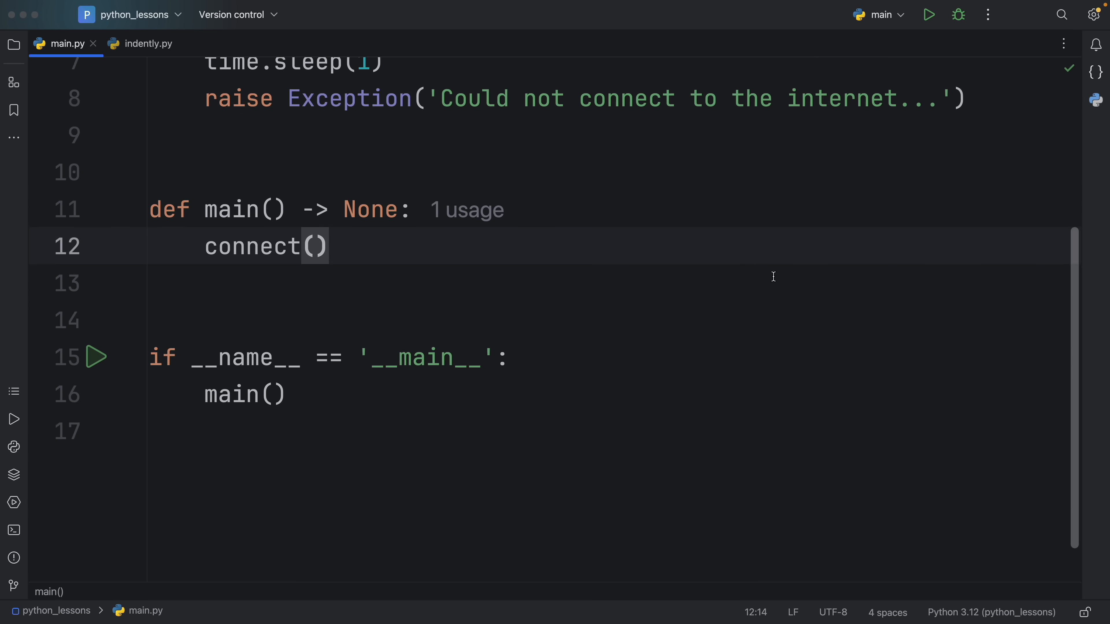
pyautogui.scroll(3)
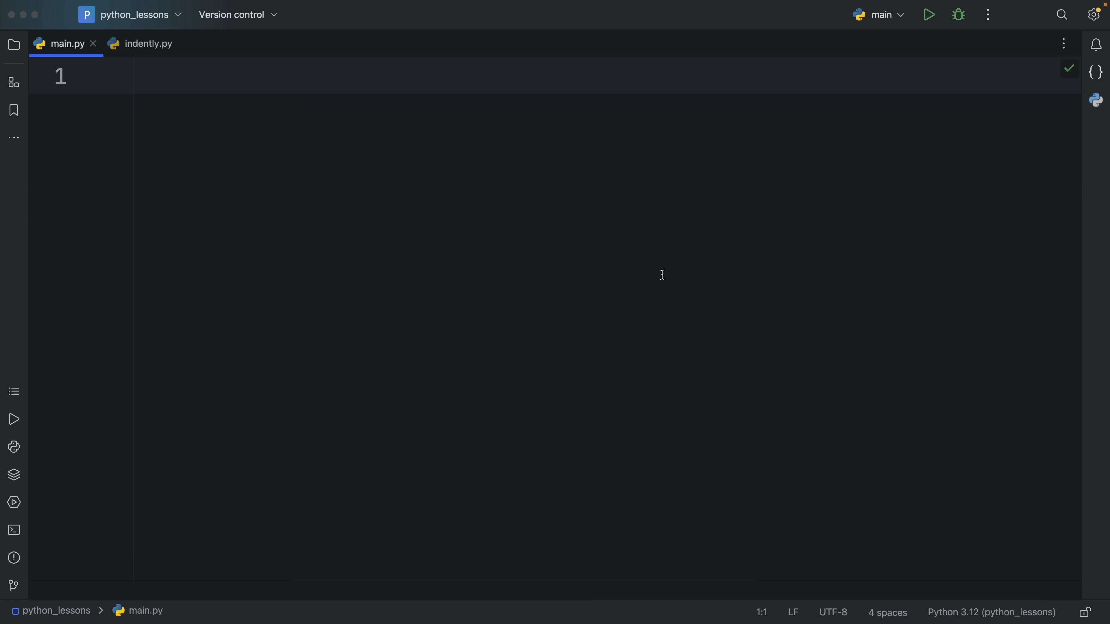
pyautogui.click(138, 75)
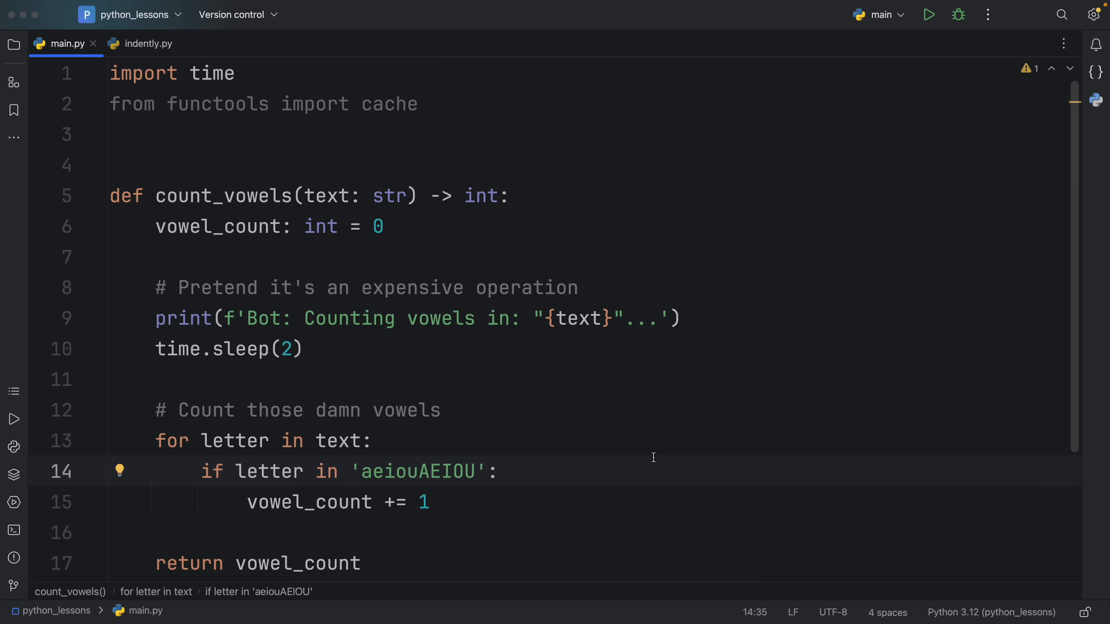
pyautogui.moveTo(435, 303)
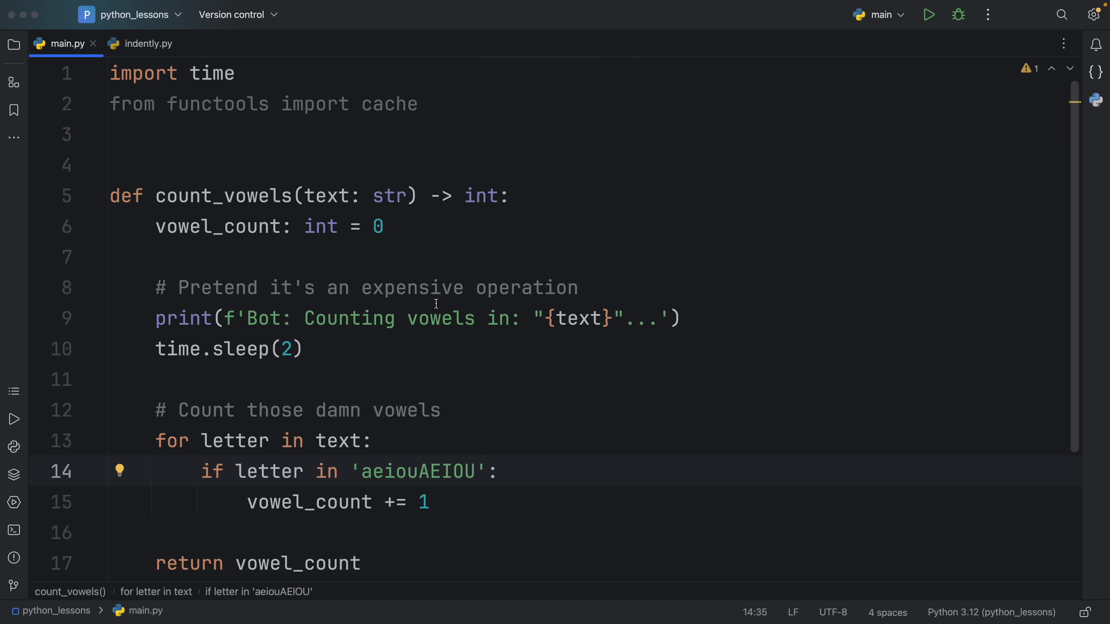
pyautogui.scroll(-3)
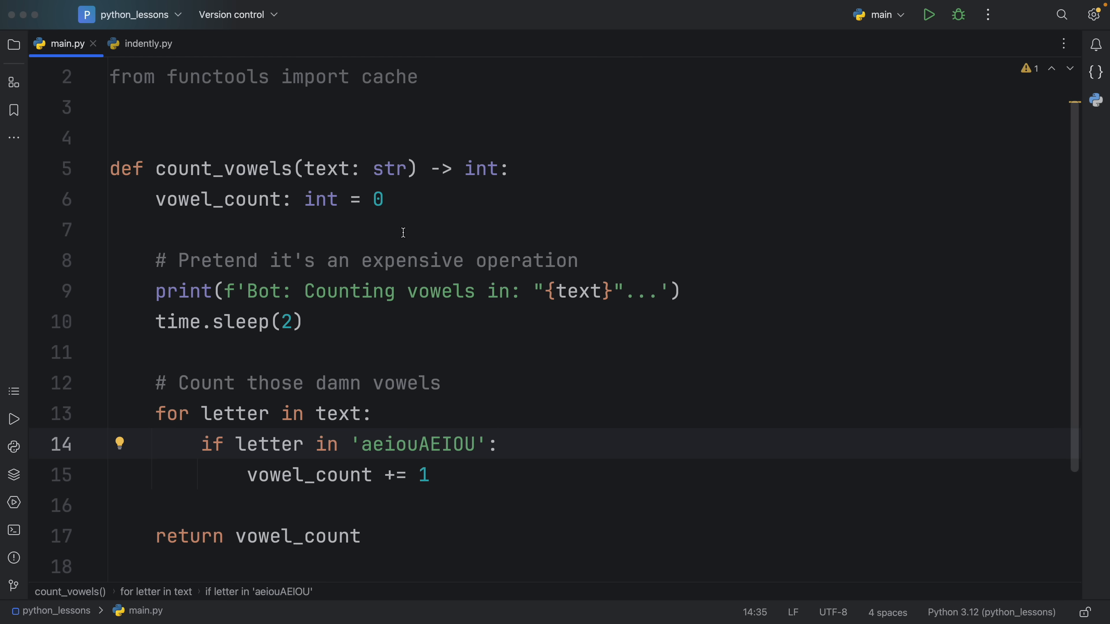
pyautogui.click(499, 445)
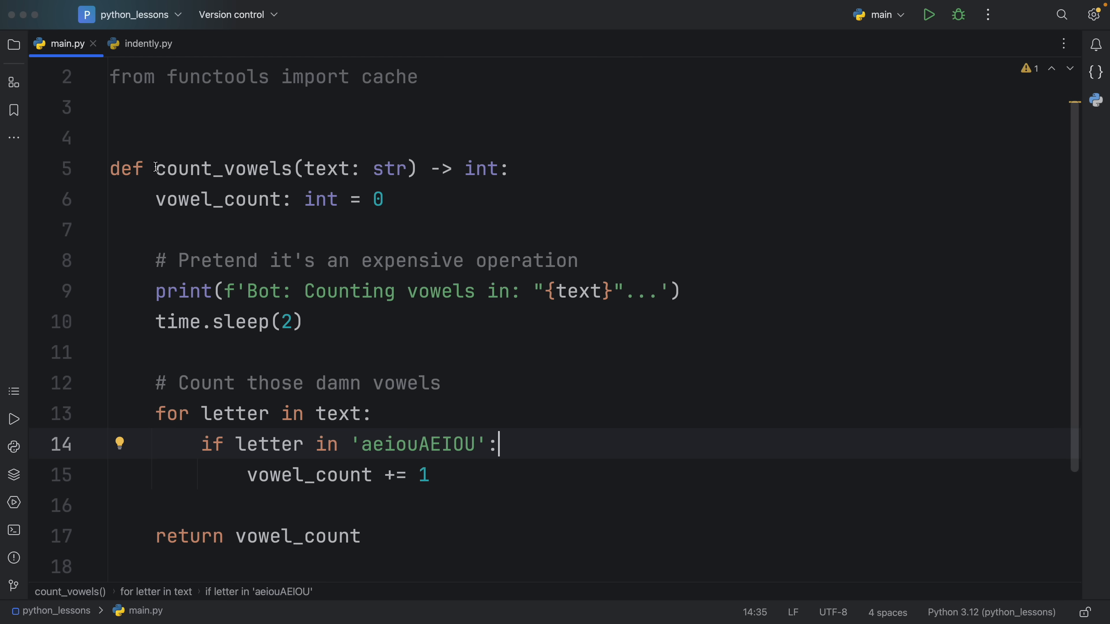
pyautogui.doubleClick(222, 168)
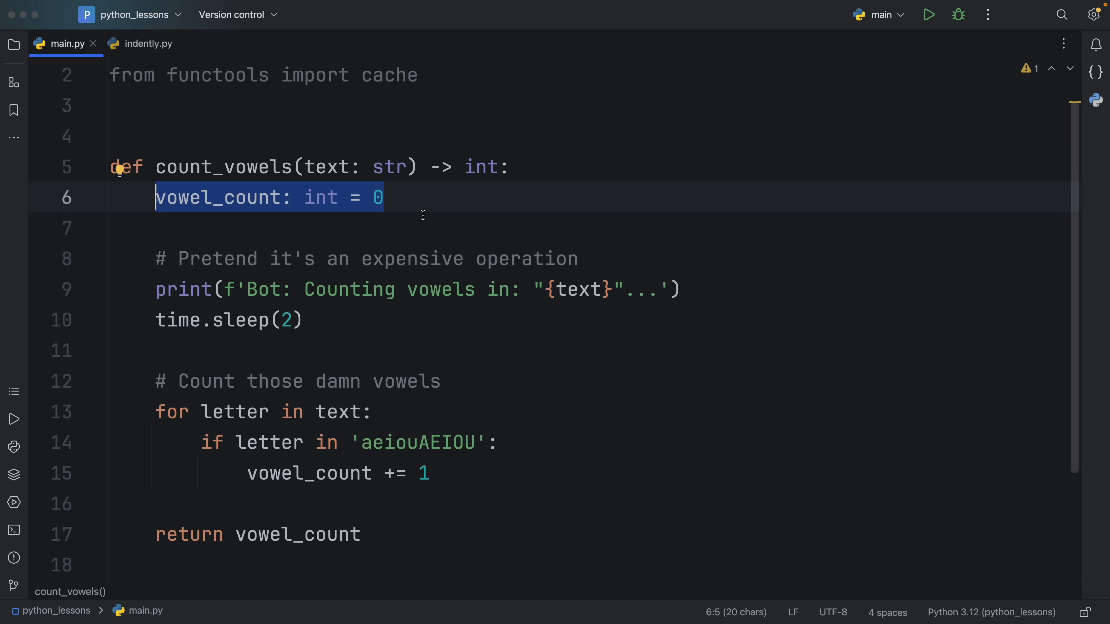
pyautogui.moveTo(740, 287)
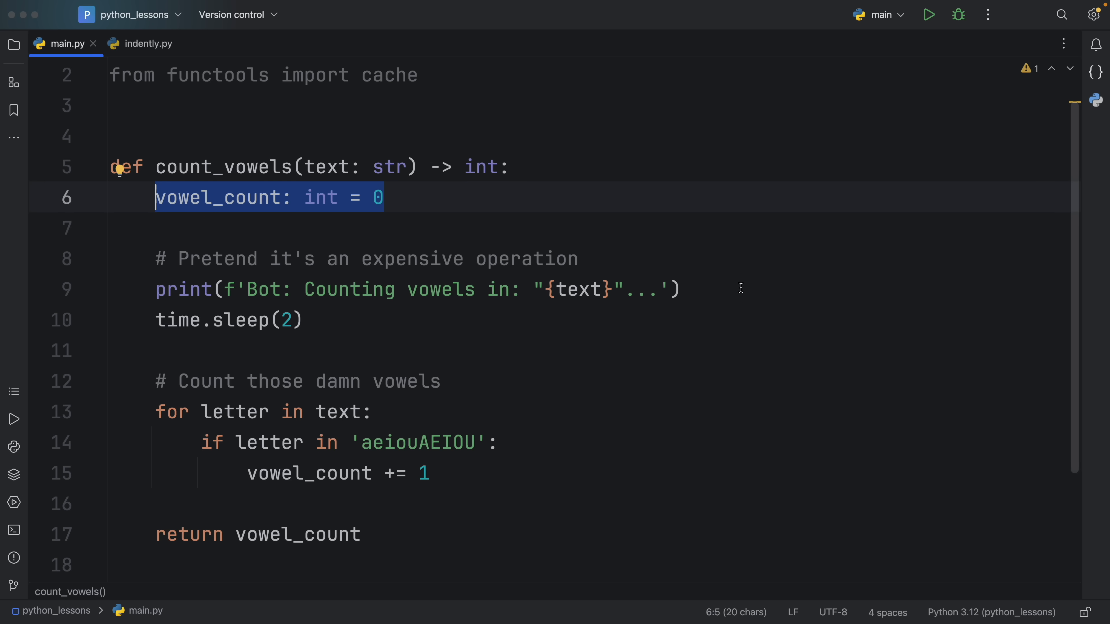
pyautogui.moveTo(445, 397)
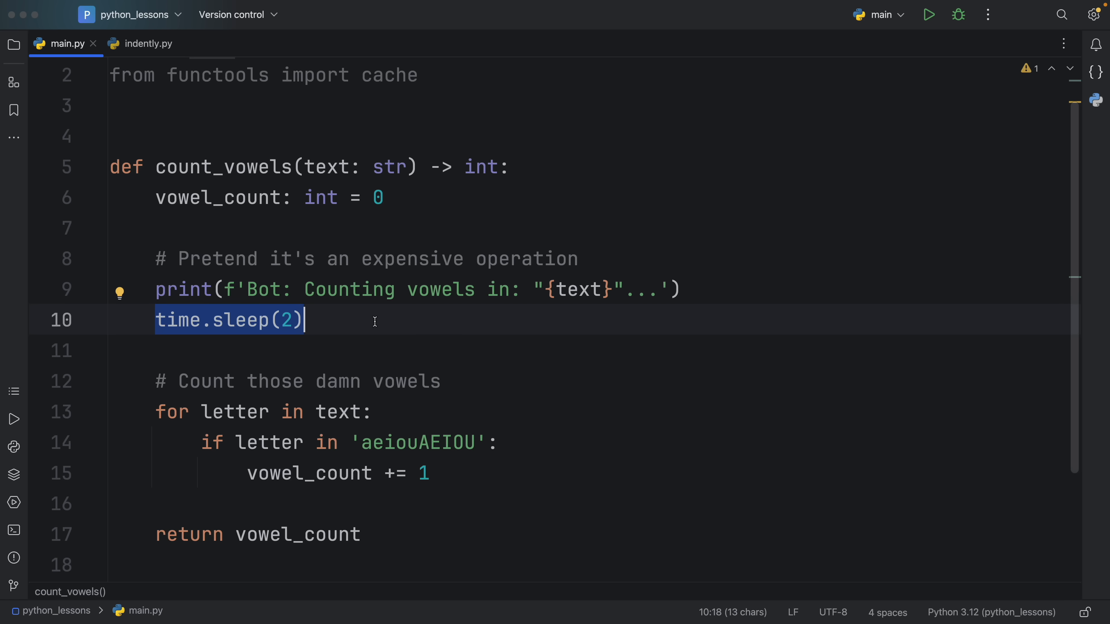
pyautogui.click(449, 381)
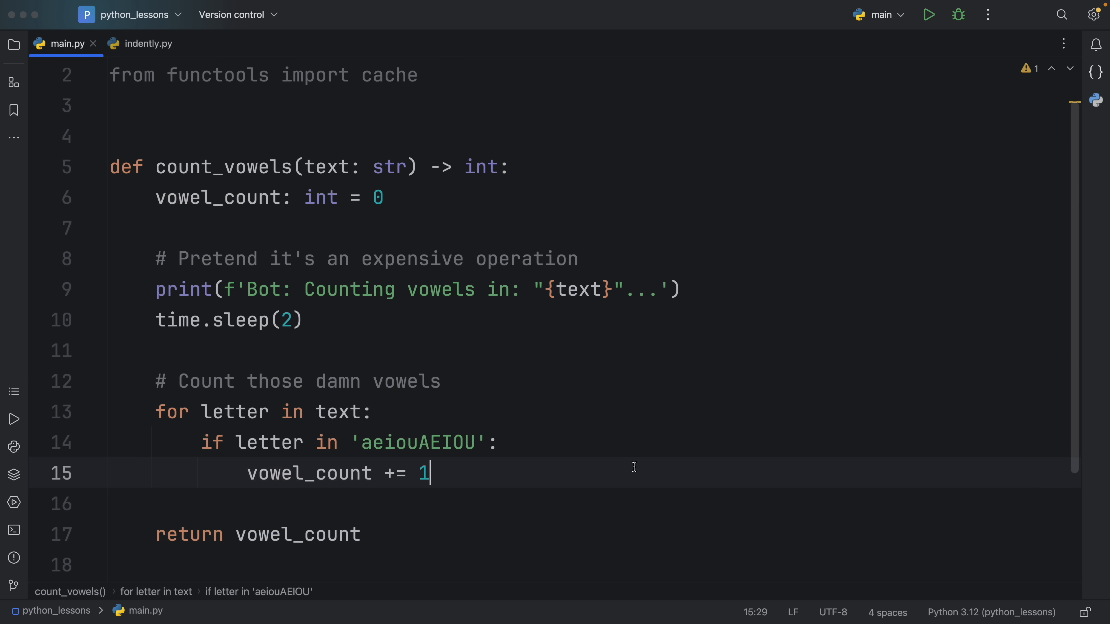
pyautogui.moveTo(485, 476)
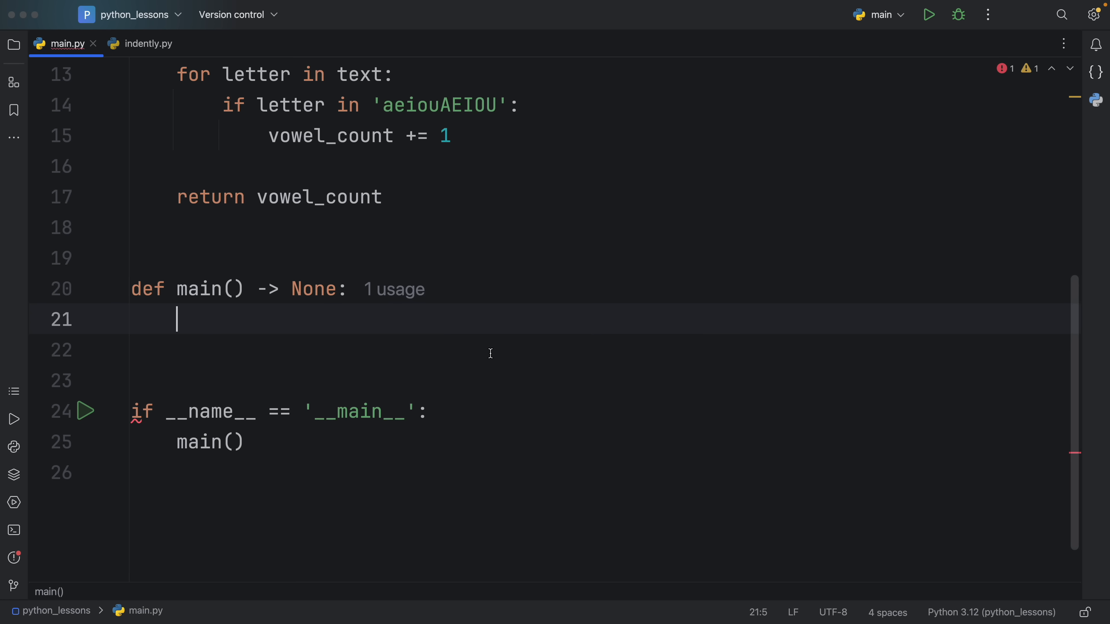
# Print count_vowels('Bob') three times in main() and run 'main'
pyautogui.write("print(count_vowels('Bob")
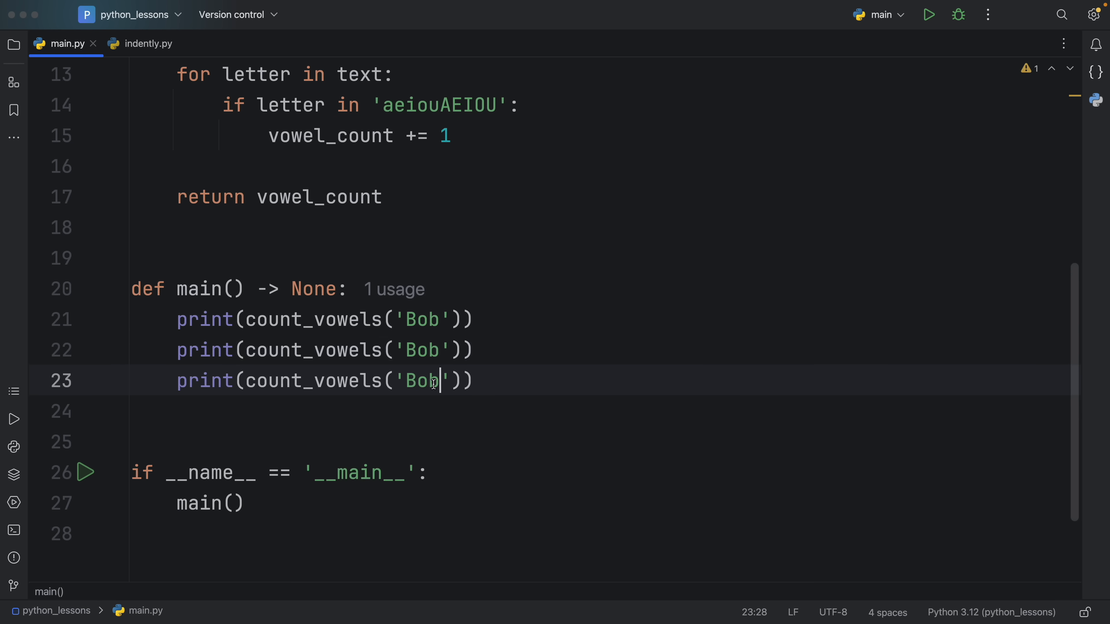
pyautogui.doubleClick(421, 380)
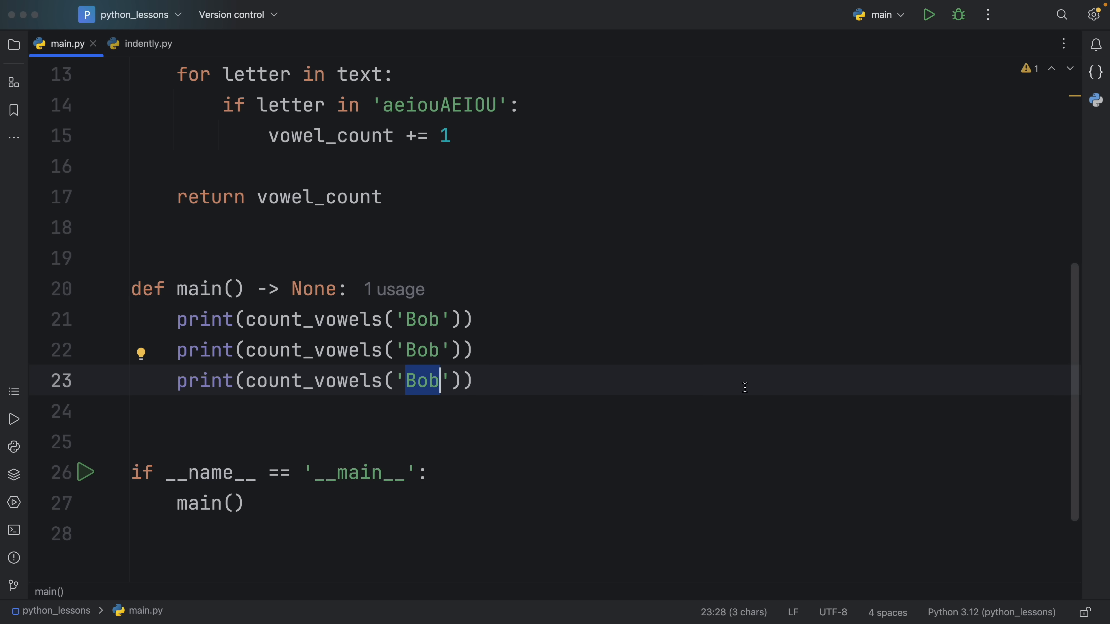
pyautogui.click(89, 472)
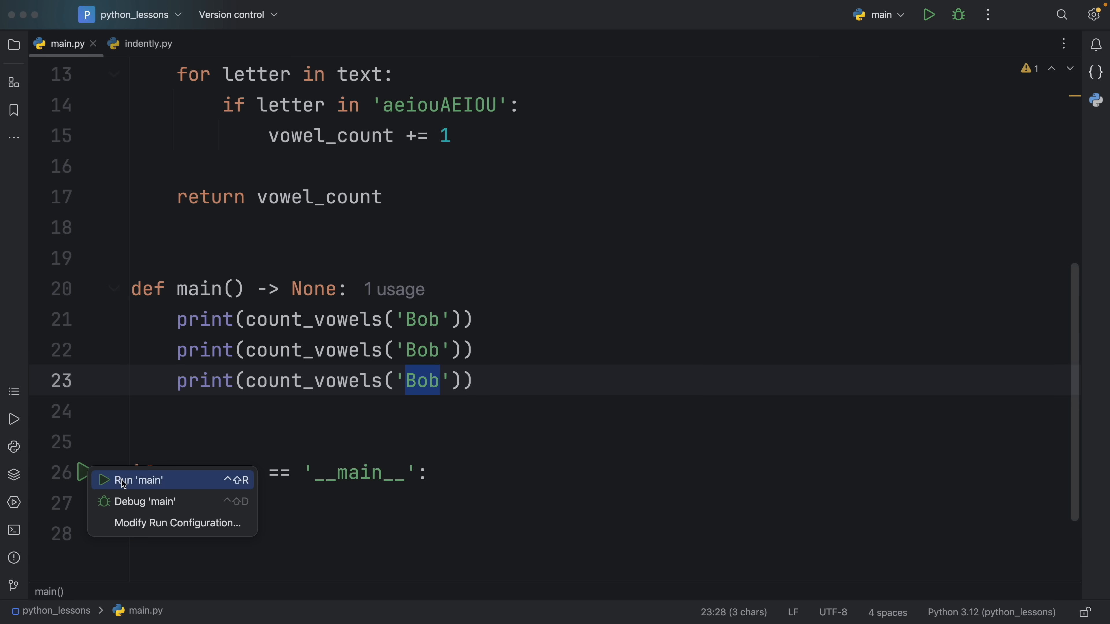
pyautogui.click(143, 479)
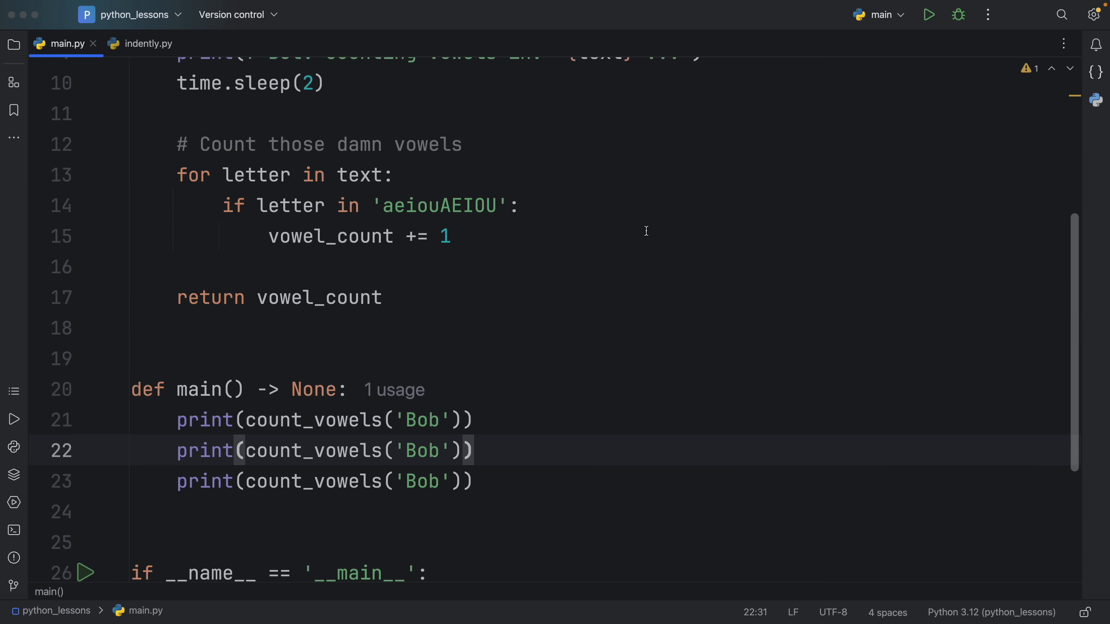
pyautogui.scroll(3)
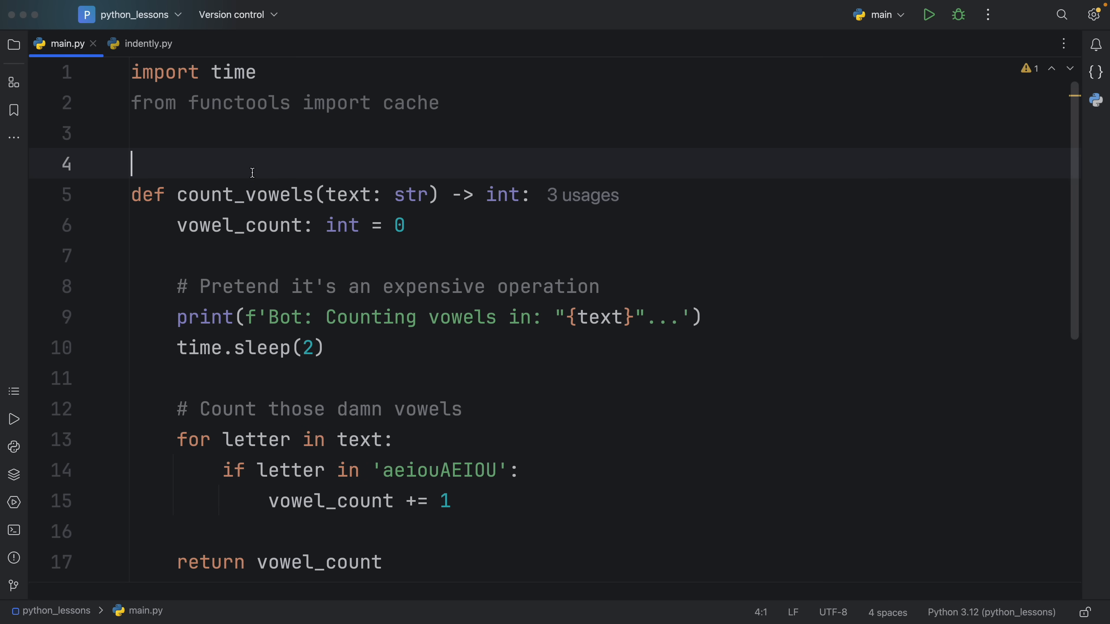
pyautogui.write('@cache')
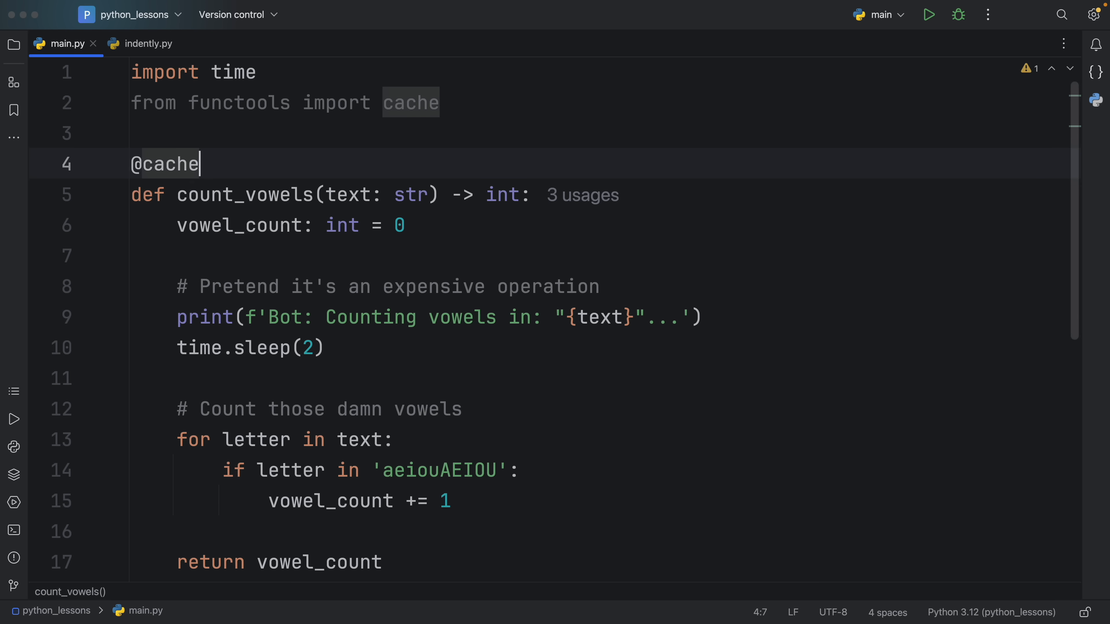
pyautogui.scroll(-3)
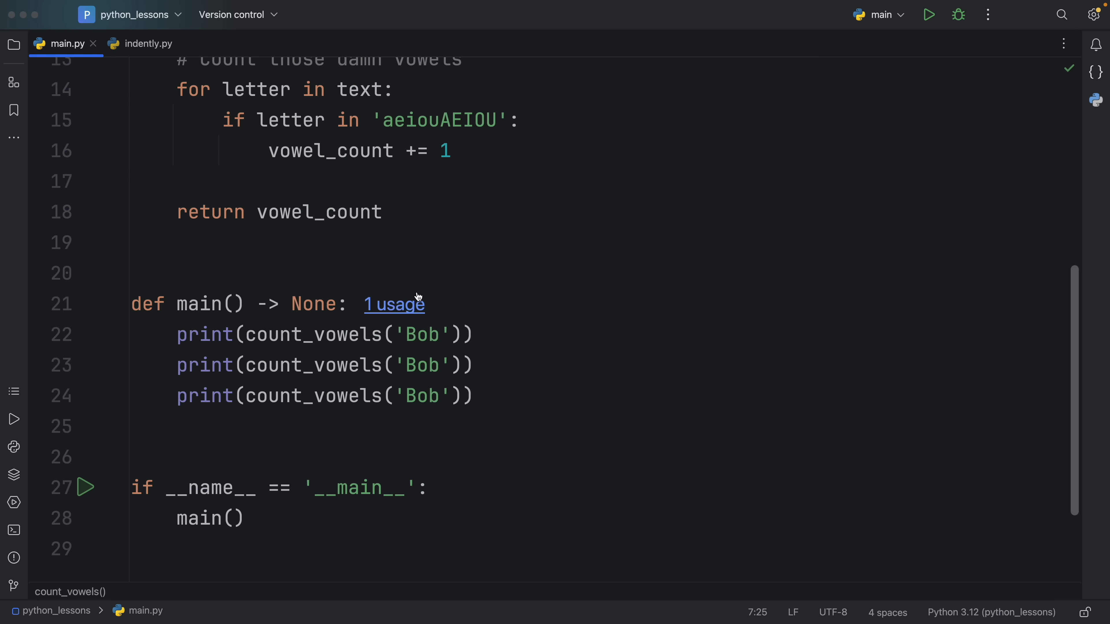
# Run main so 'Bob' is counted once before three 1s, then hide the Run panel
pyautogui.click(85, 486)
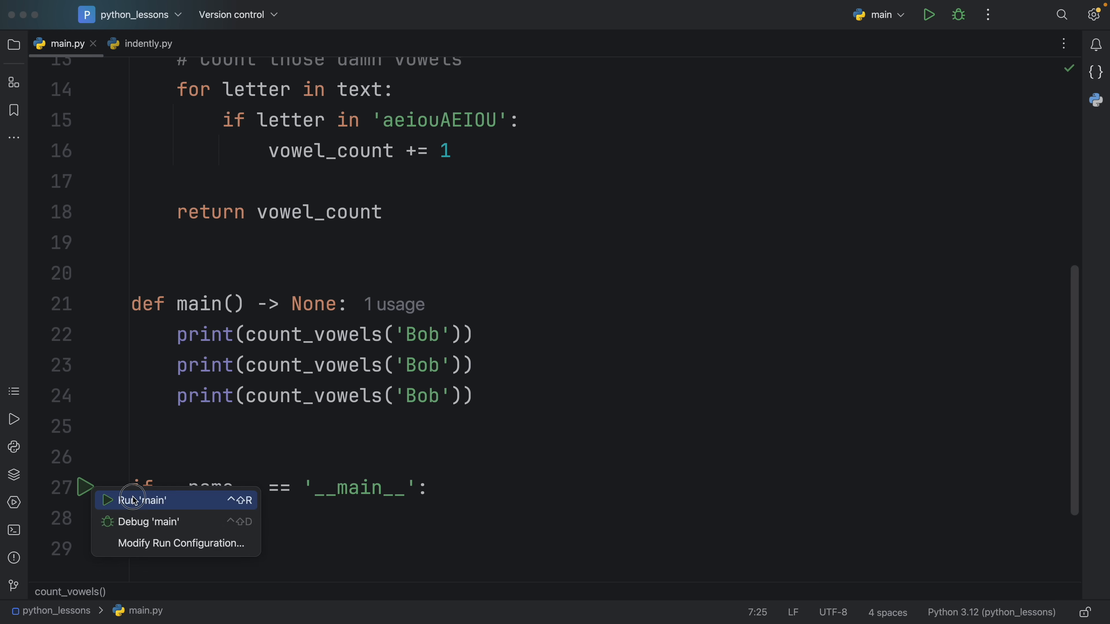
pyautogui.click(145, 500)
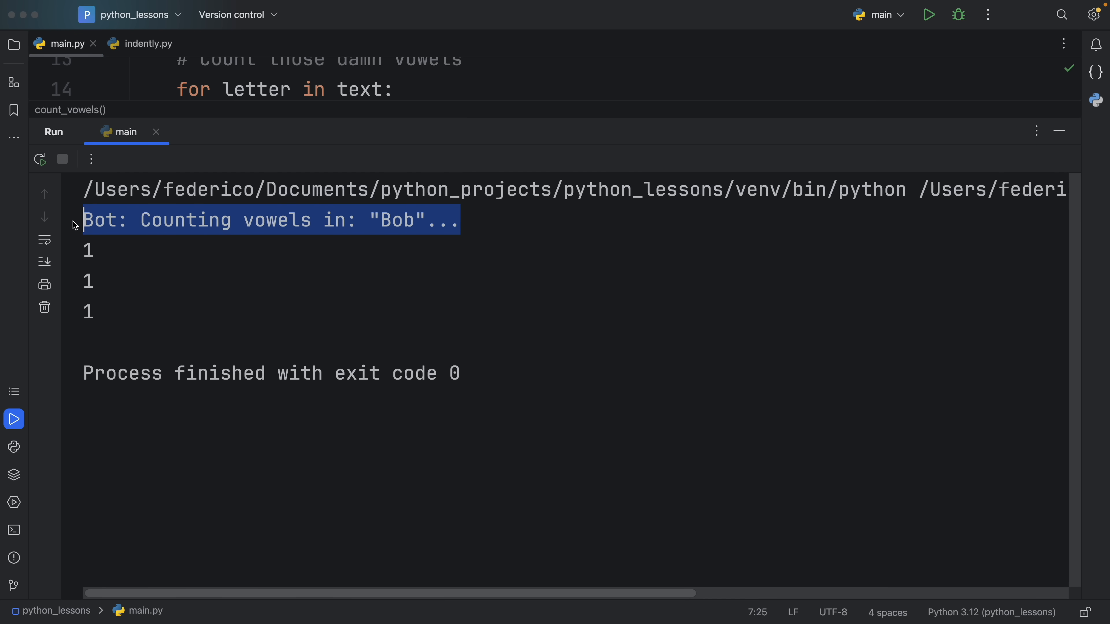
pyautogui.moveTo(264, 277)
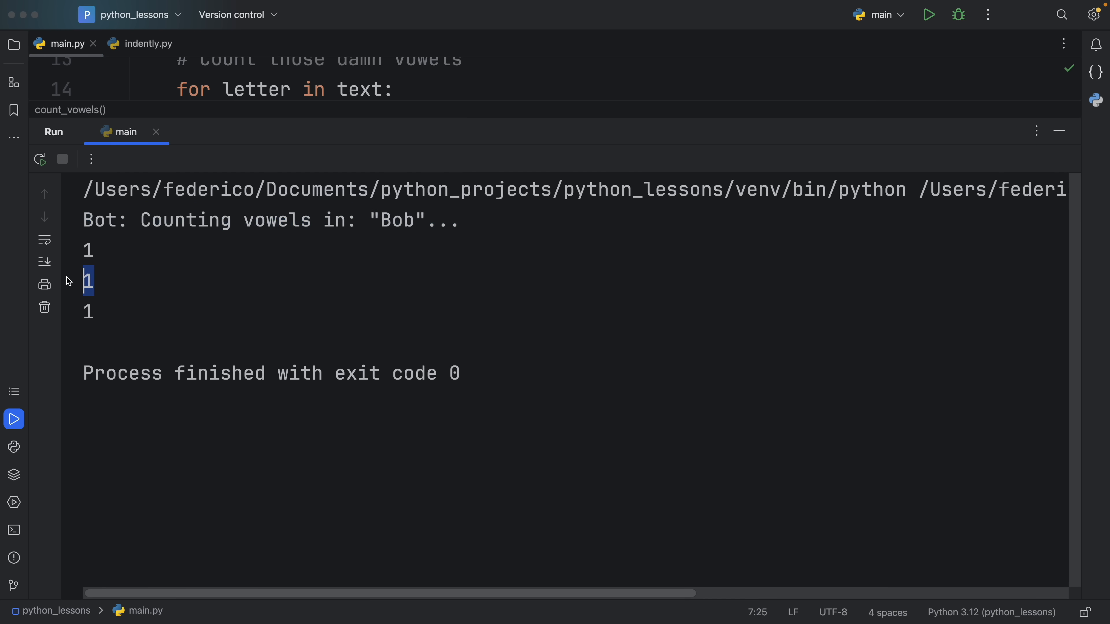
pyautogui.moveTo(231, 287)
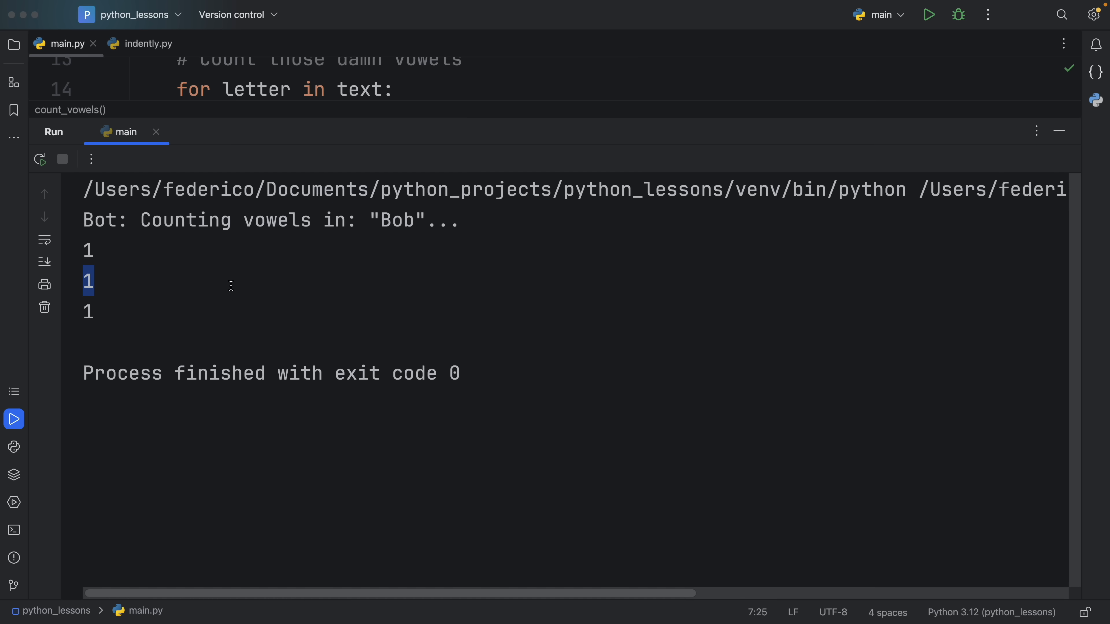
pyautogui.click(1060, 132)
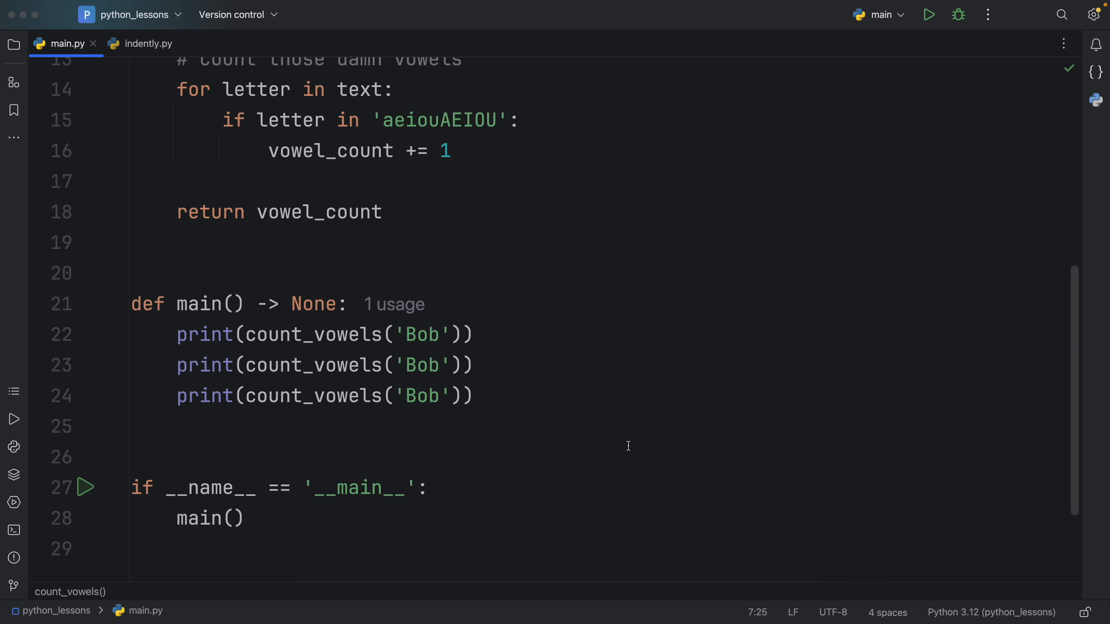
pyautogui.click(475, 396)
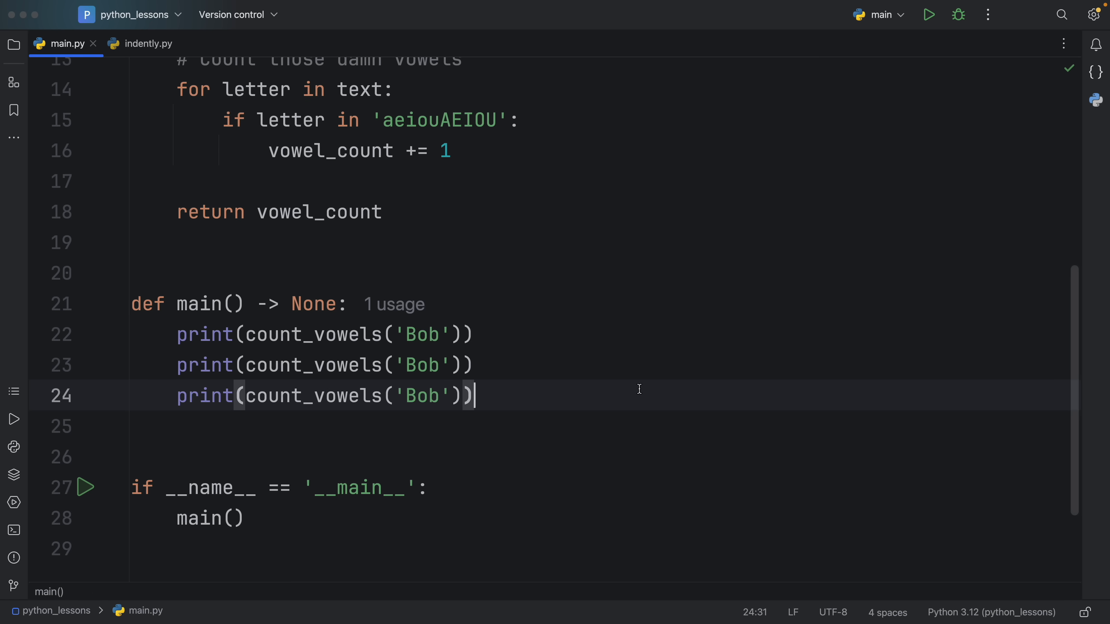
# Count 'James', print count_vowels.cache_info(), and run main showing hits=2, misses=2
pyautogui.write('print(')
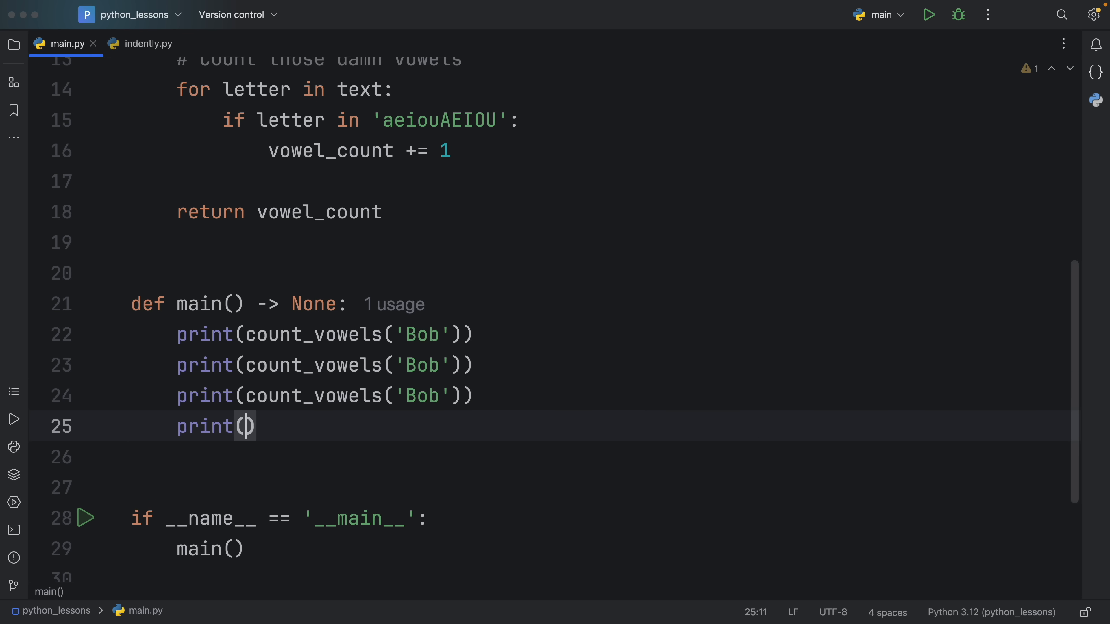
pyautogui.write('count_vowels')
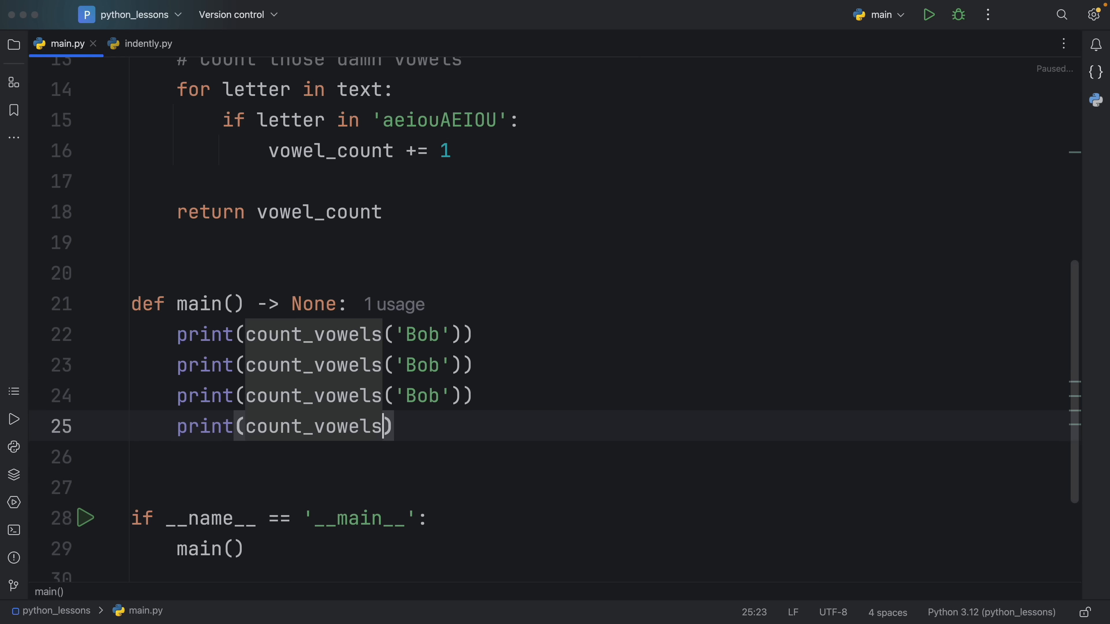
pyautogui.write('.cache_info()')
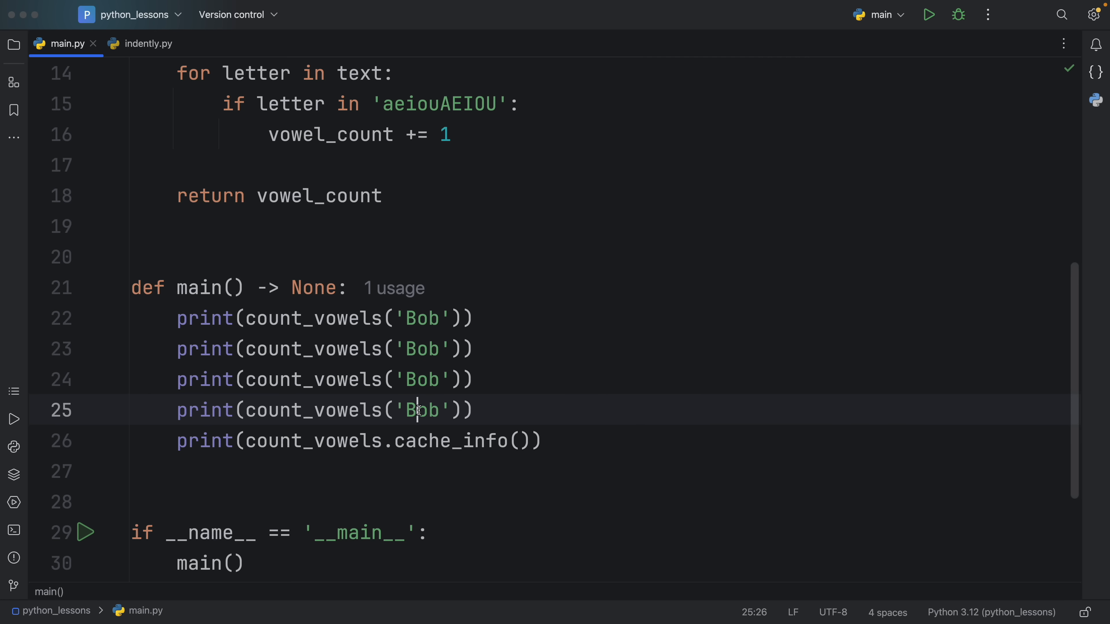
pyautogui.write('James')
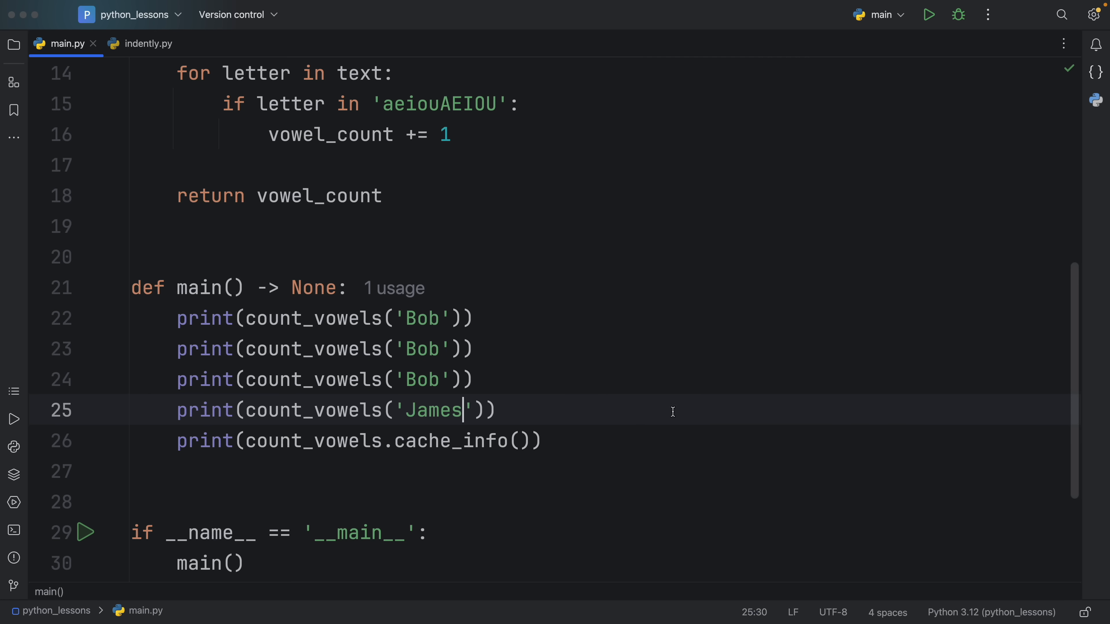
pyautogui.click(928, 14)
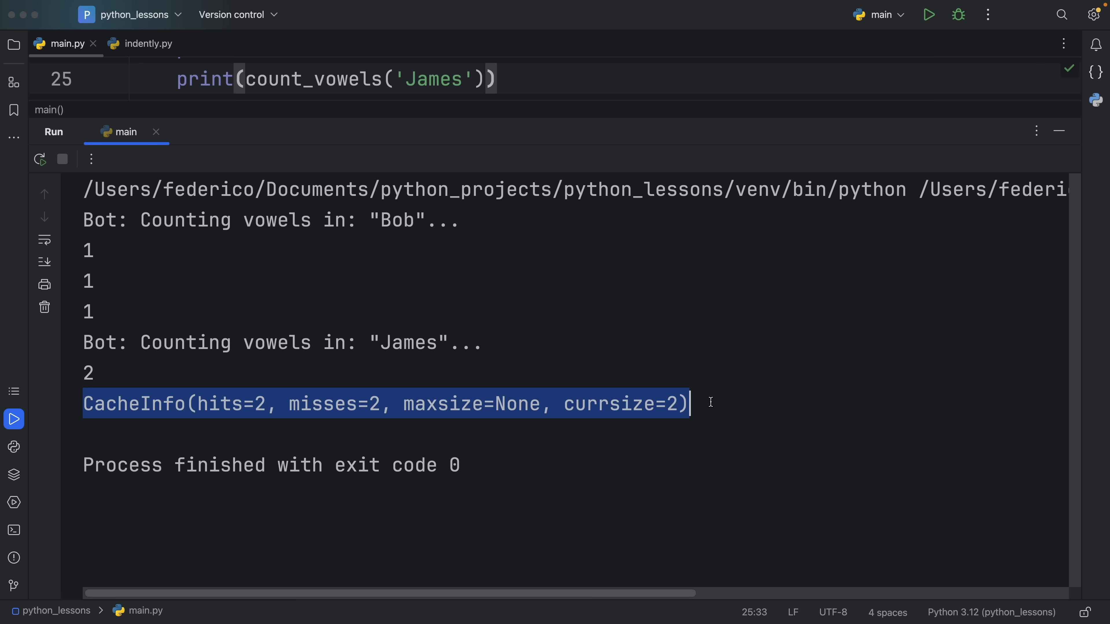
pyautogui.doubleClick(234, 404)
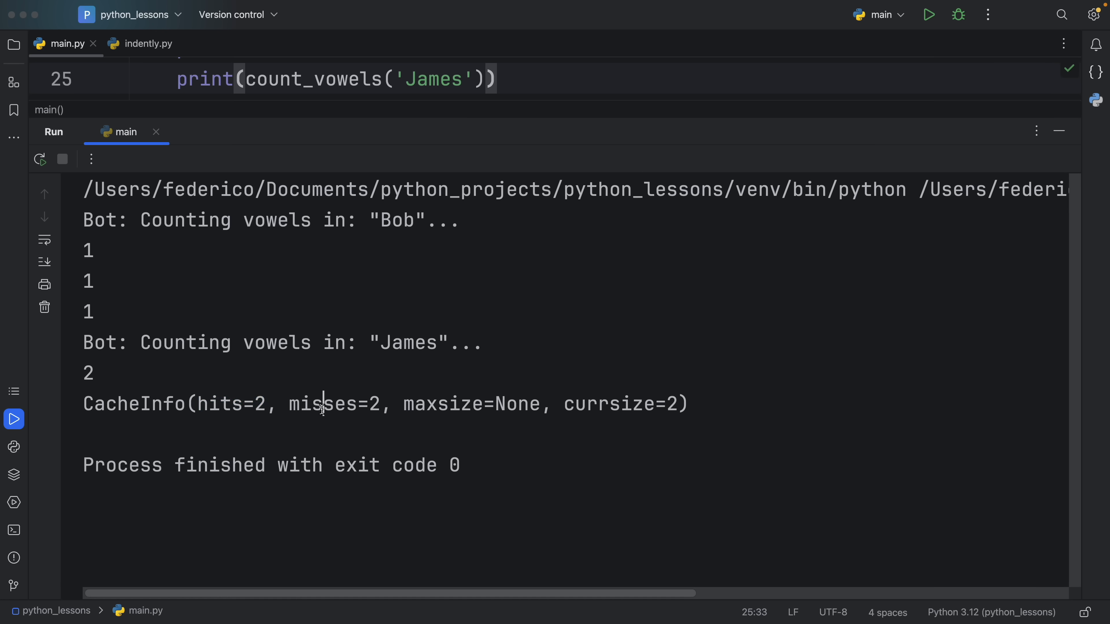
pyautogui.moveTo(476, 404)
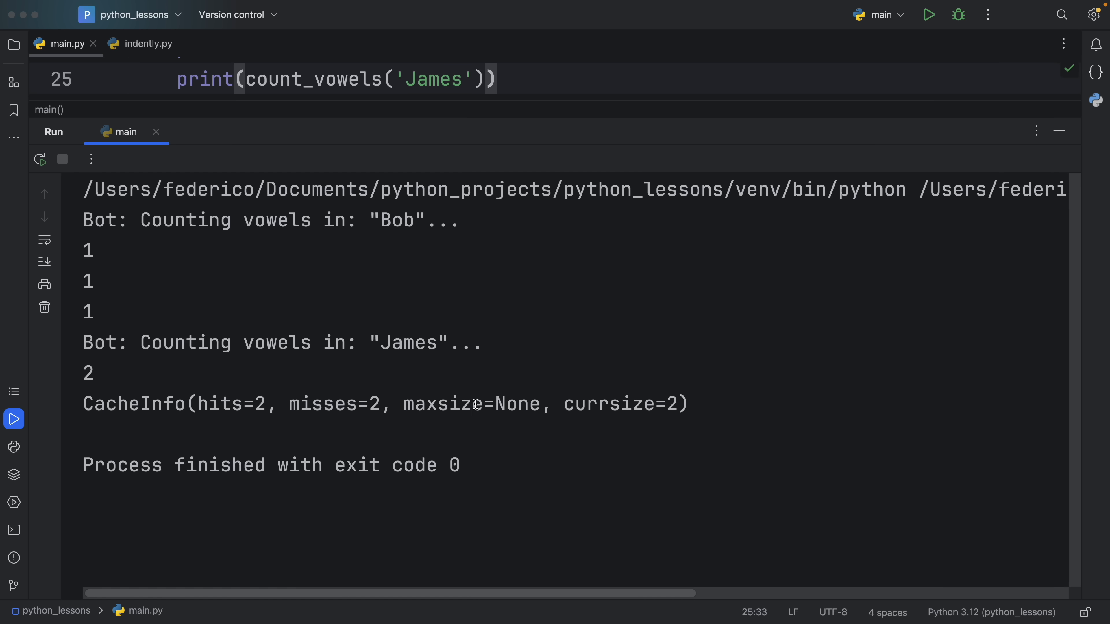
pyautogui.moveTo(701, 407)
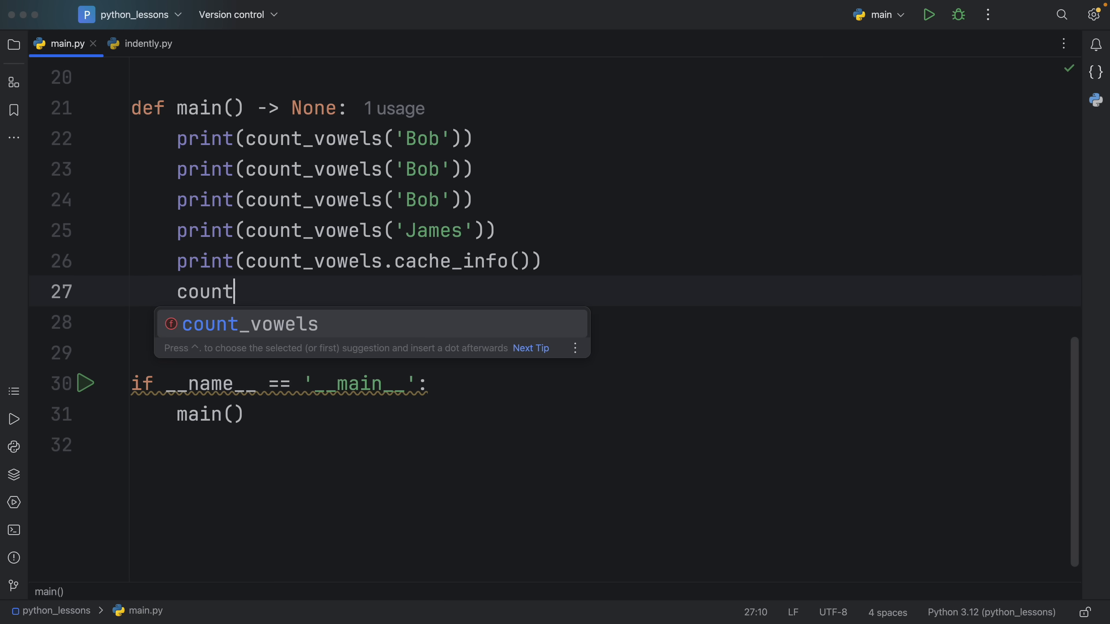
# Add count_vowels.cache_clear() after the statistics and start another print call
pyautogui.write('_vowels.c')
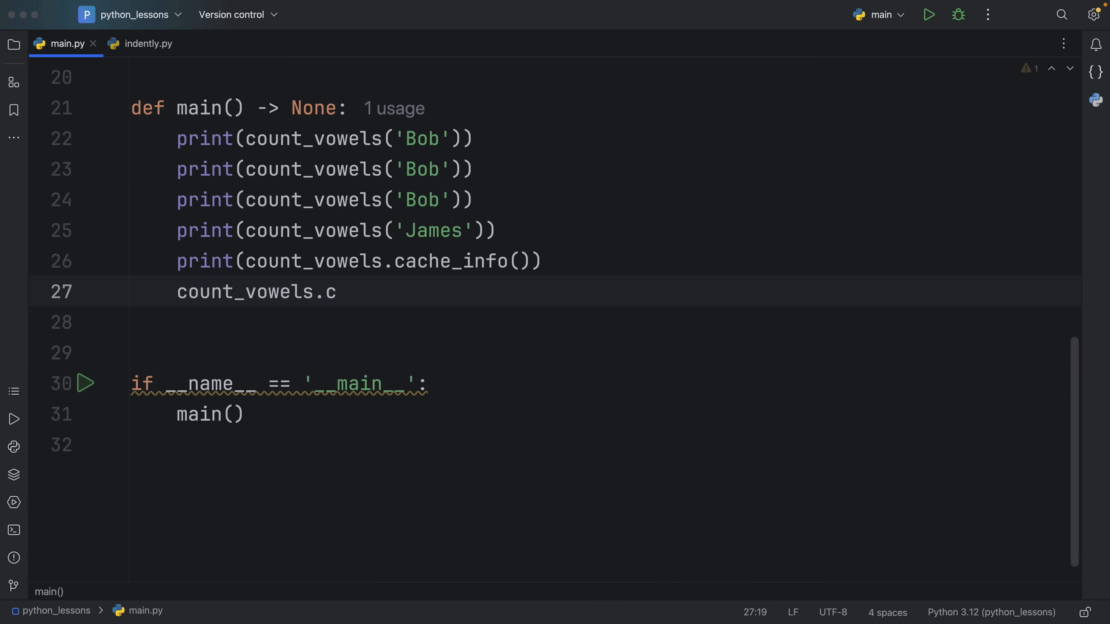
pyautogui.write('ache_clear()')
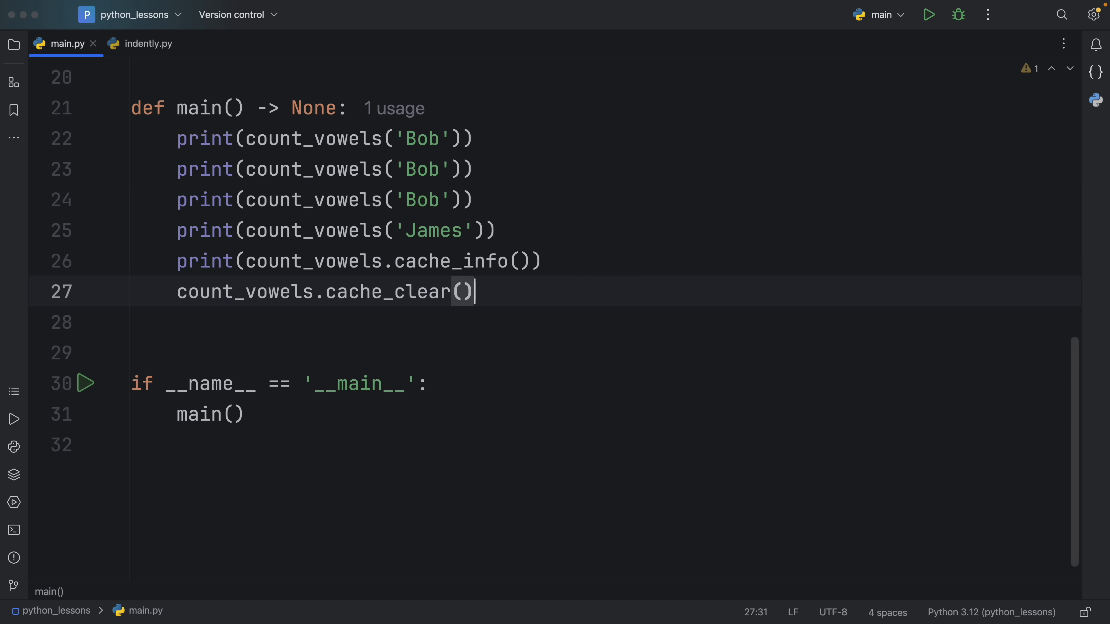
pyautogui.write("print(count_vowels('Bo")
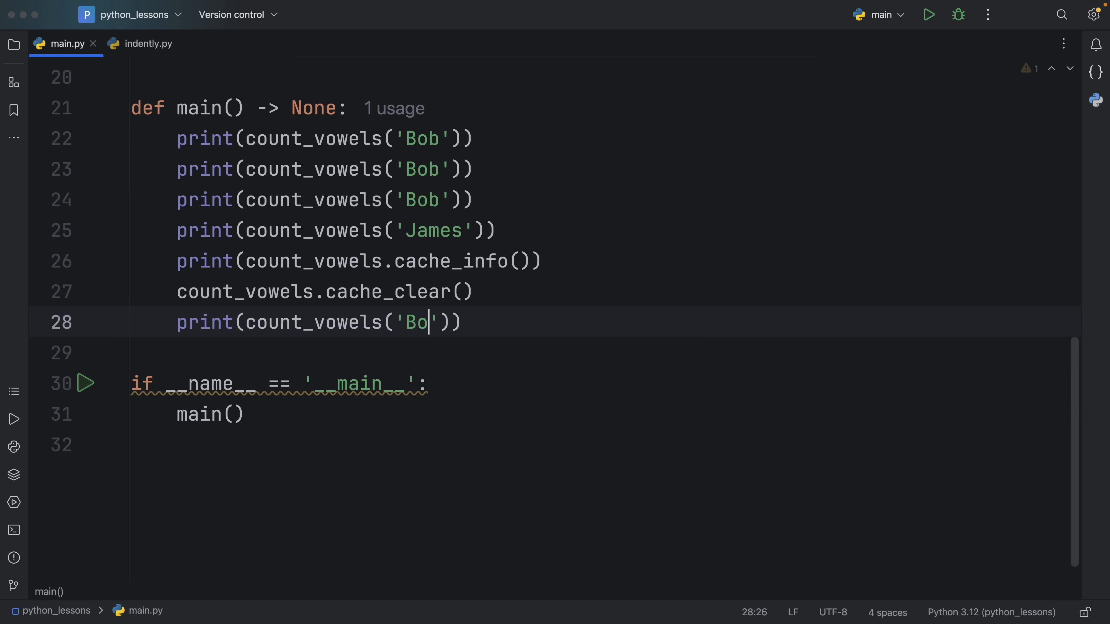
pyautogui.click(928, 14)
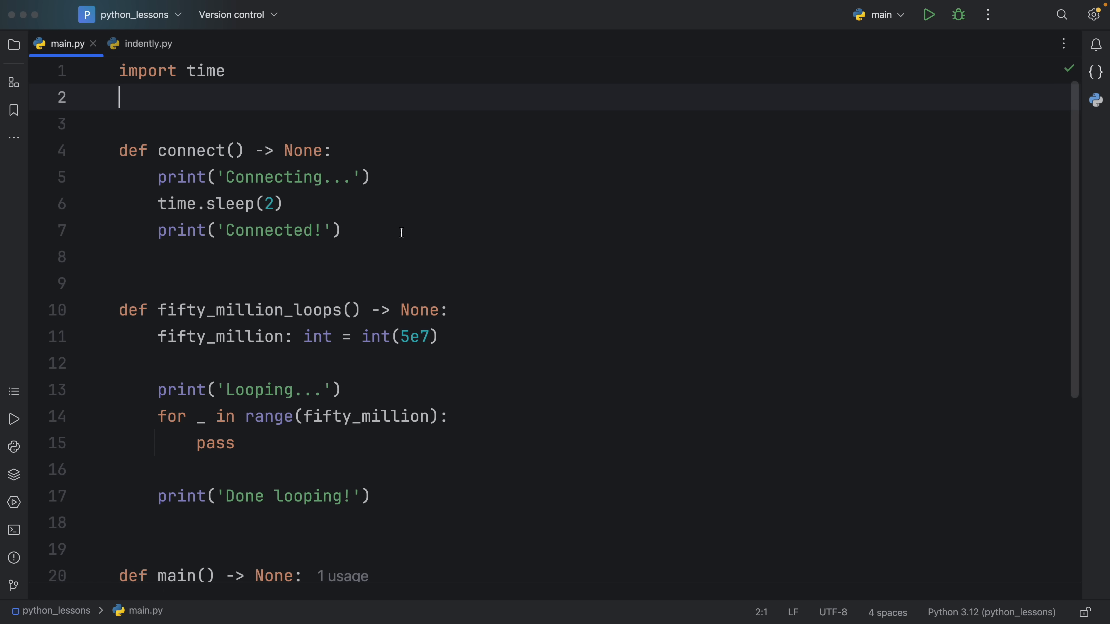
pyautogui.click(372, 496)
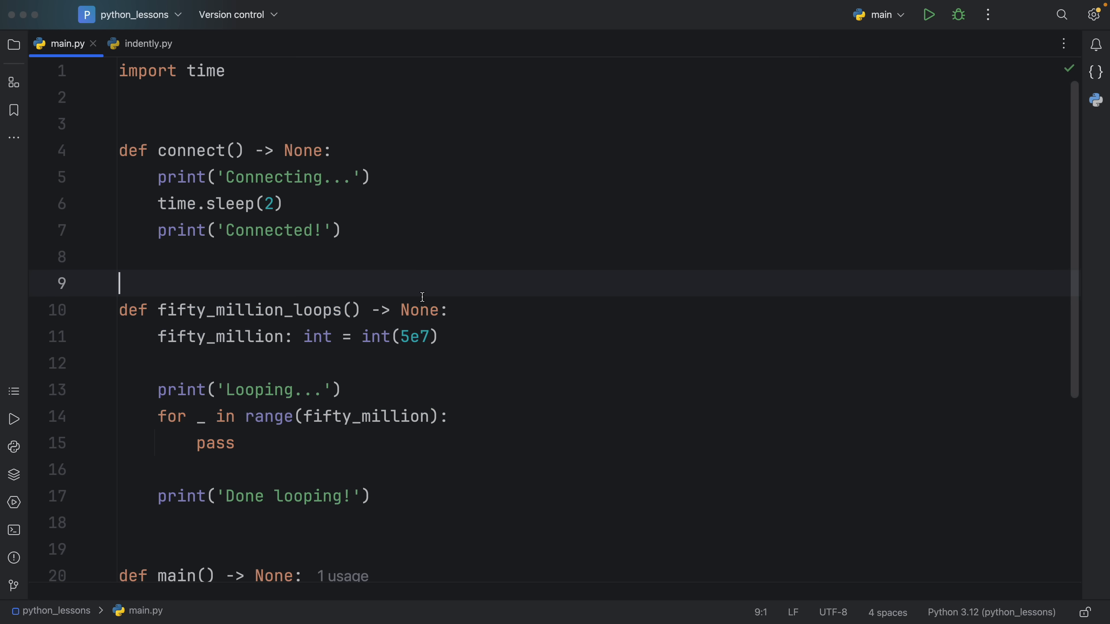
pyautogui.moveTo(546, 295)
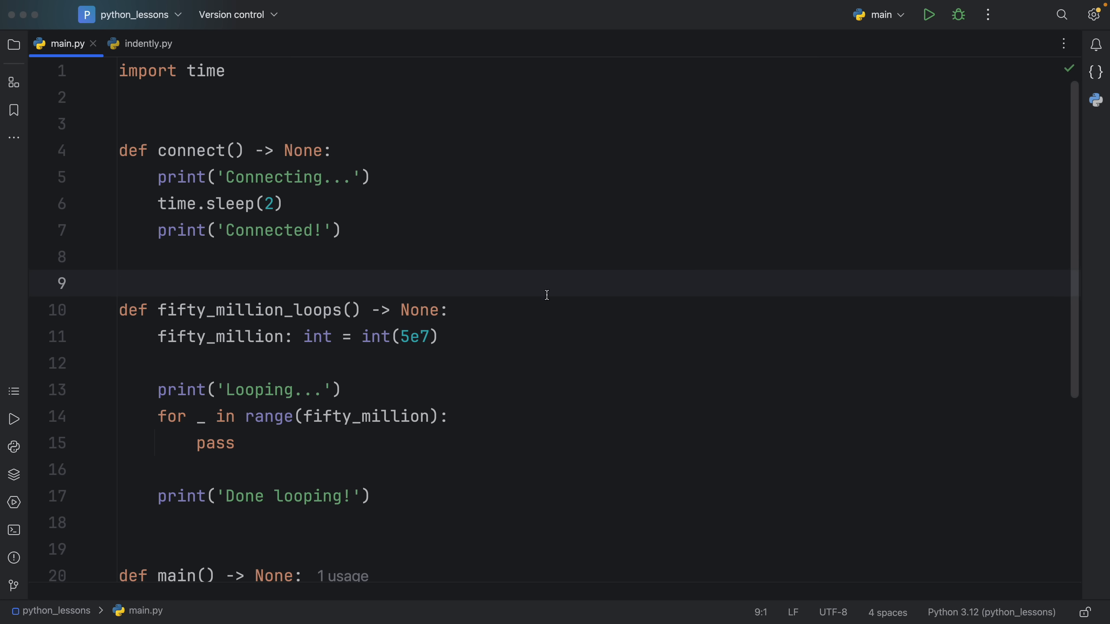
pyautogui.click(121, 283)
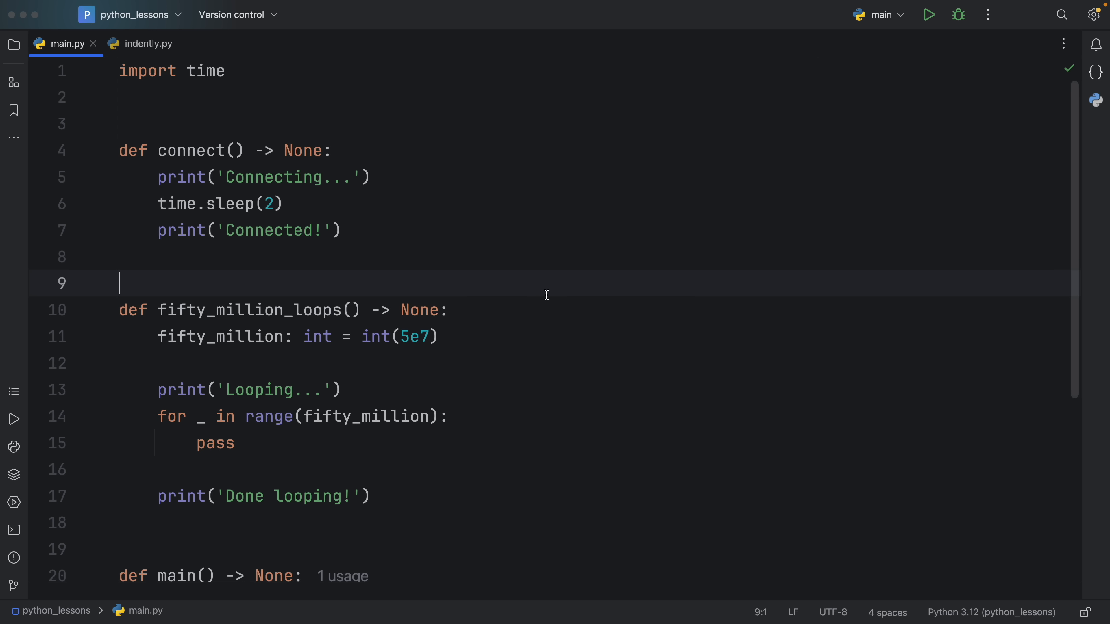
pyautogui.click(227, 71)
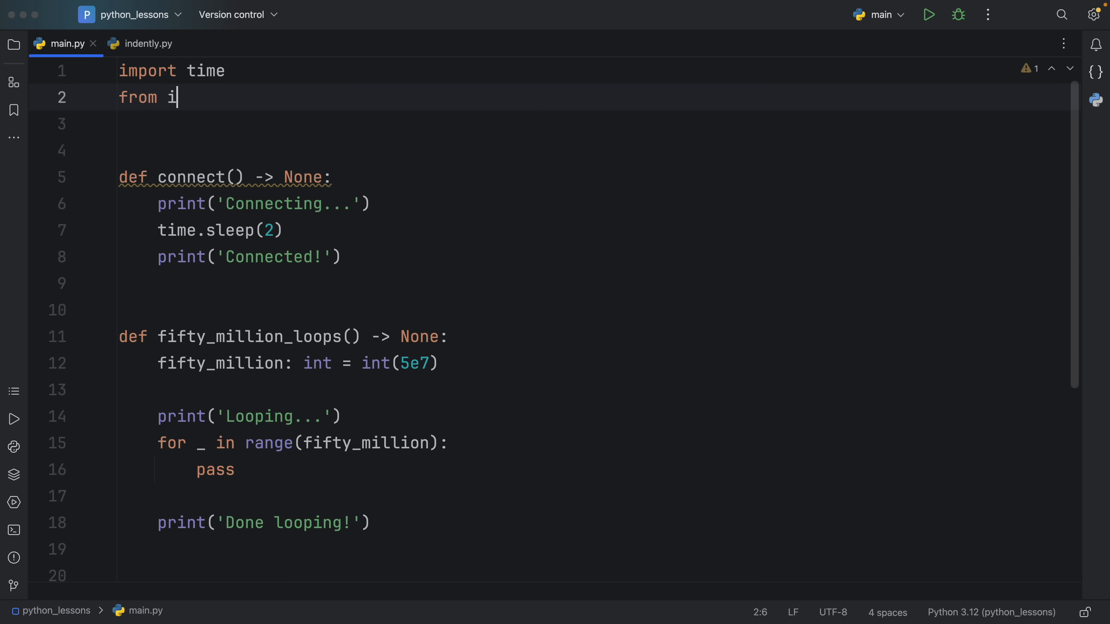
# Add 'from indently import get_time' at the top of main.py
pyautogui.write('ndently')
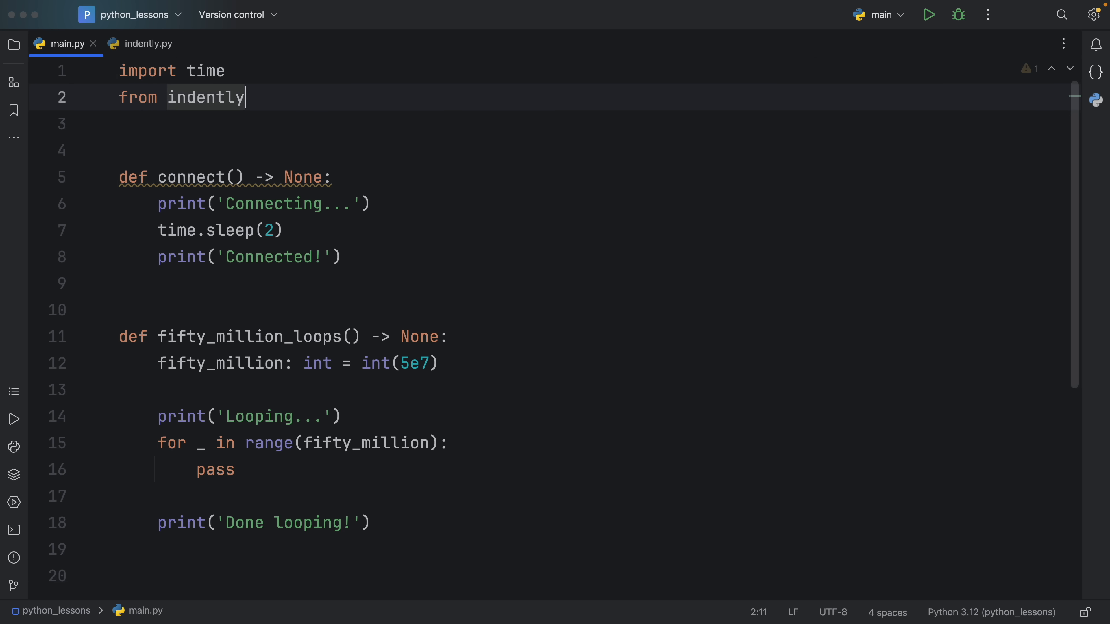
pyautogui.write('import get_time')
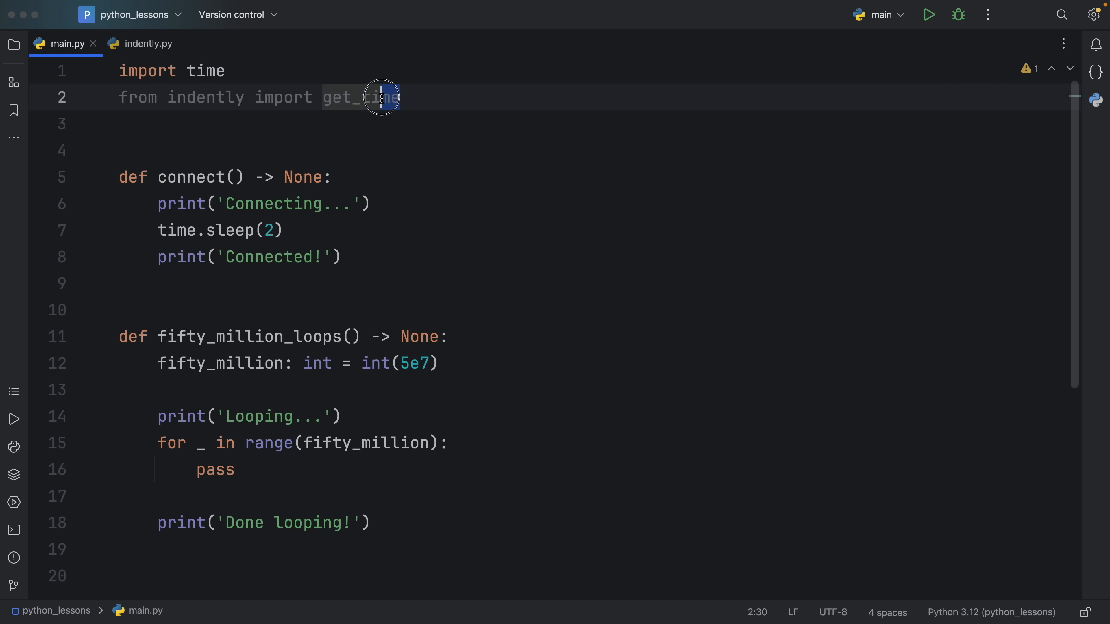
pyautogui.doubleClick(360, 97)
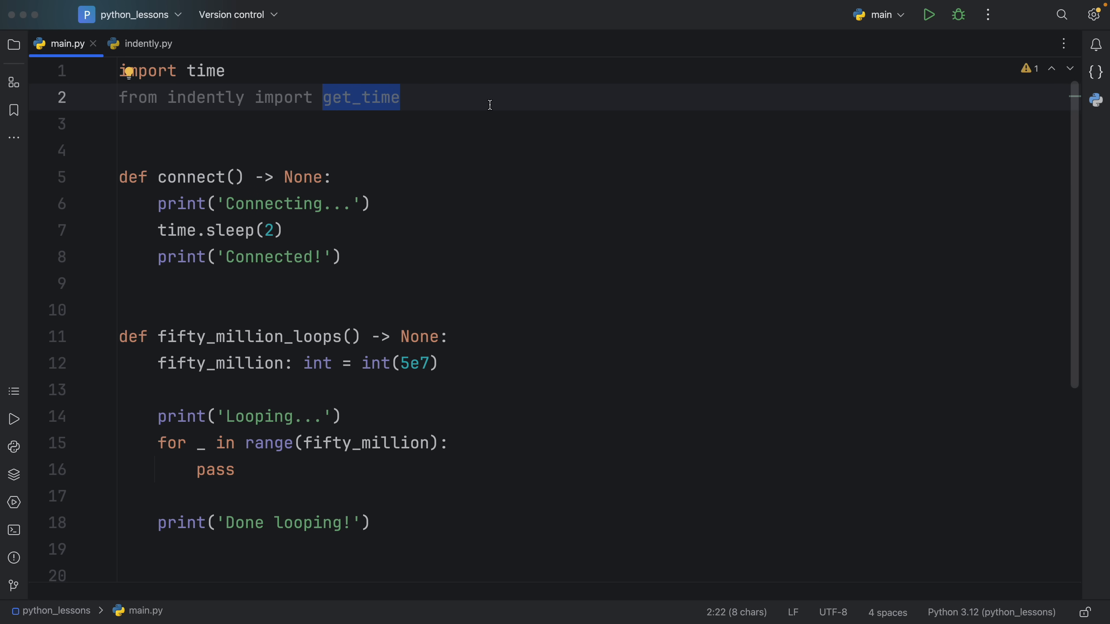
pyautogui.write('@')
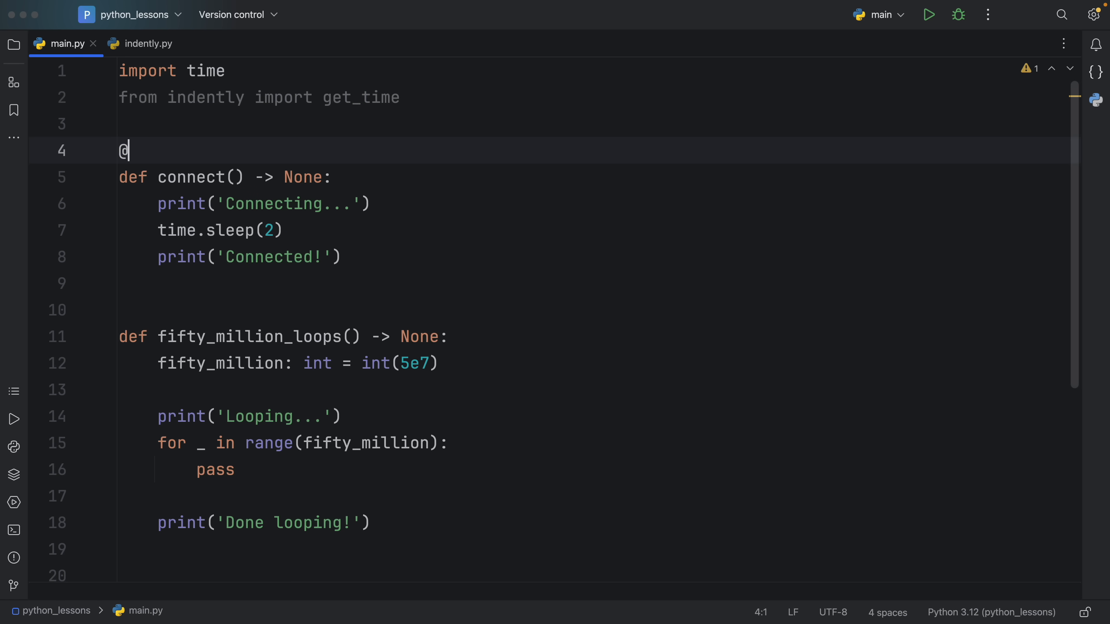
pyautogui.write('d')
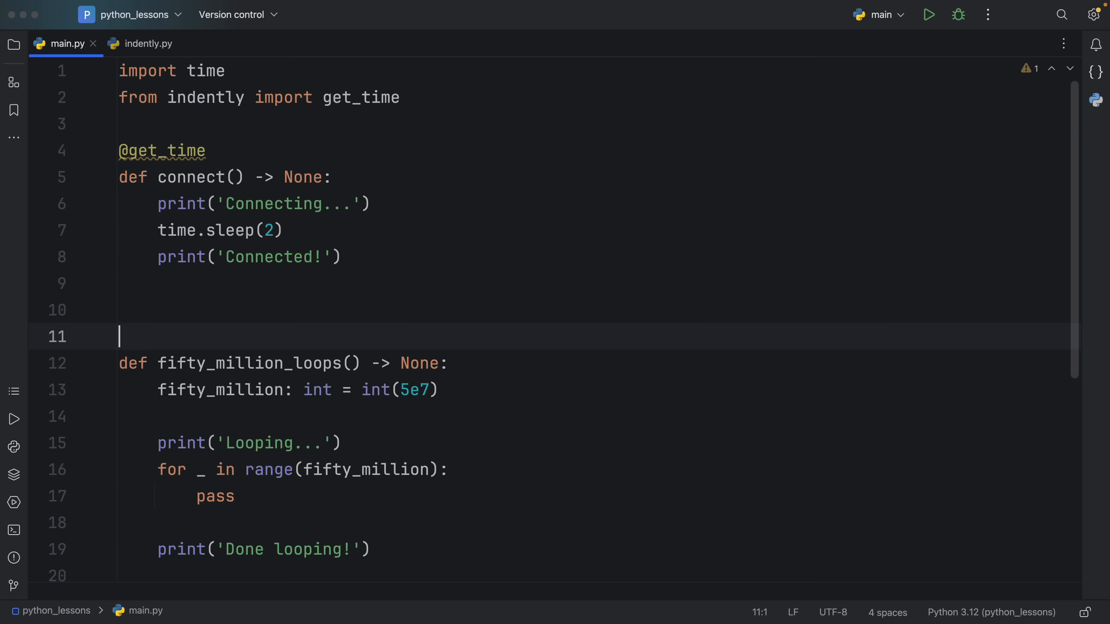
pyautogui.write('@get_time')
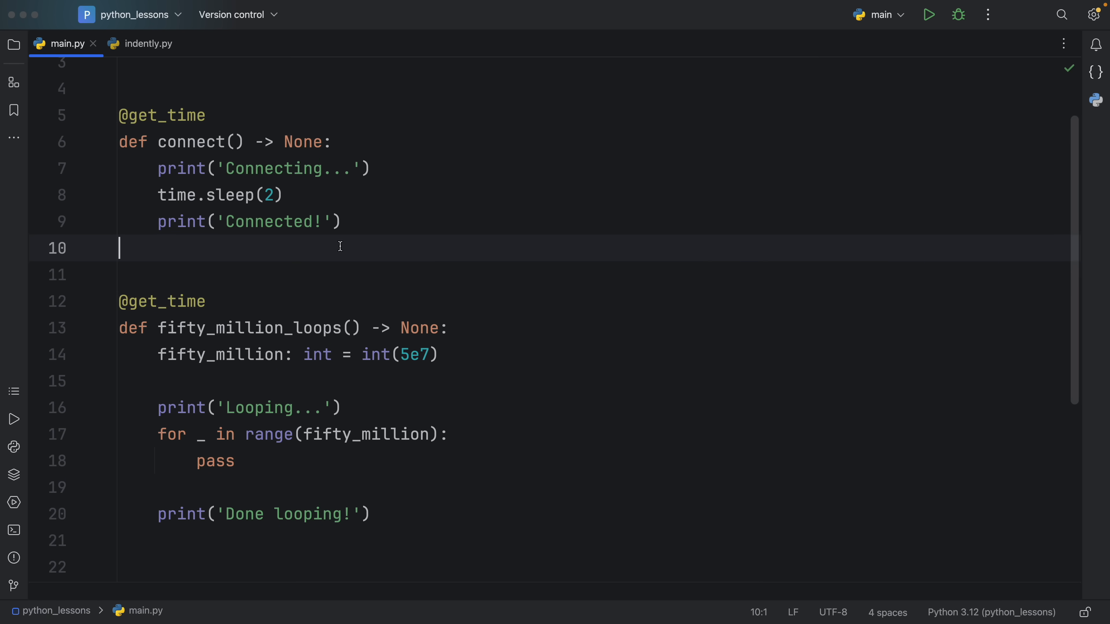
pyautogui.click(69, 142)
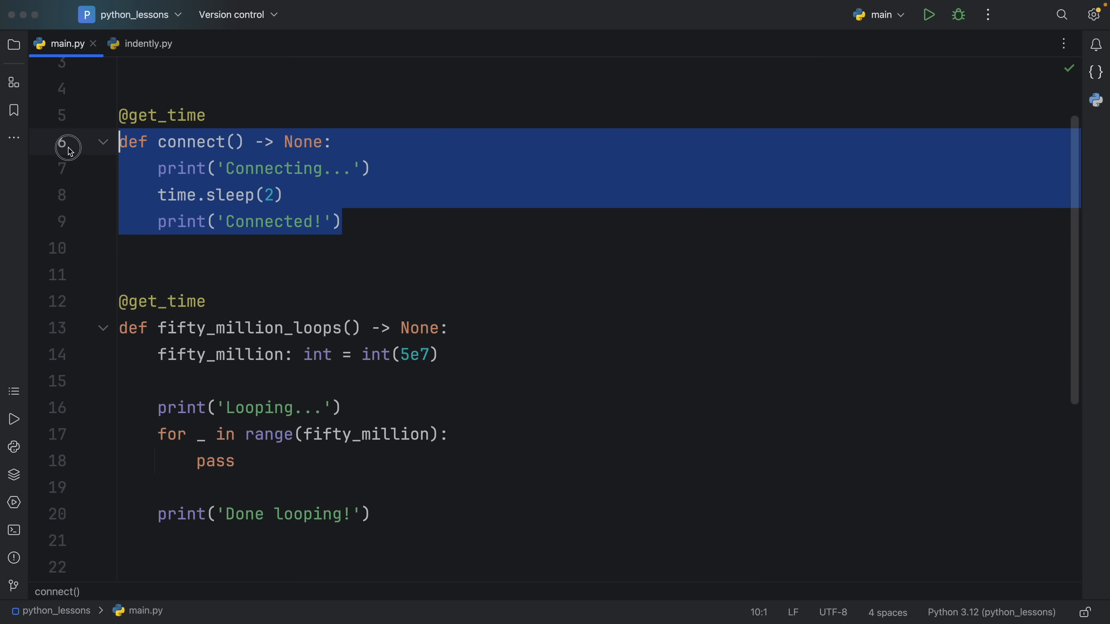
pyautogui.click(281, 195)
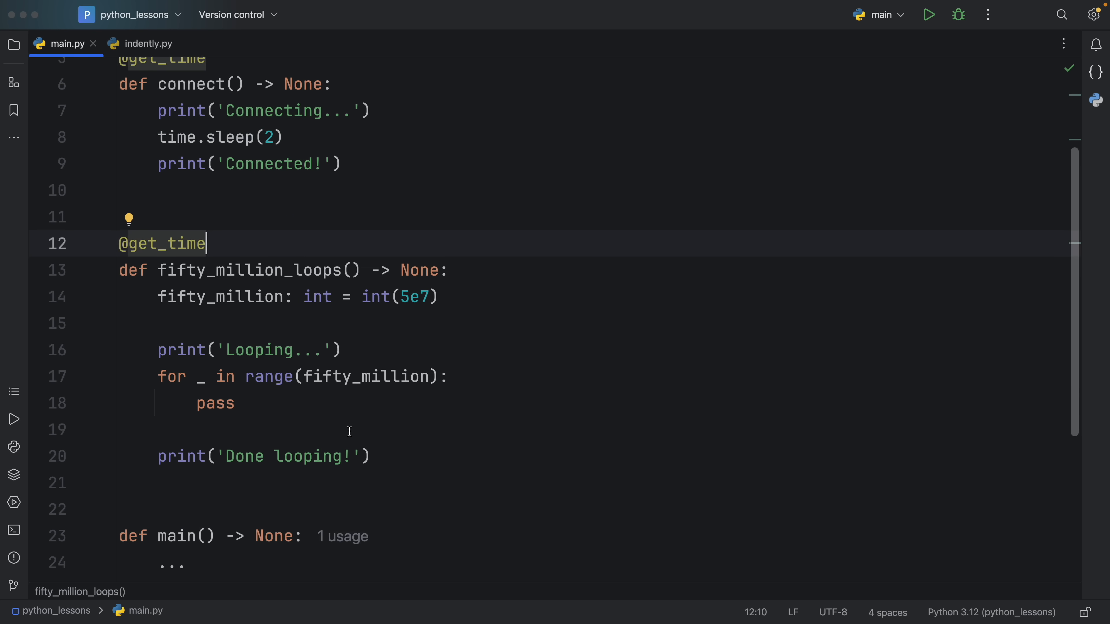
pyautogui.click(237, 387)
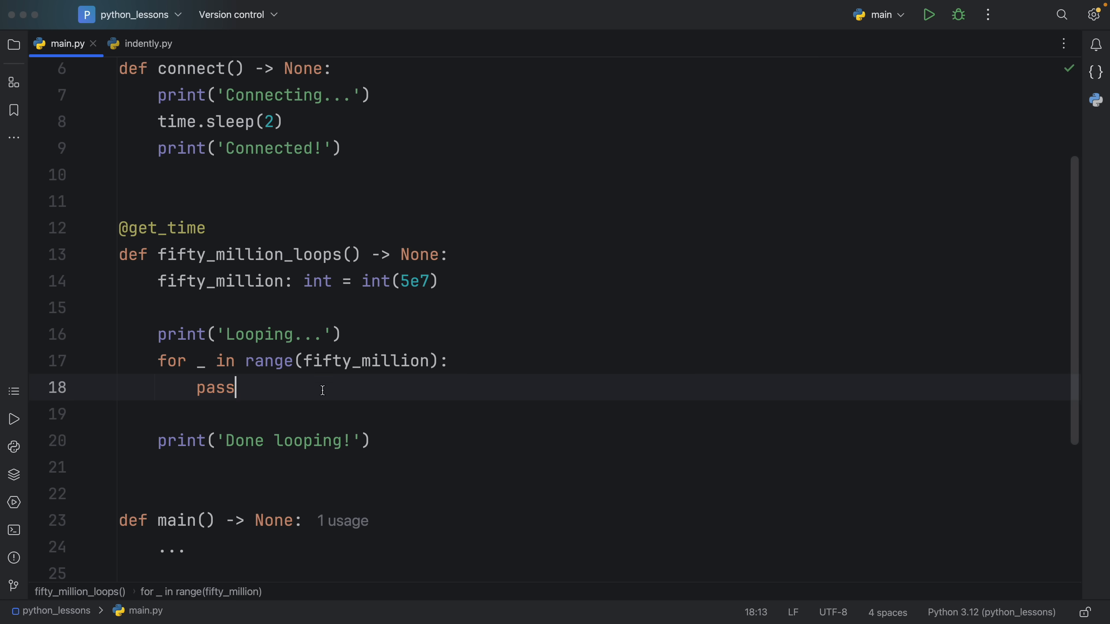
pyautogui.doubleClick(215, 387)
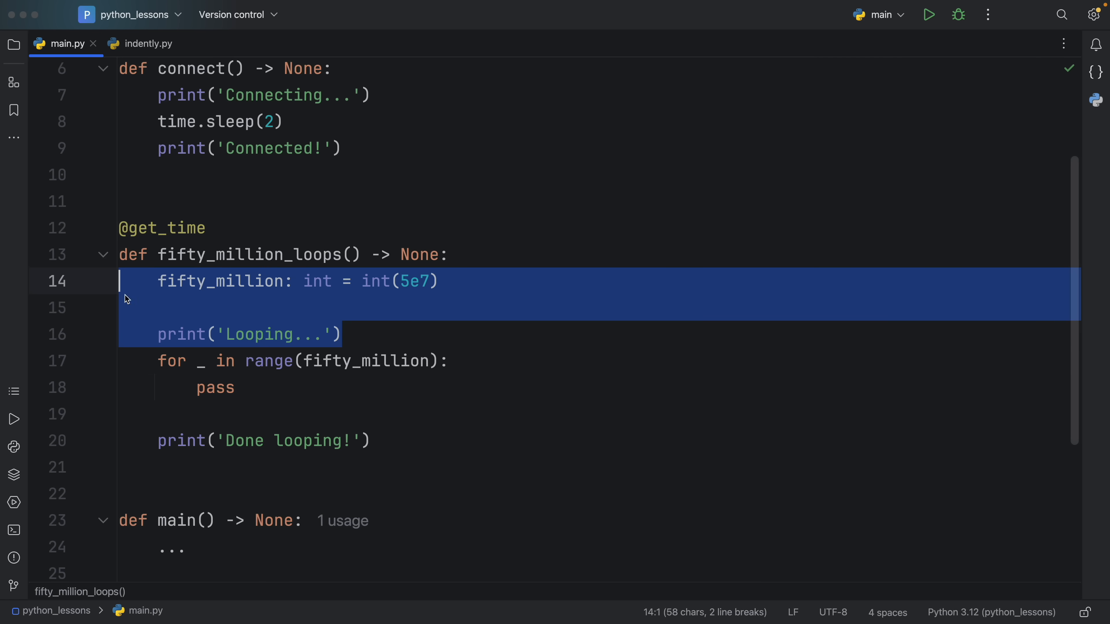
# Call connect() and fifty_million_loops() from main and run to print their execution times
pyautogui.click(279, 387)
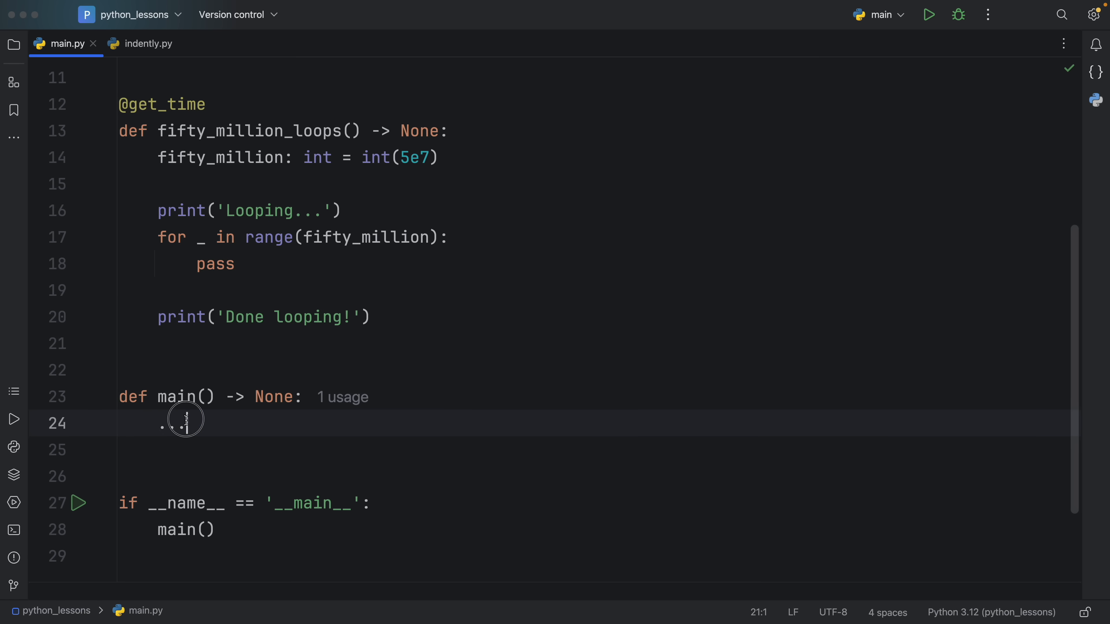
pyautogui.write('connect(')
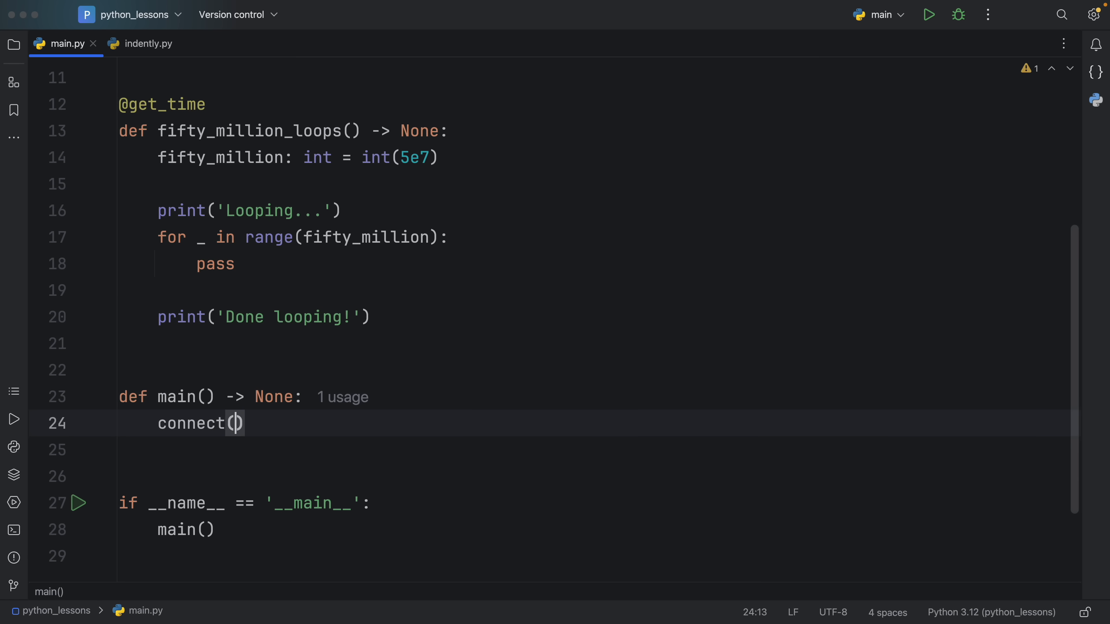
pyautogui.write('fi')
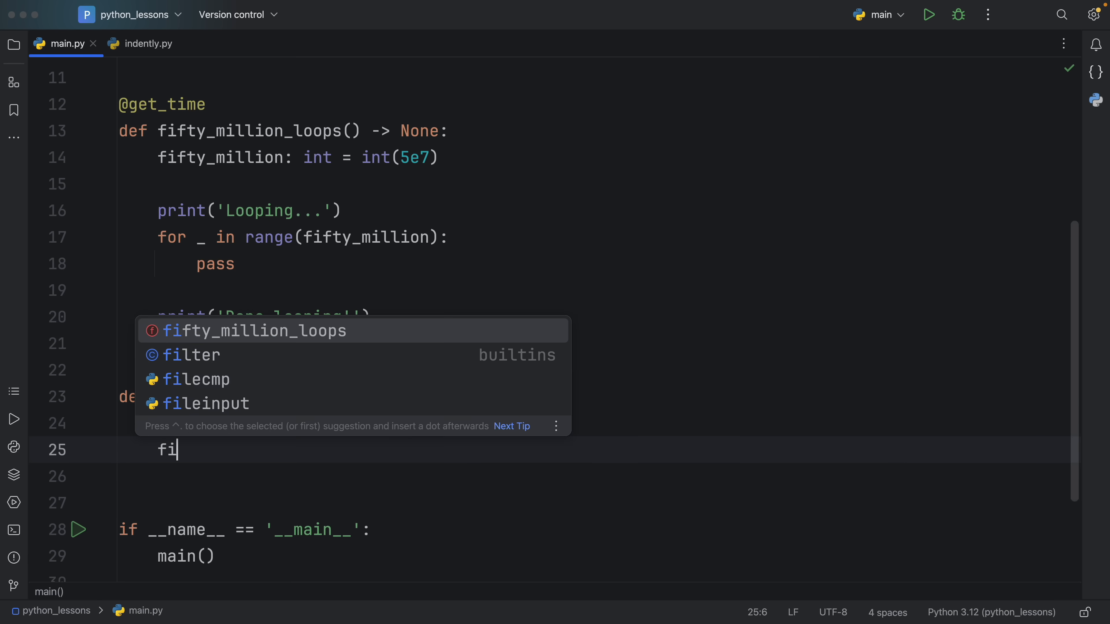
pyautogui.click(253, 331)
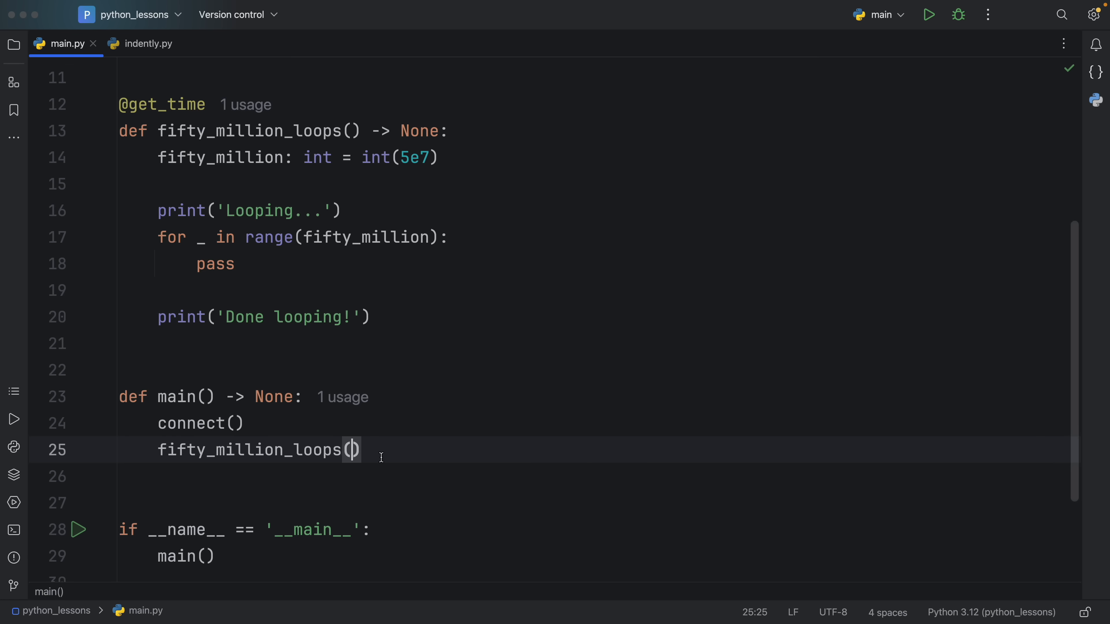
pyautogui.click(928, 14)
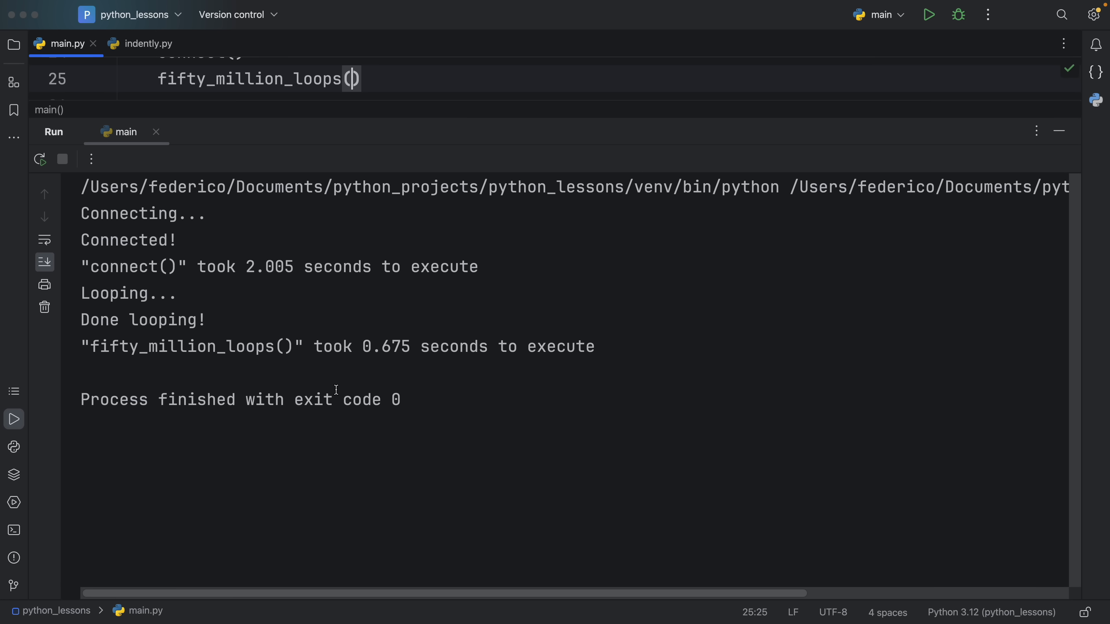
pyautogui.moveTo(515, 269)
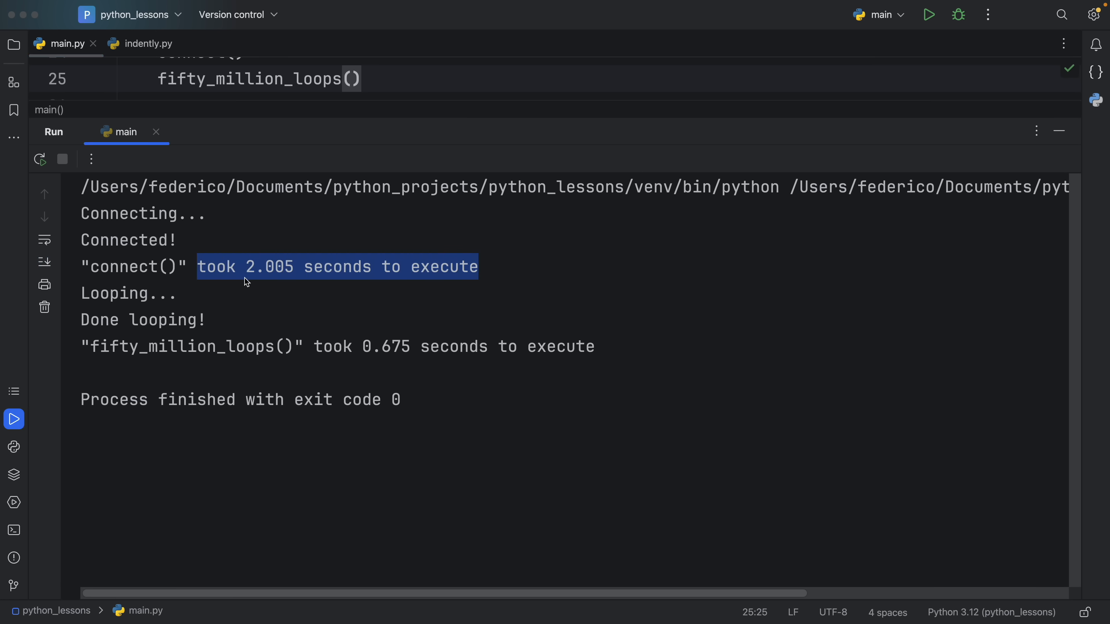
pyautogui.moveTo(519, 276)
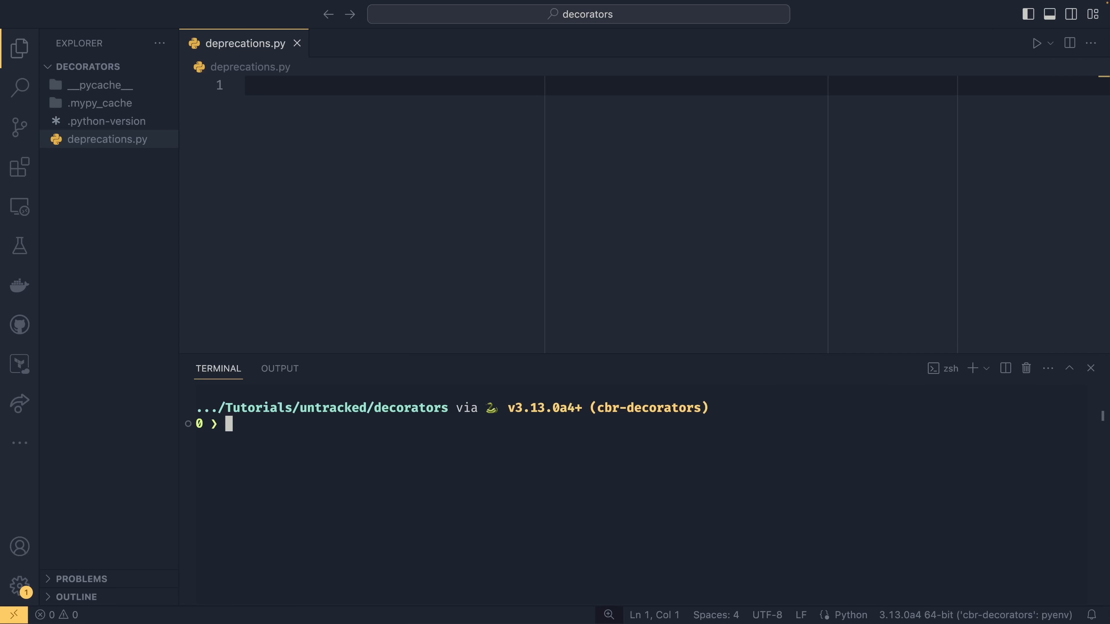
# Run 'pip install deprecated' in the terminal and begin the import line in deprecations.py
pyautogui.write('pip')
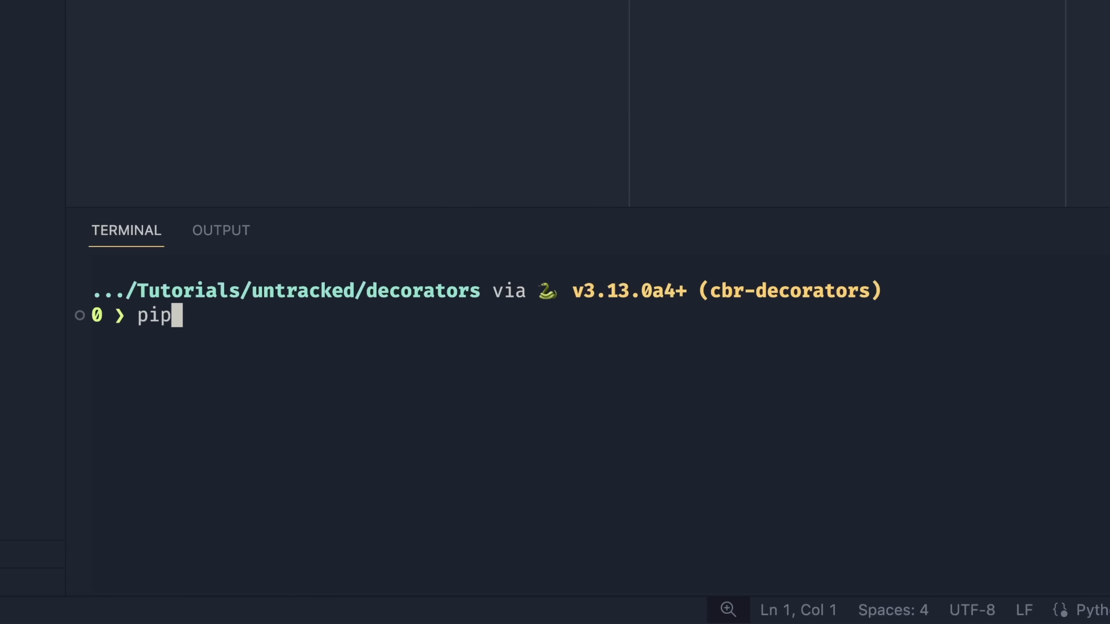
pyautogui.write('install dep')
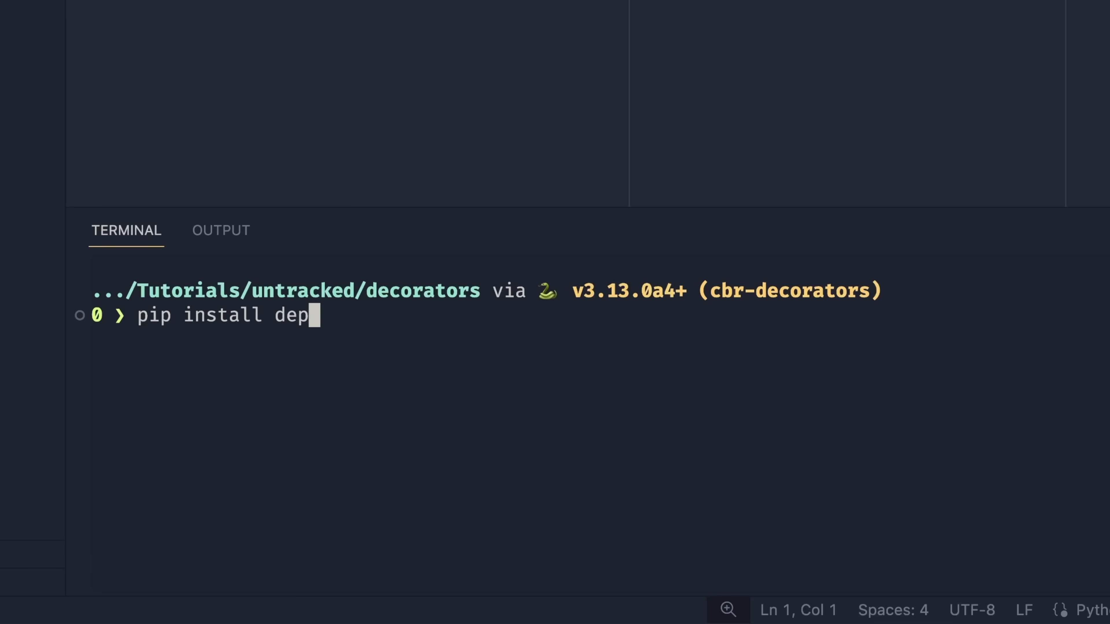
pyautogui.press('Return')
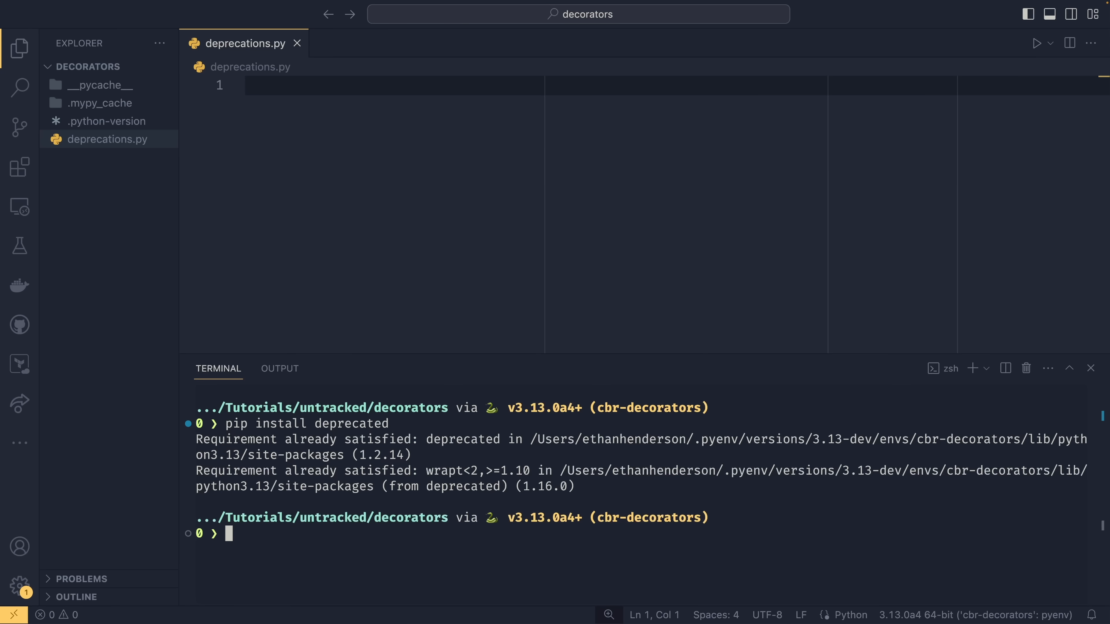
pyautogui.write('from d')
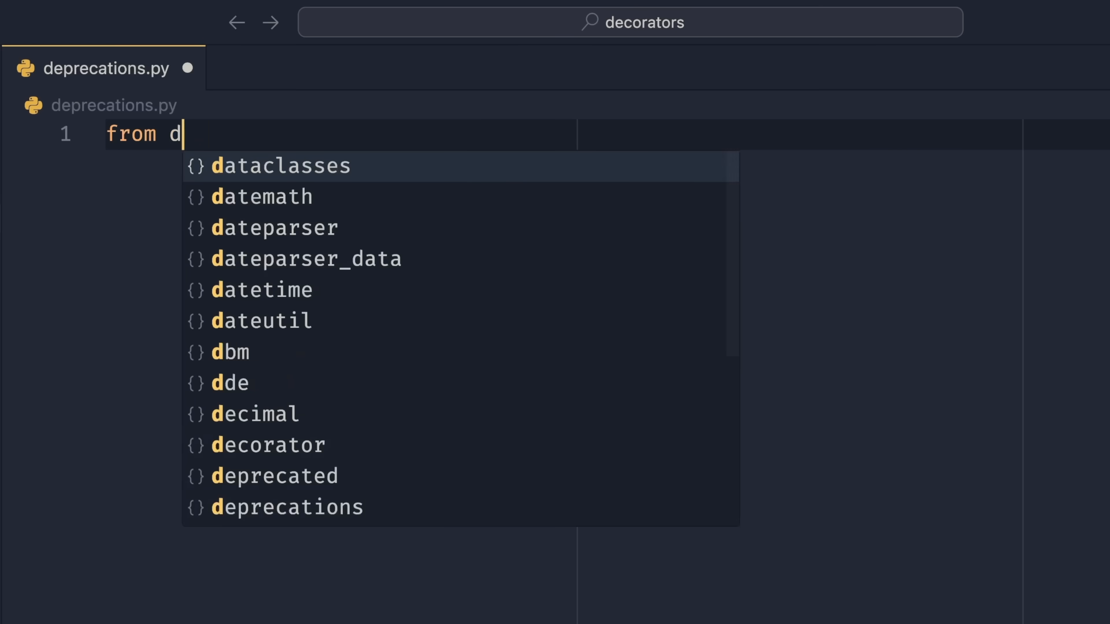
# Import deprecated, define add(x: int, y: int) -> int returning x + y, and save
pyautogui.write('eprecated import deprecated')
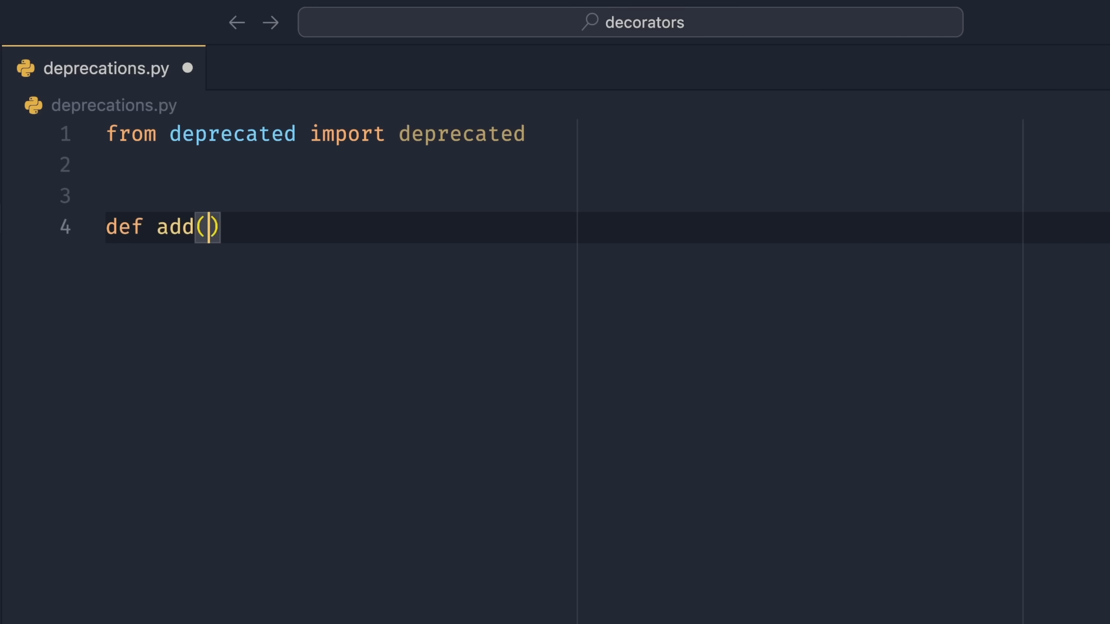
pyautogui.write('x: int, y: int')
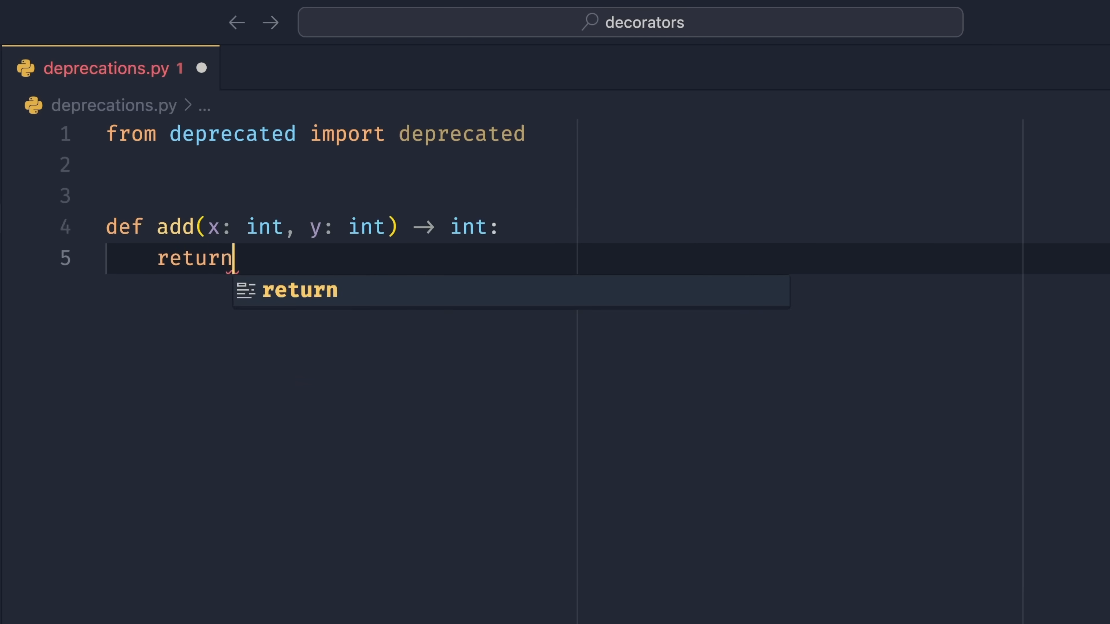
pyautogui.write('x + y')
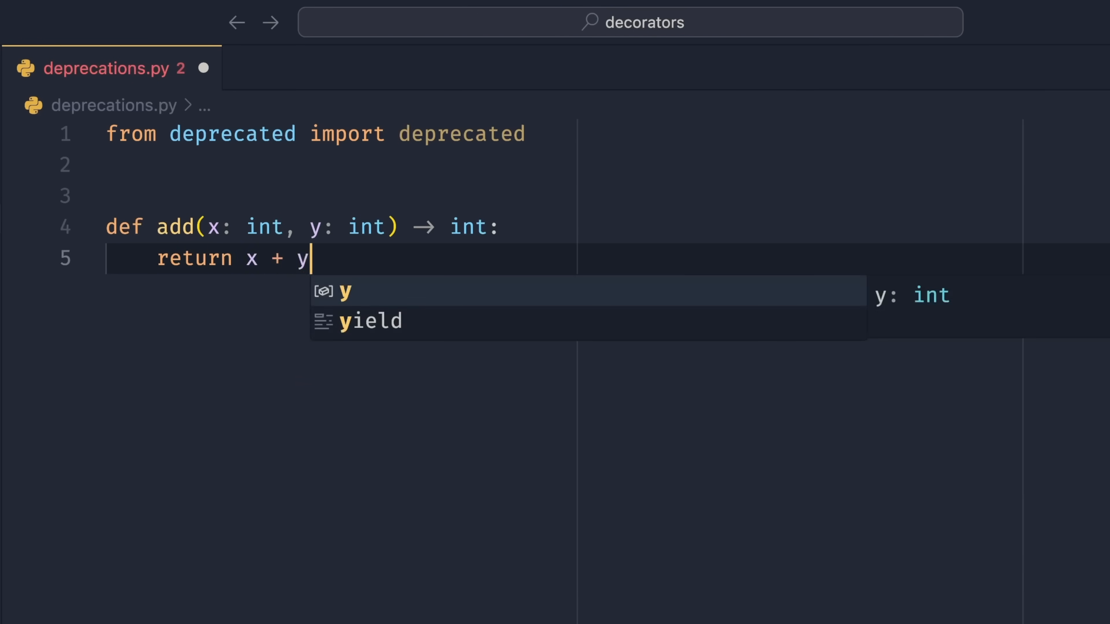
pyautogui.press('Return')
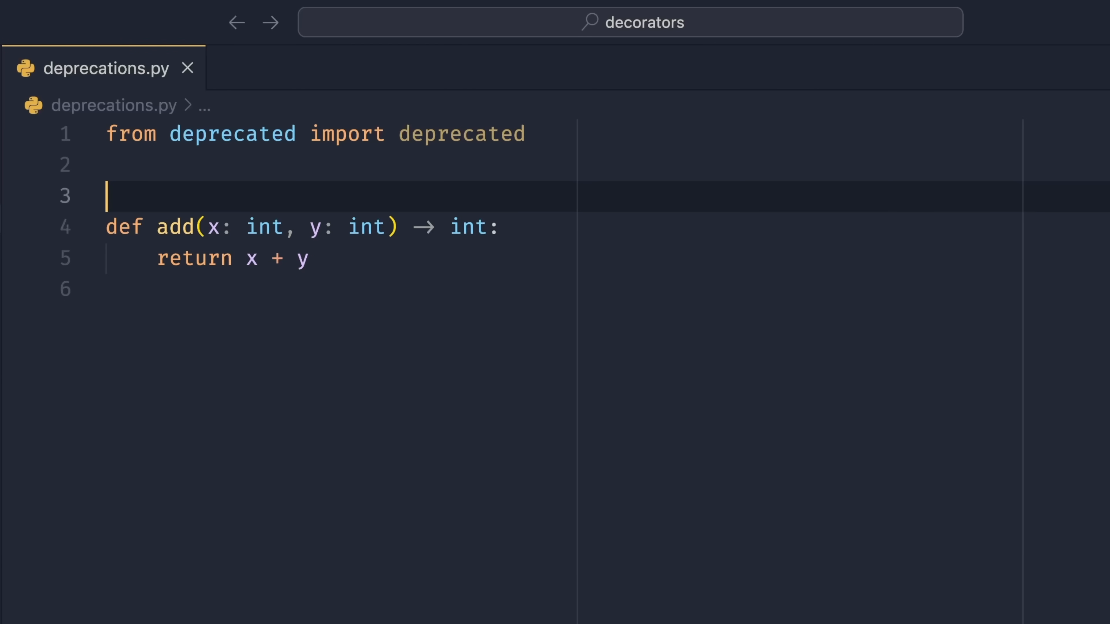
pyautogui.write('@dep')
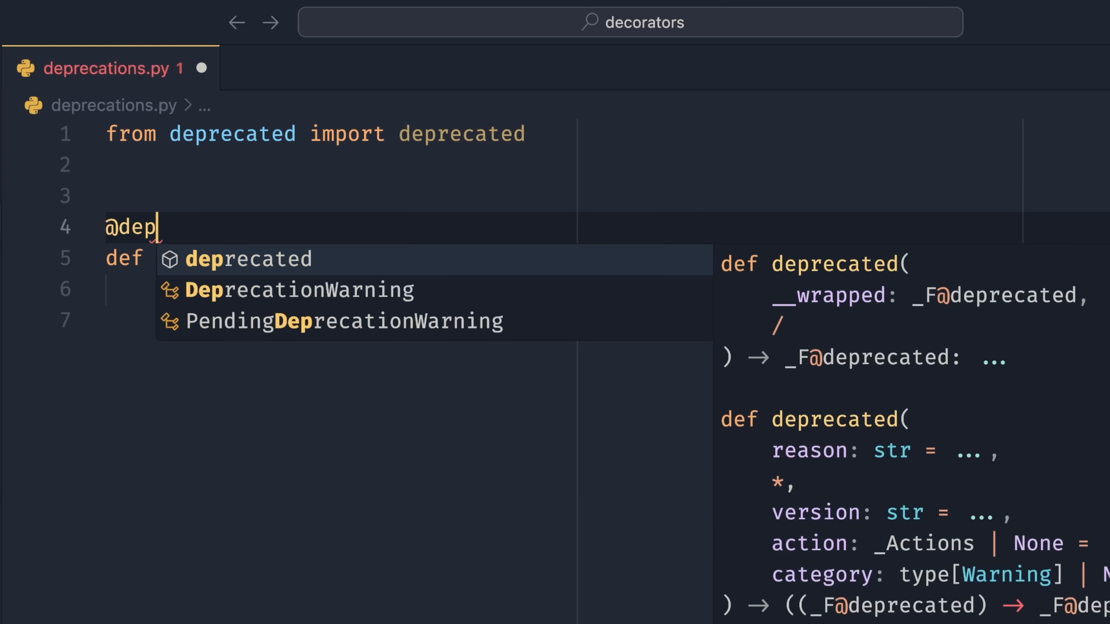
pyautogui.click(247, 258)
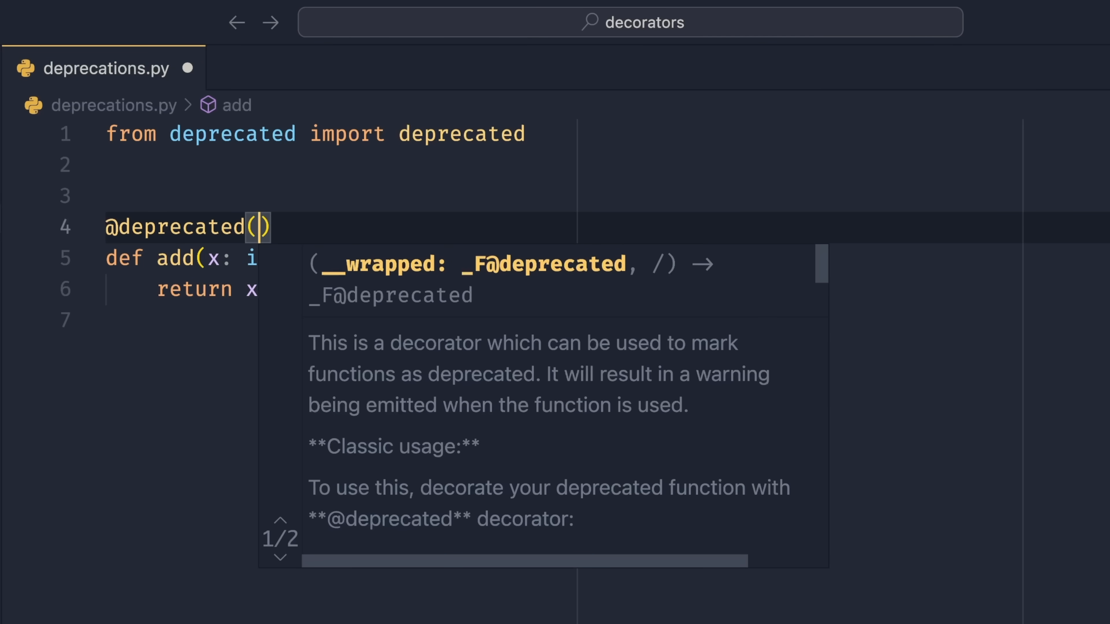
pyautogui.write('"')
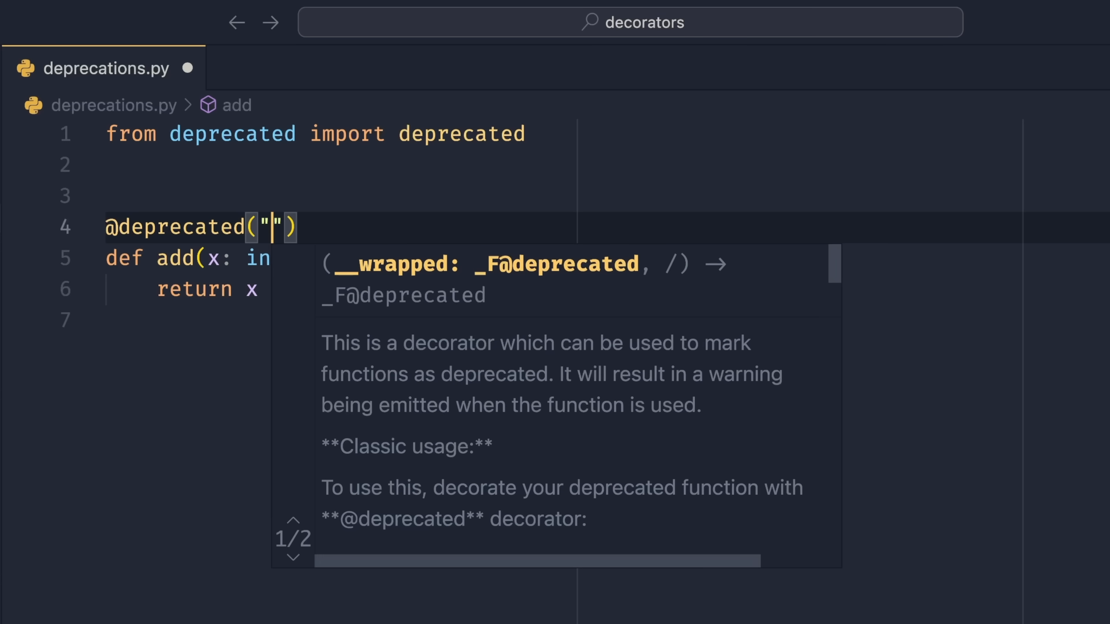
pyautogui.write('Adding to')
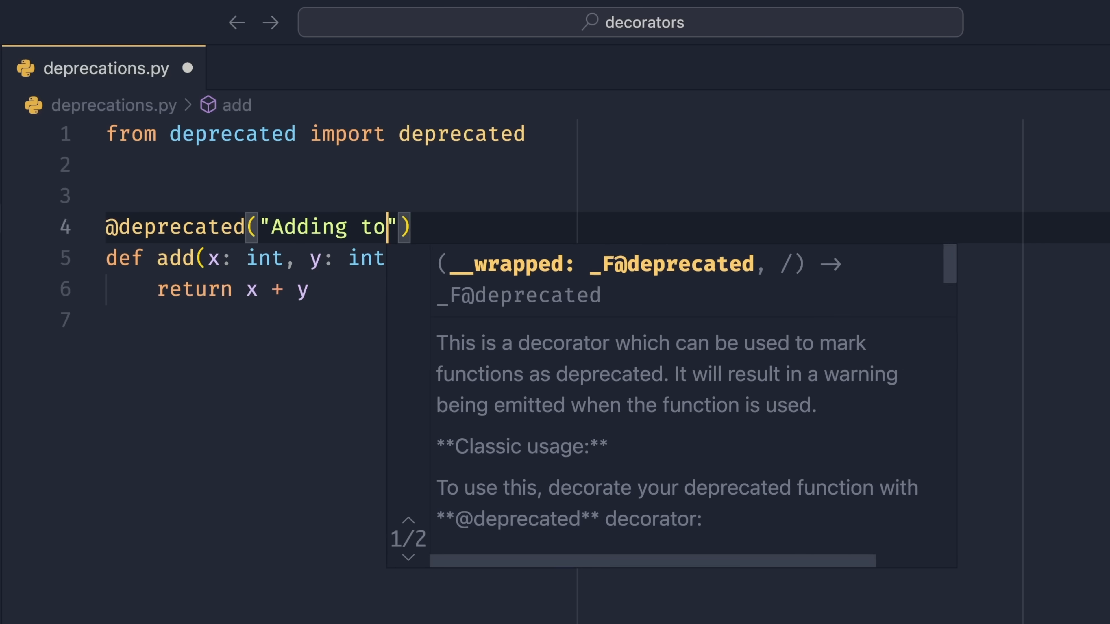
pyautogui.write("ain't c")
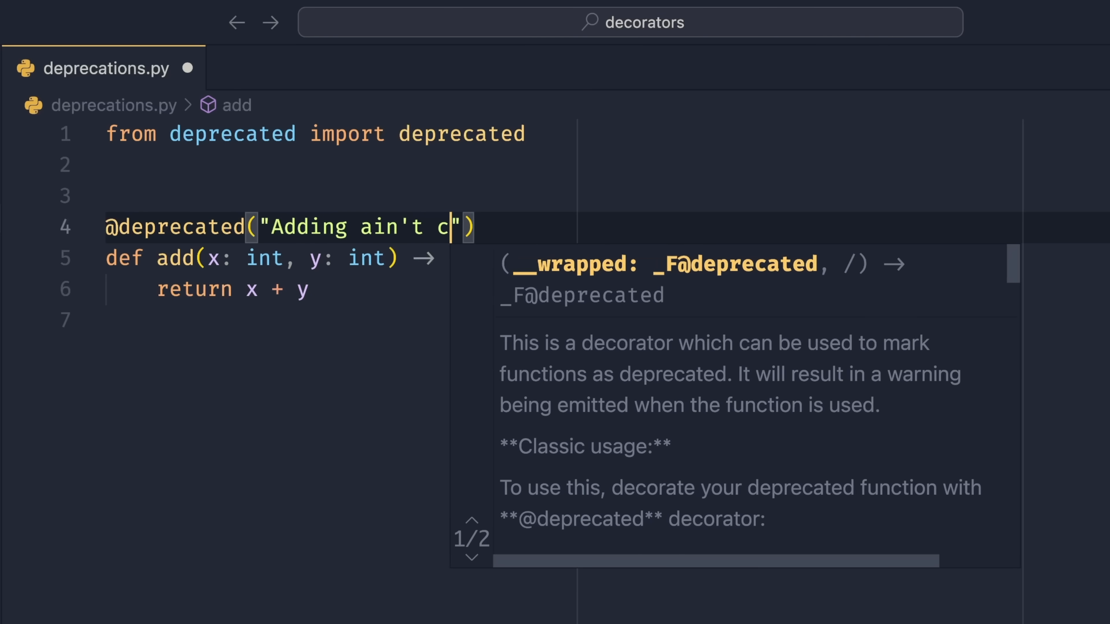
pyautogui.write('ool no more.')
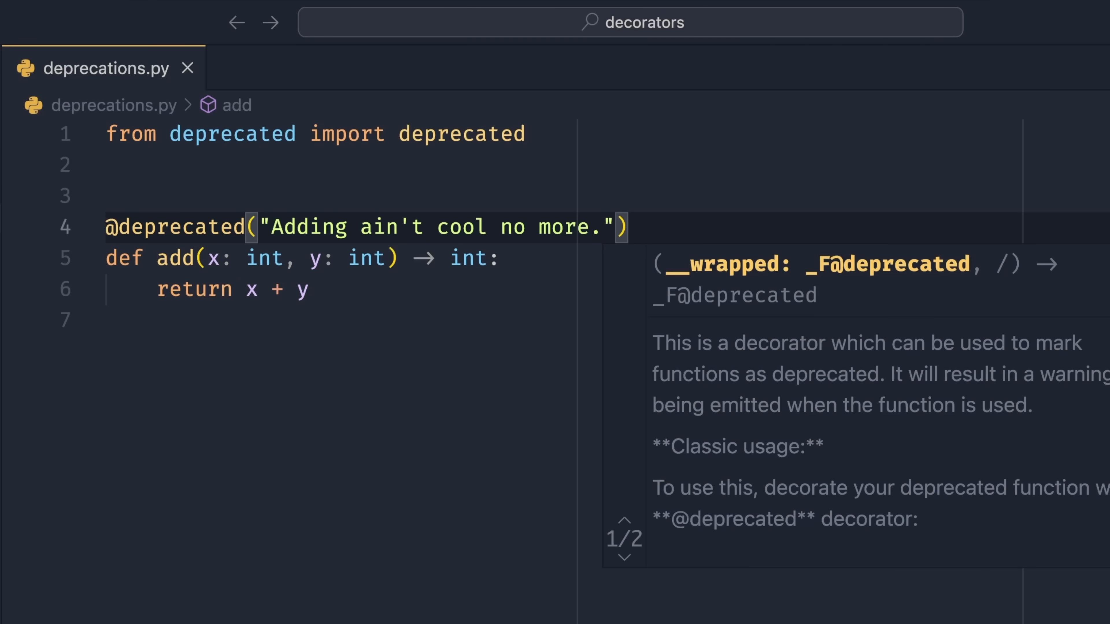
pyautogui.write(', version=-')
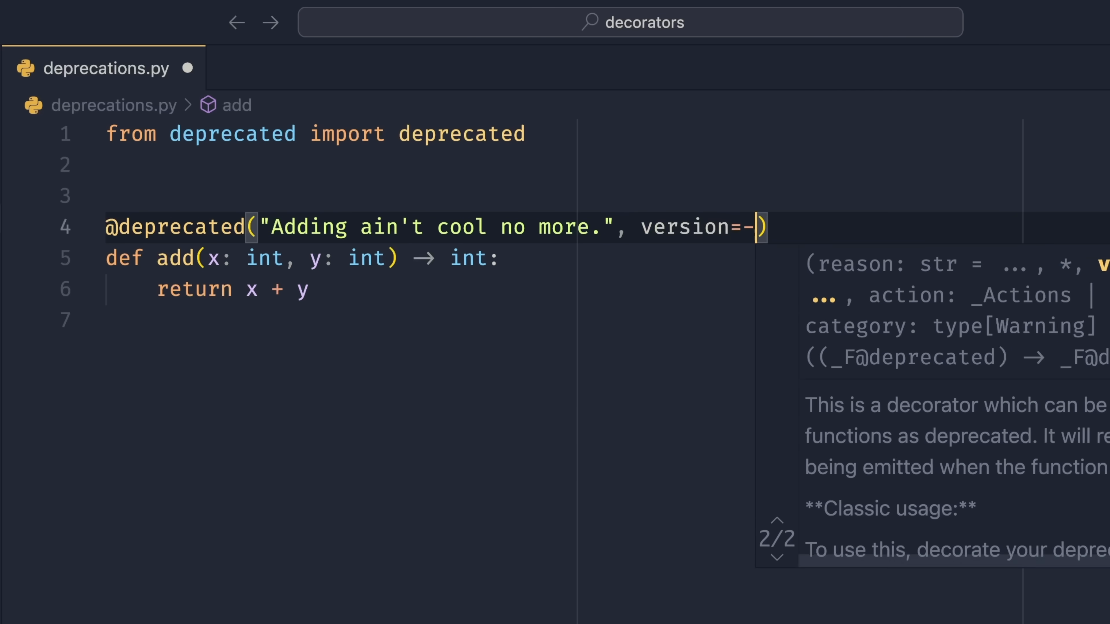
pyautogui.write('"1.0"')
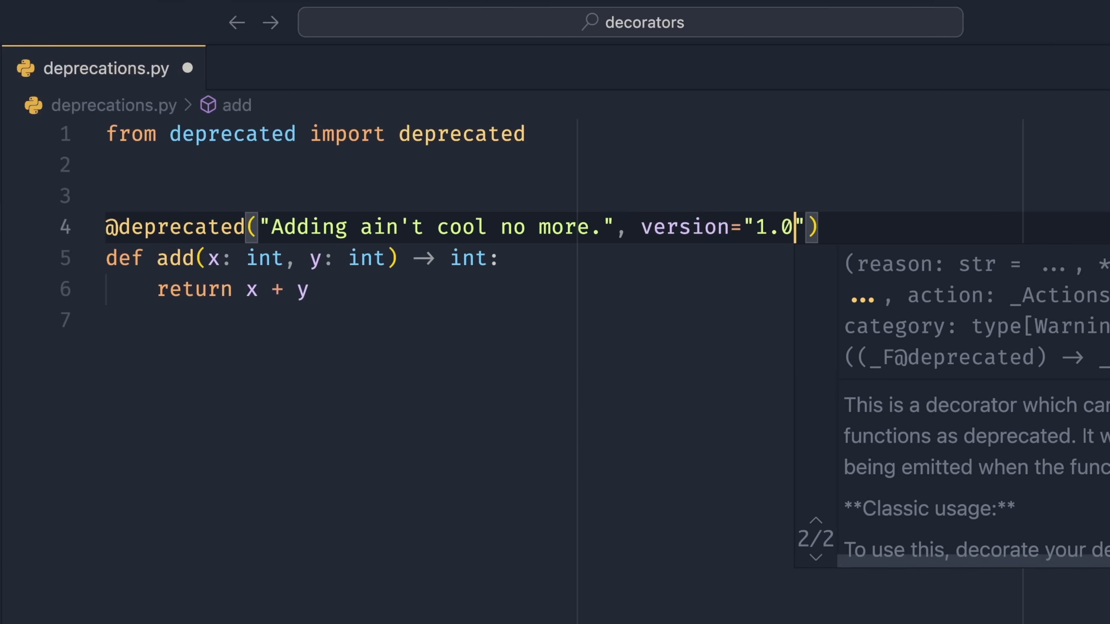
pyautogui.write('.0')
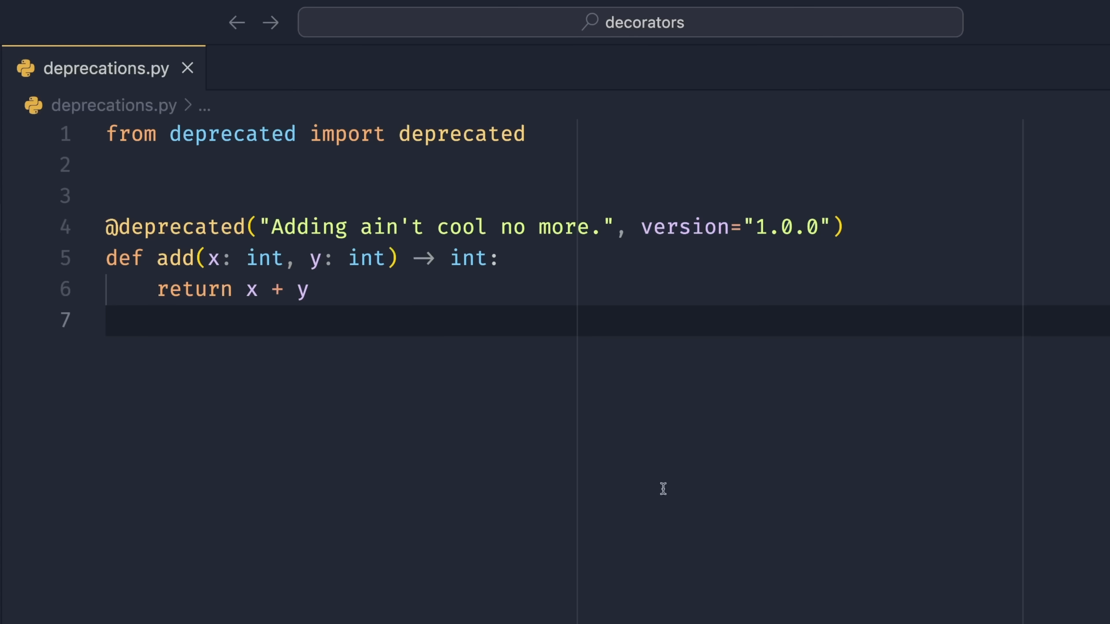
# Begin the if __name__ == "__main__": guard below add
pyautogui.write('if __an')
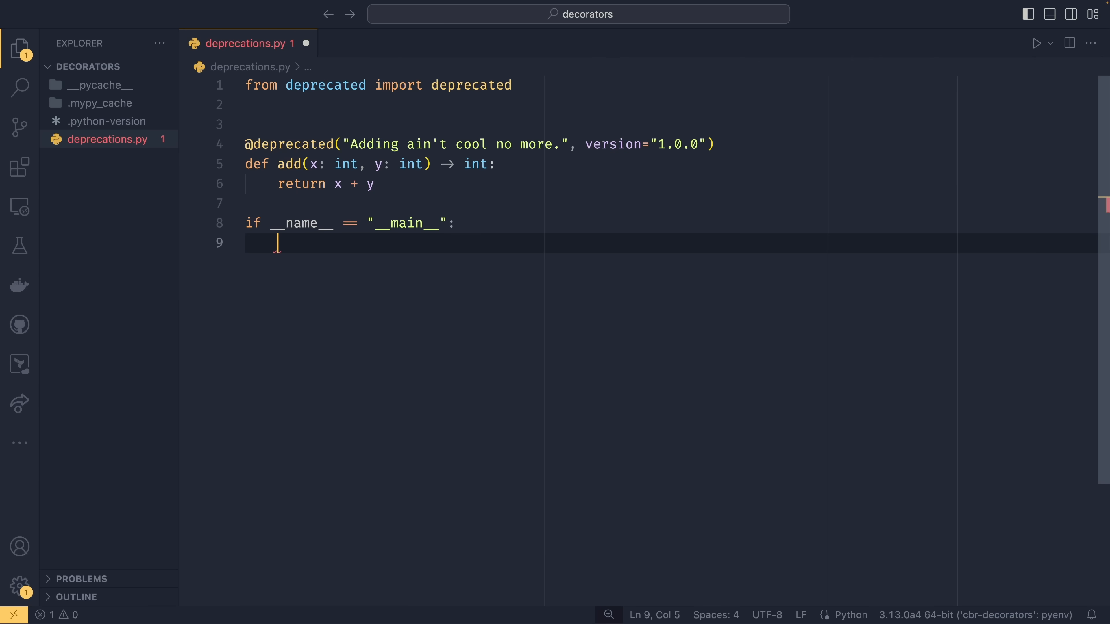
# Print add(5, 7) under the guard and run deprecations.py to see the warning and 12
pyautogui.write('print(add(5, 7')
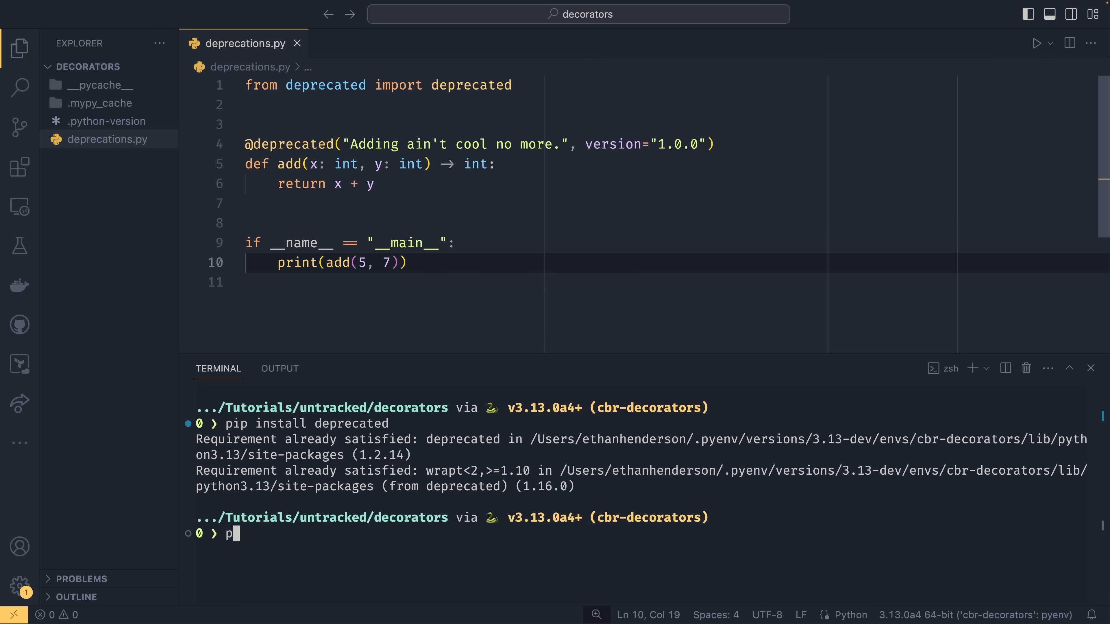
pyautogui.write('y')
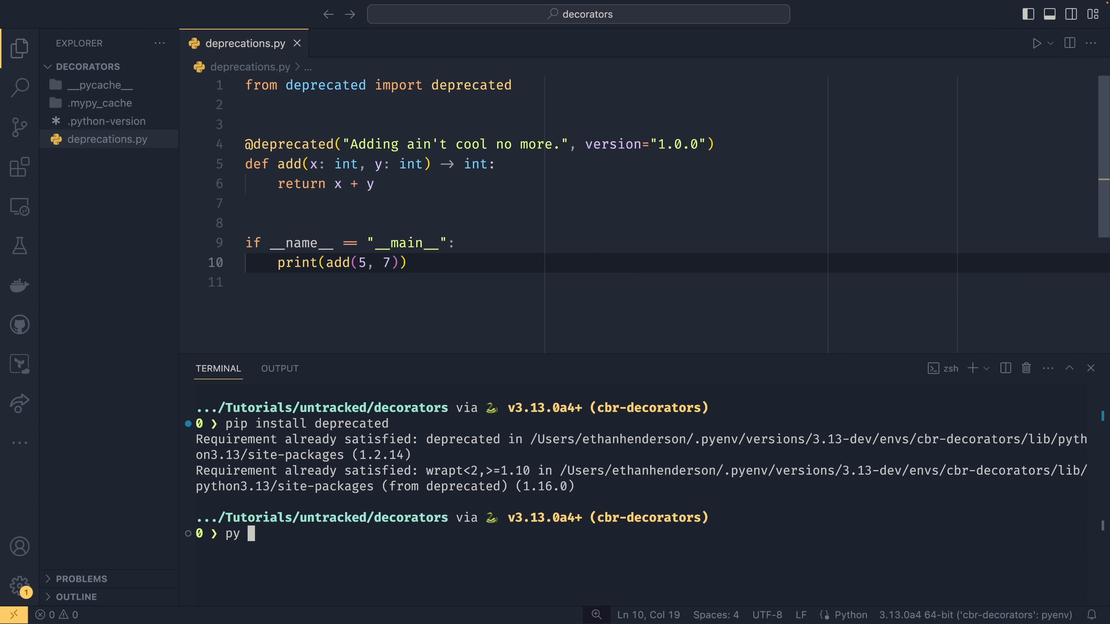
pyautogui.write('deprecations.py')
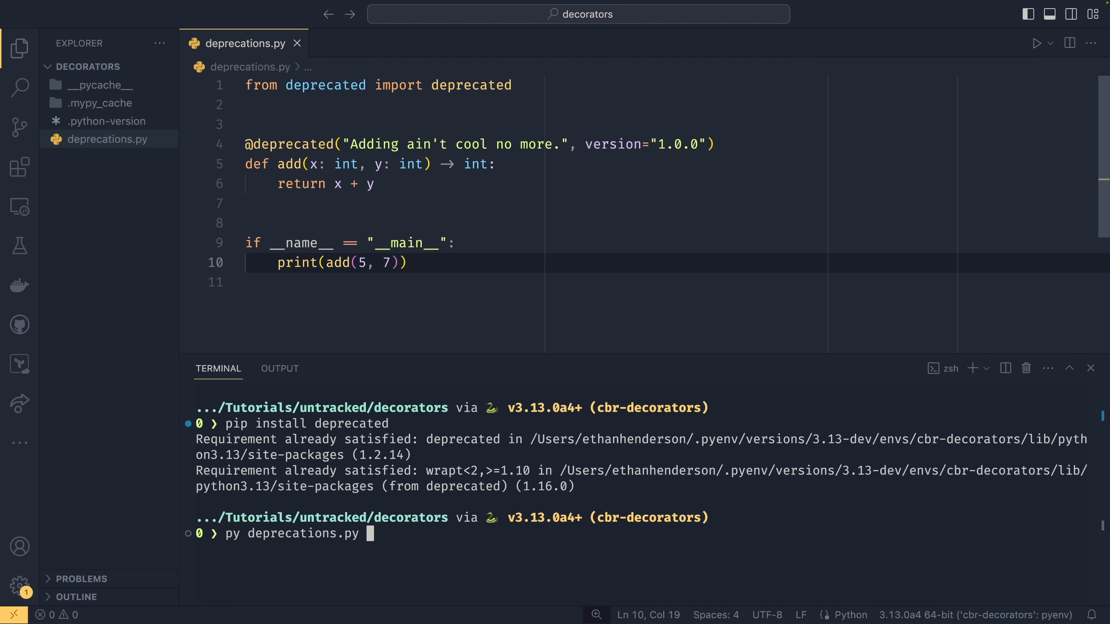
pyautogui.press('Return')
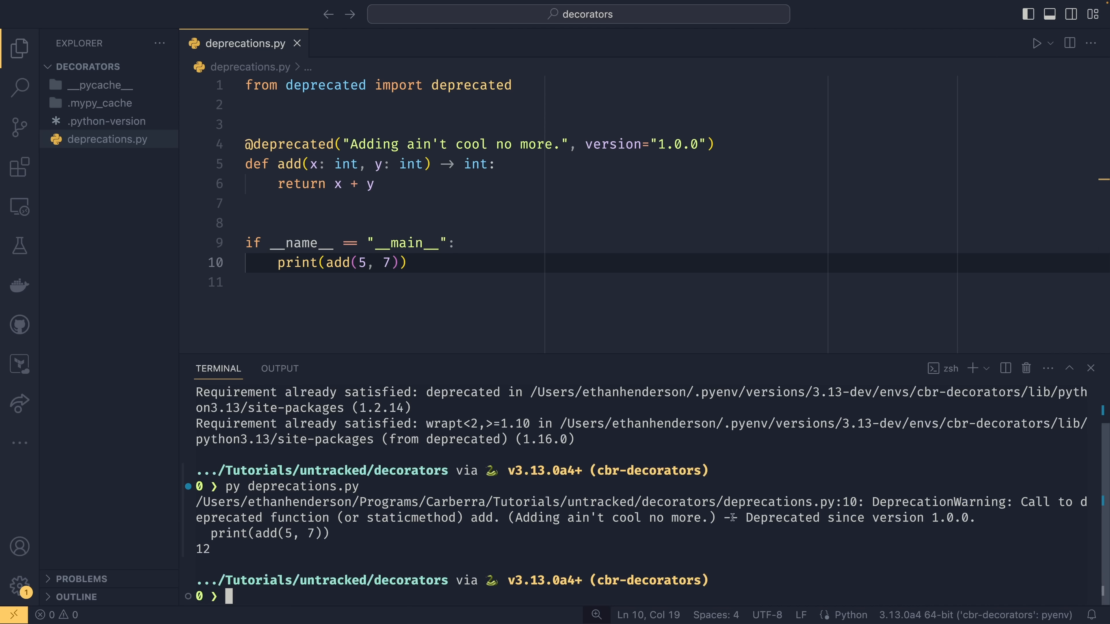
pyautogui.moveTo(998, 517)
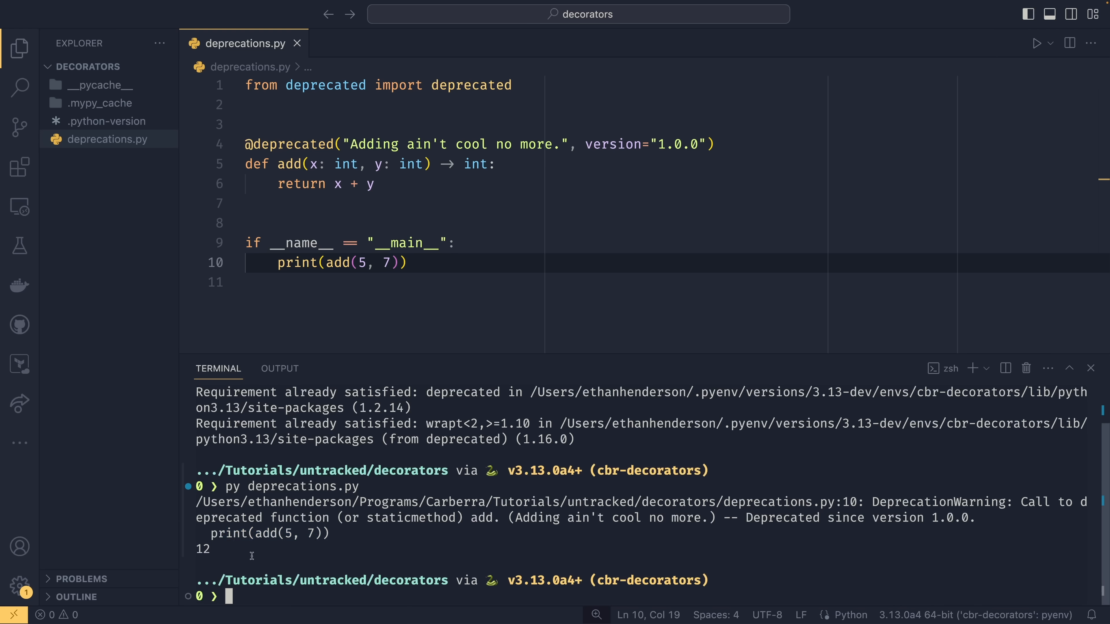
pyautogui.moveTo(225, 550)
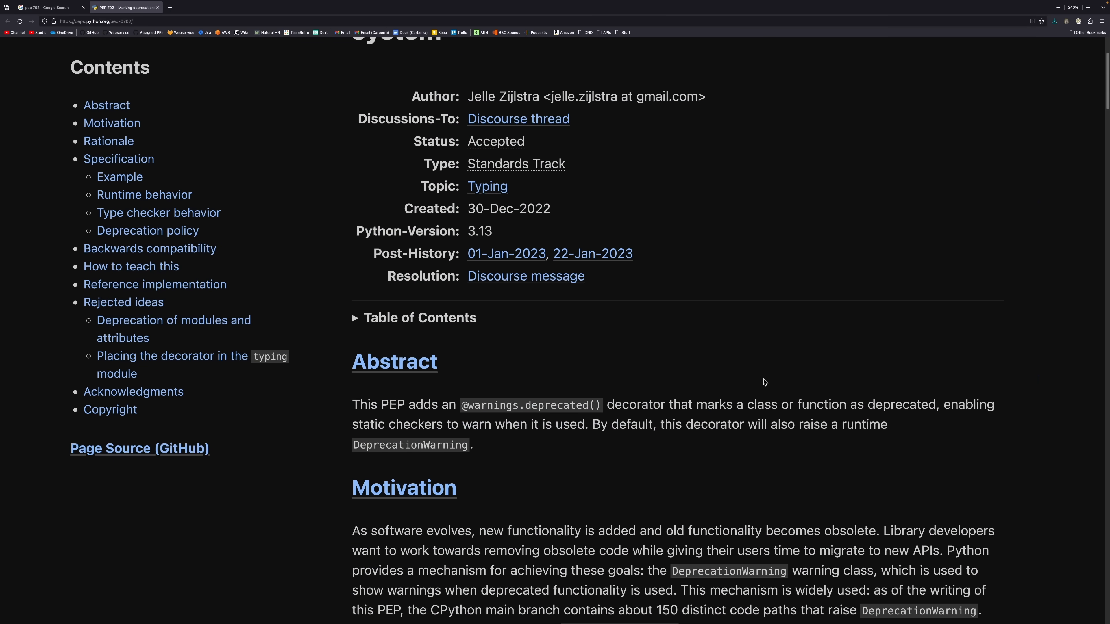
# Scroll PEP 702 to its Example stub and highlight the "Use Spam instead" message
pyautogui.scroll(-3)
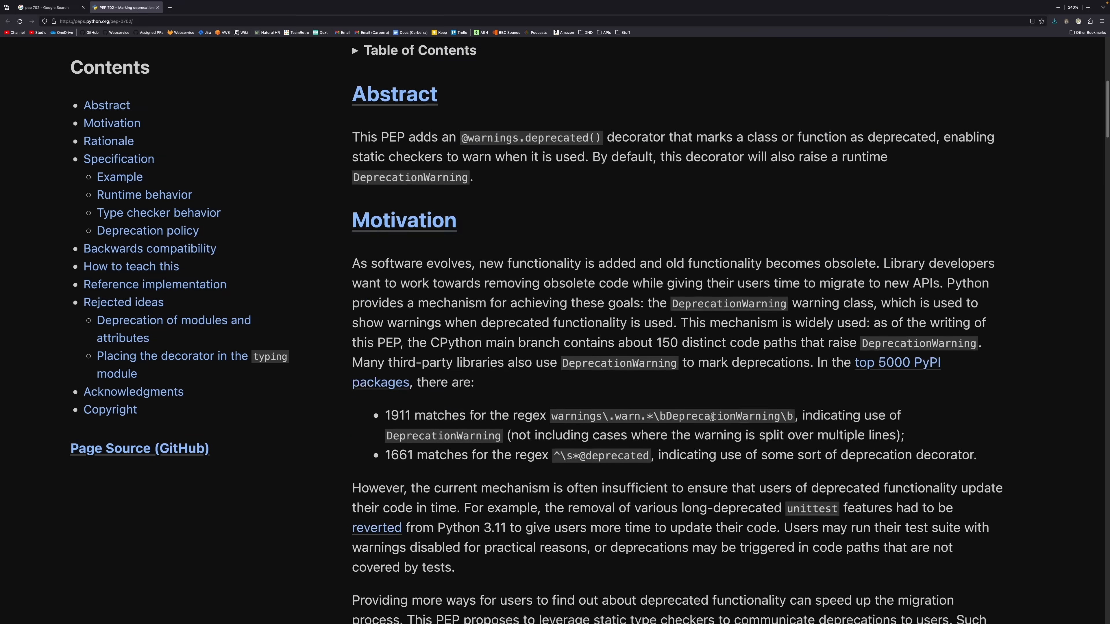
pyautogui.scroll(-3)
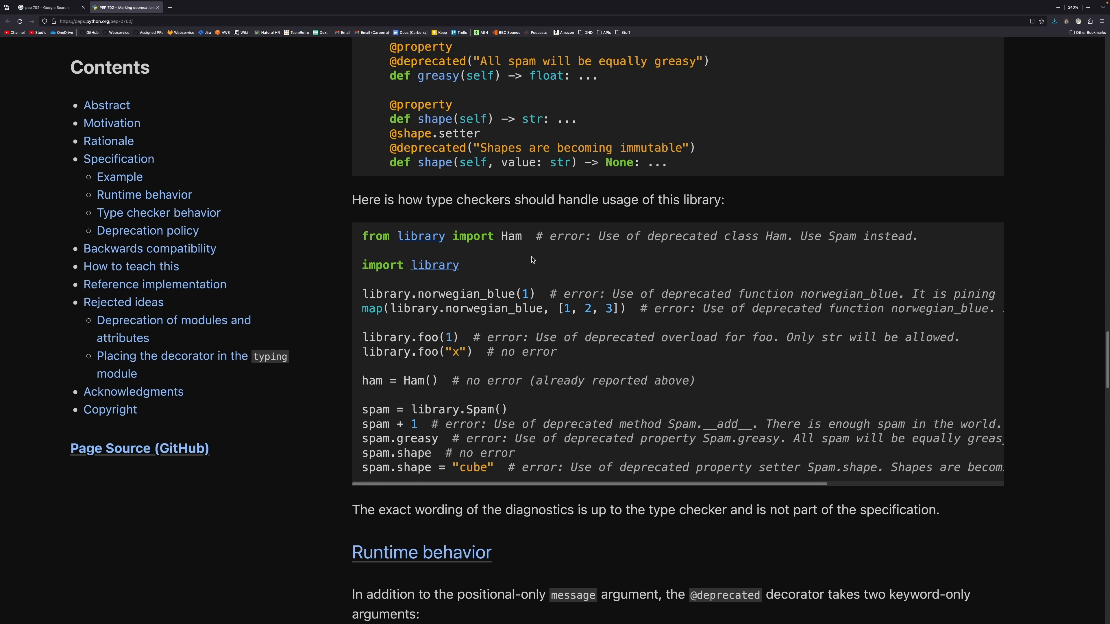
pyautogui.scroll(3)
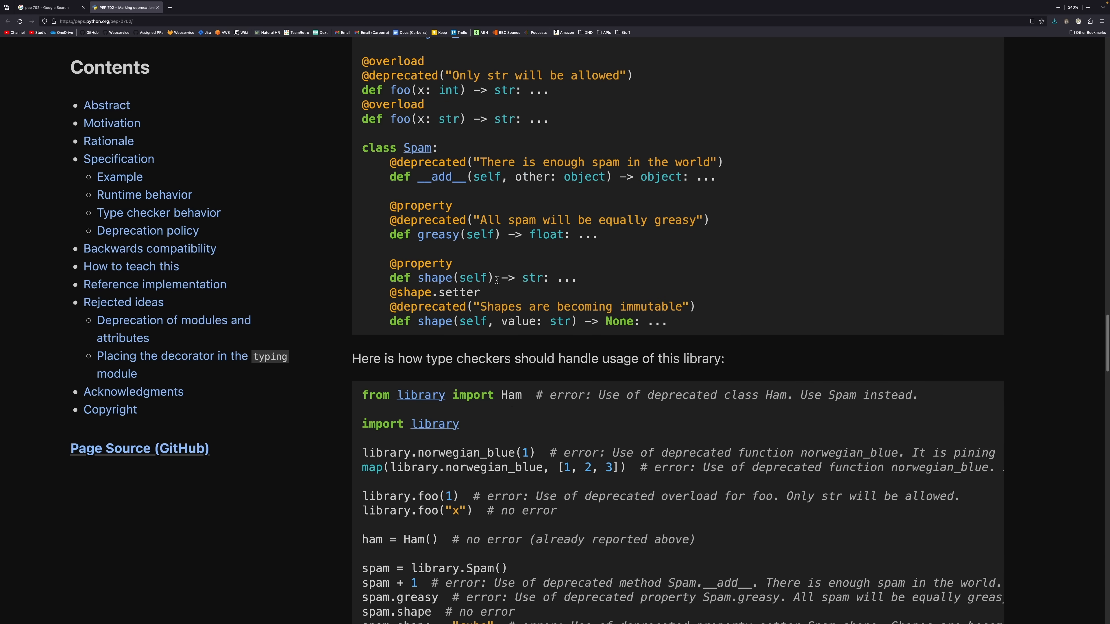
pyautogui.scroll(3)
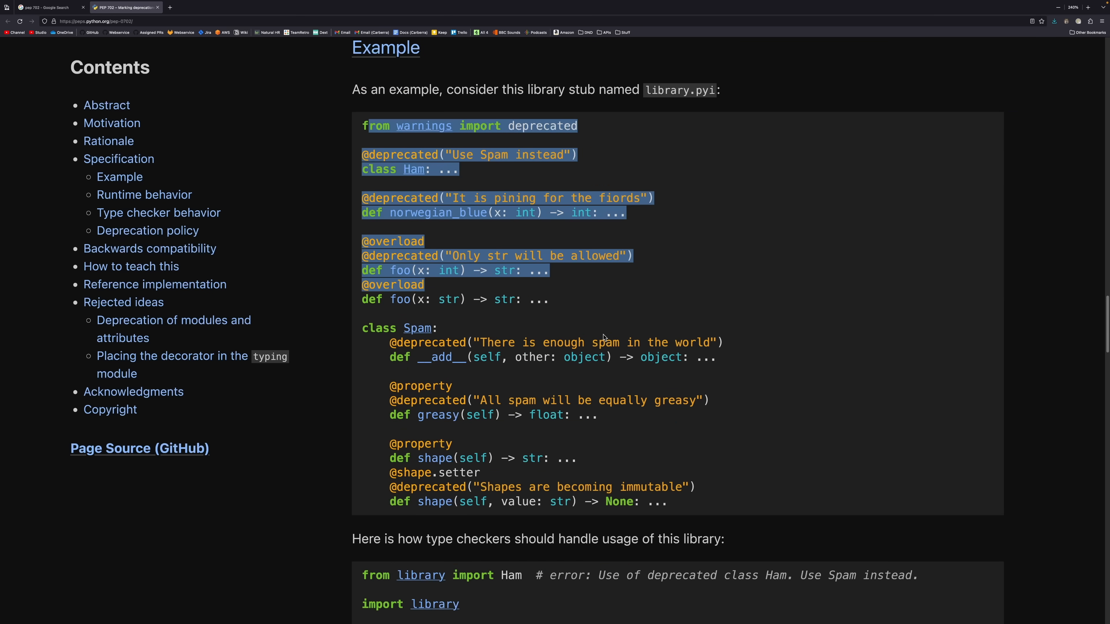
pyautogui.click(603, 338)
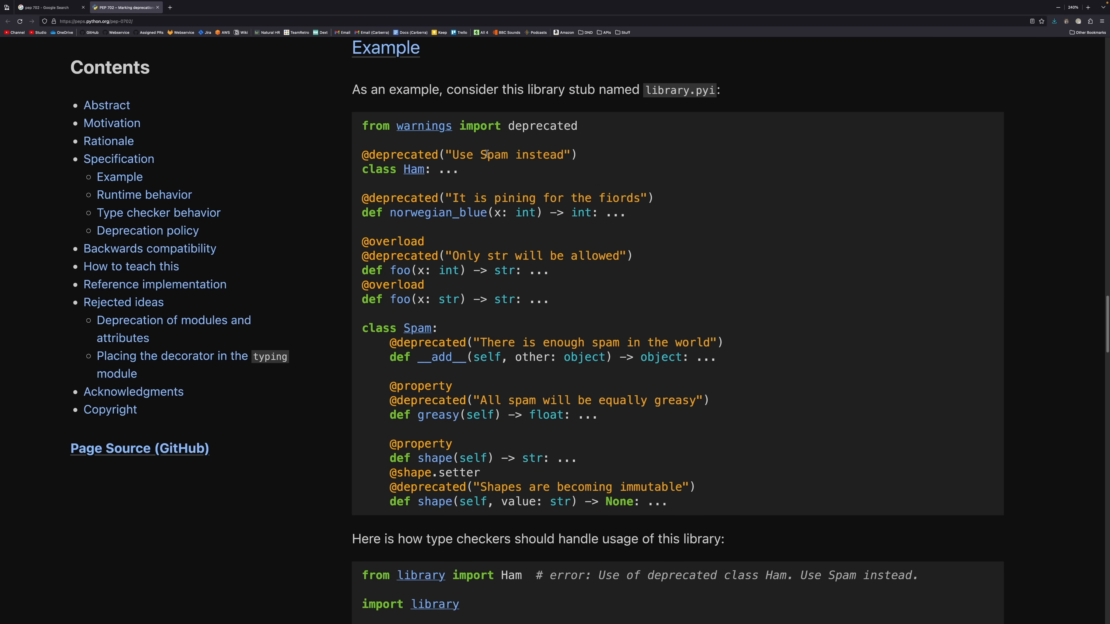
pyautogui.doubleClick(506, 154)
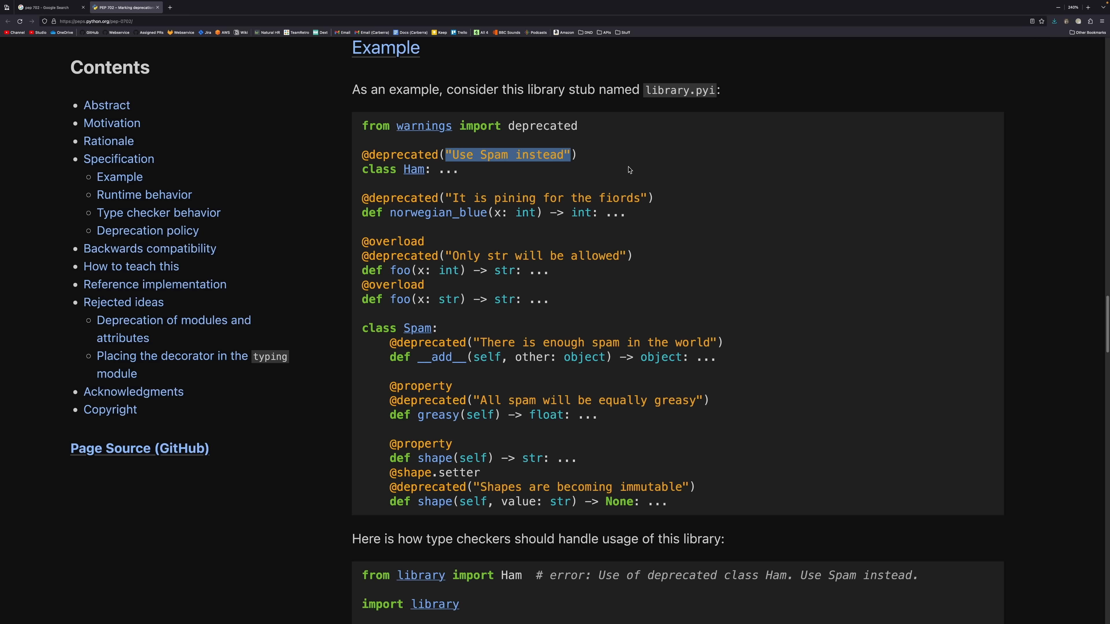
# Scroll through the deprecated overloads and type-checker diagnostics in PEP 702
pyautogui.scroll(-3)
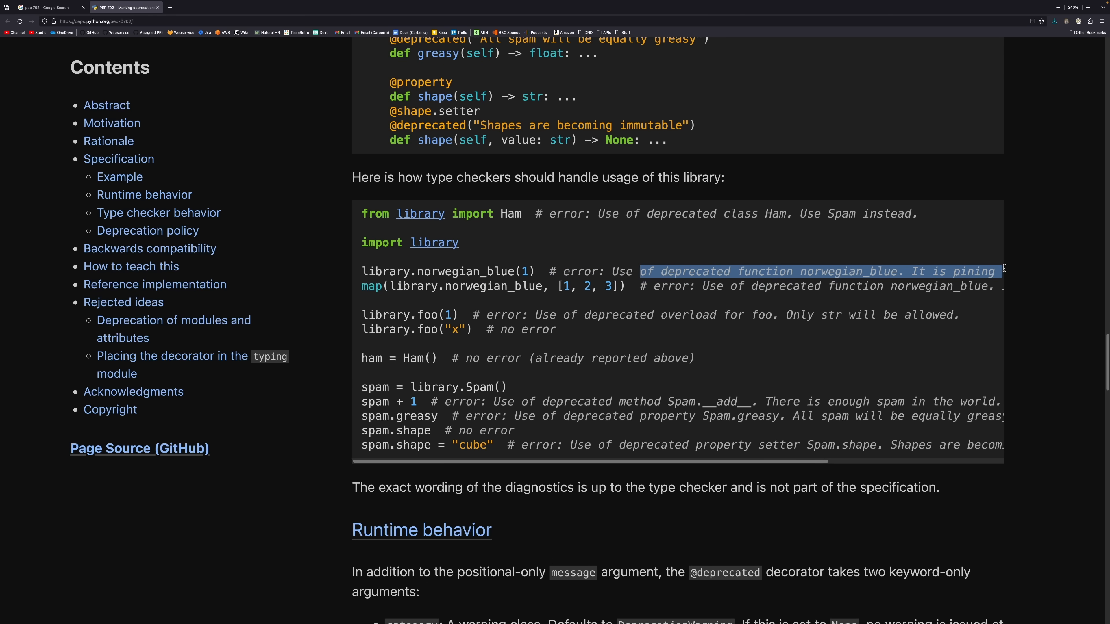
pyautogui.hscroll(3)
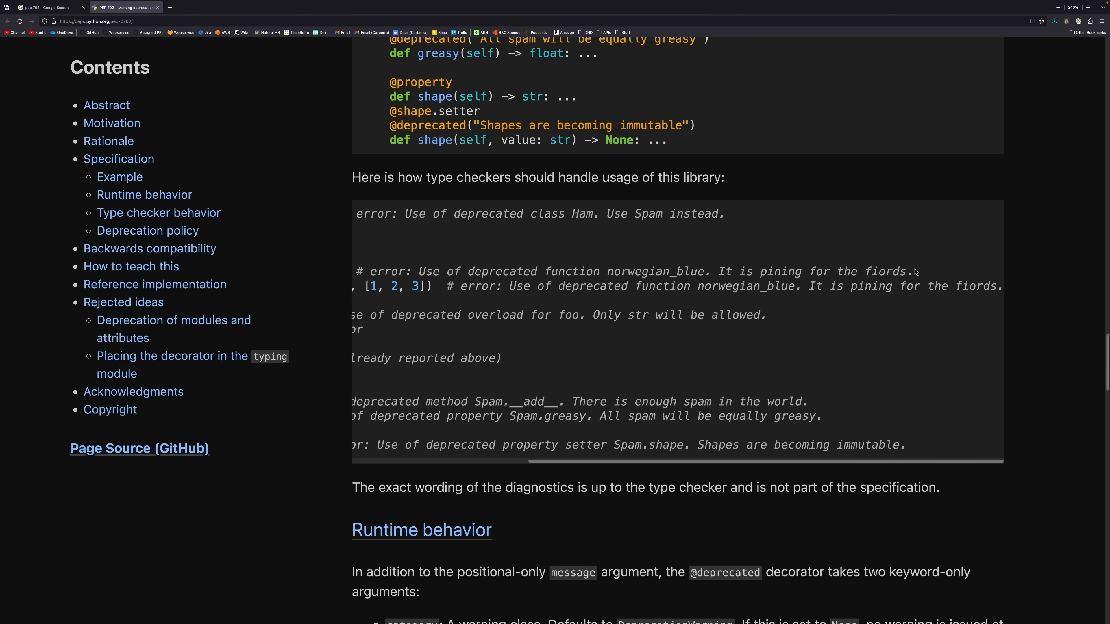
pyautogui.scroll(3)
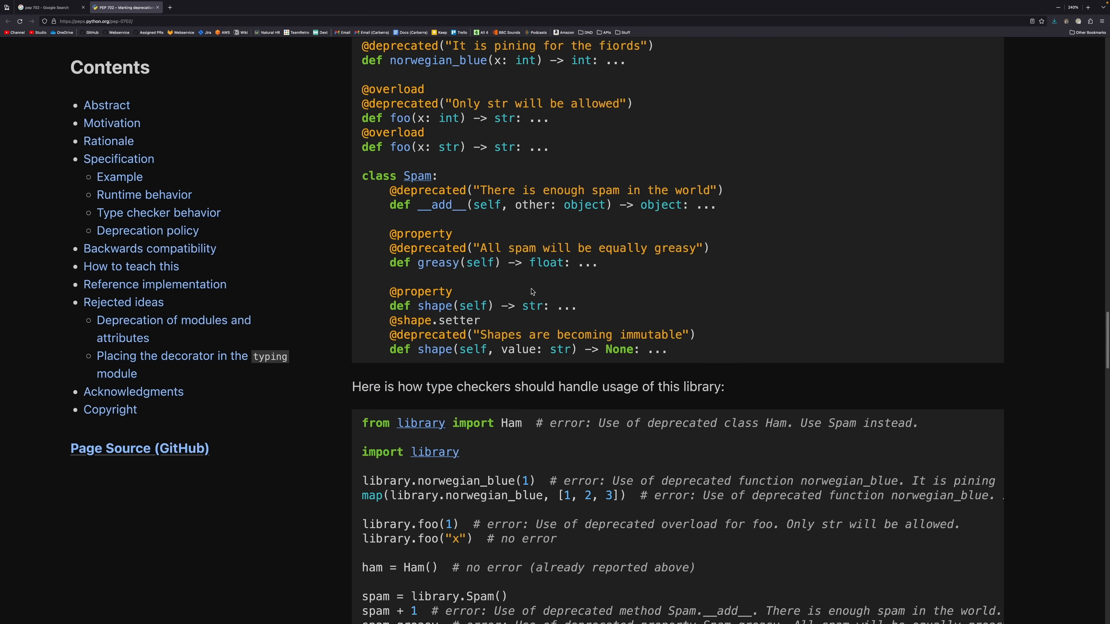
pyautogui.scroll(3)
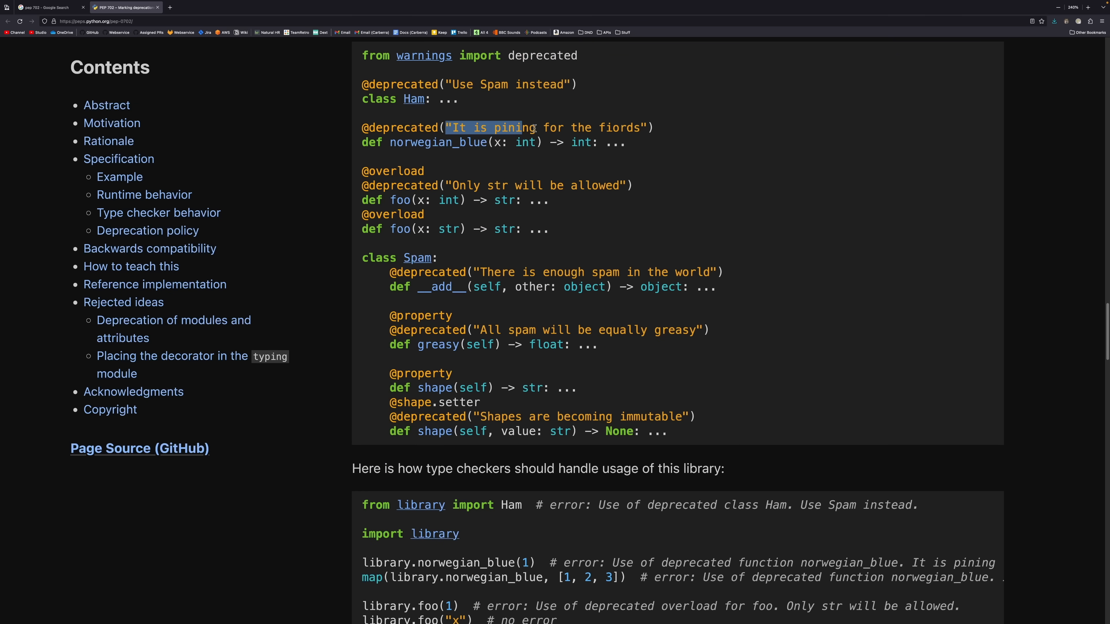
pyautogui.scroll(-3)
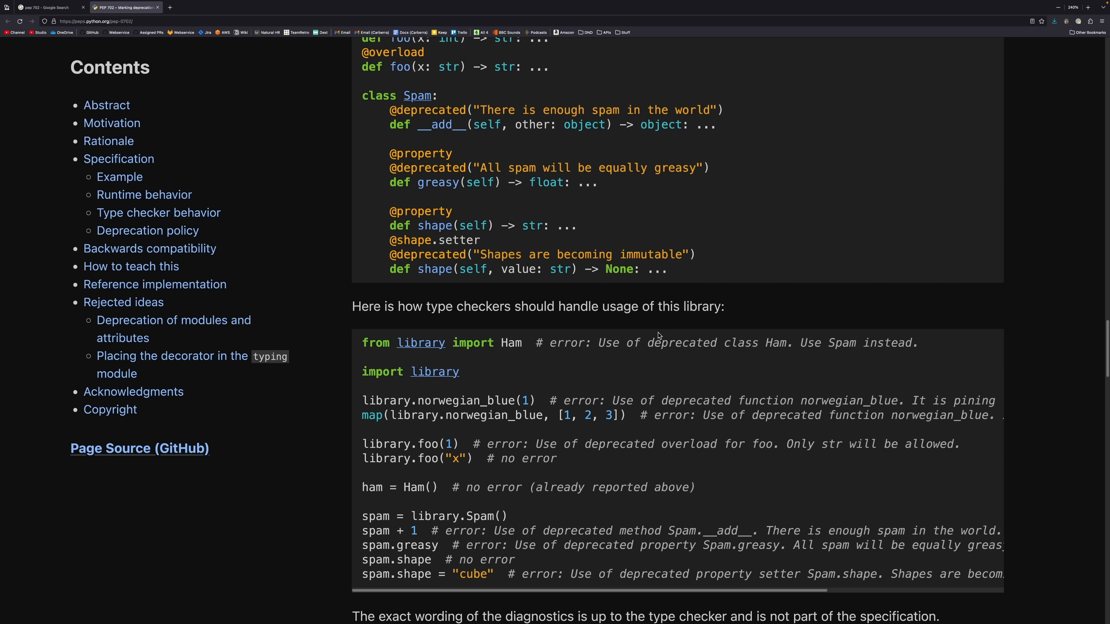
pyautogui.scroll(-3)
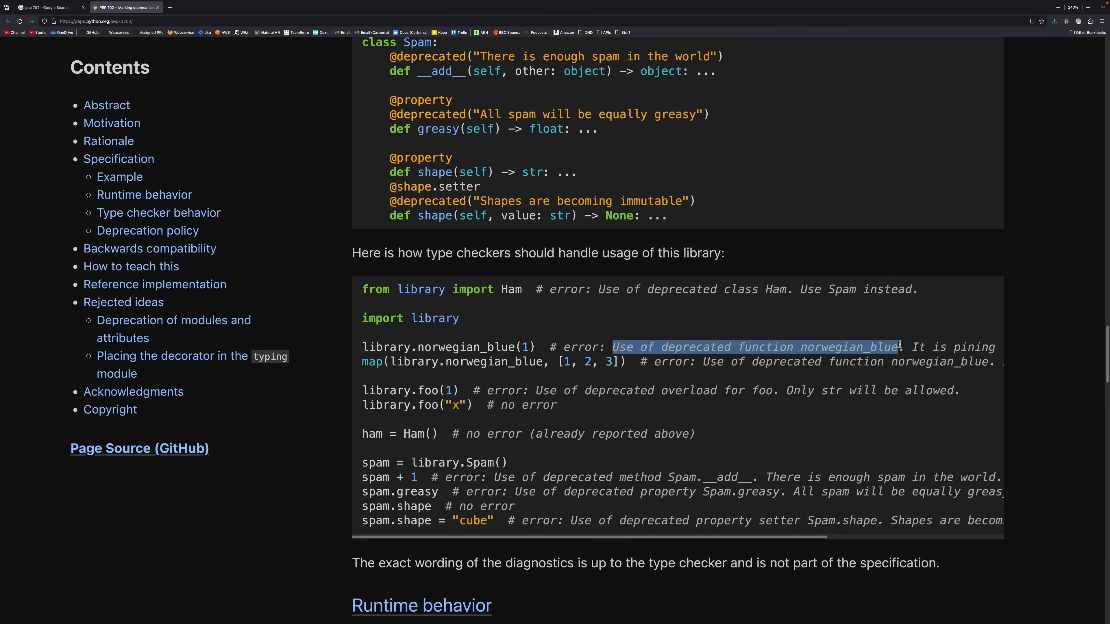
pyautogui.moveTo(660, 388)
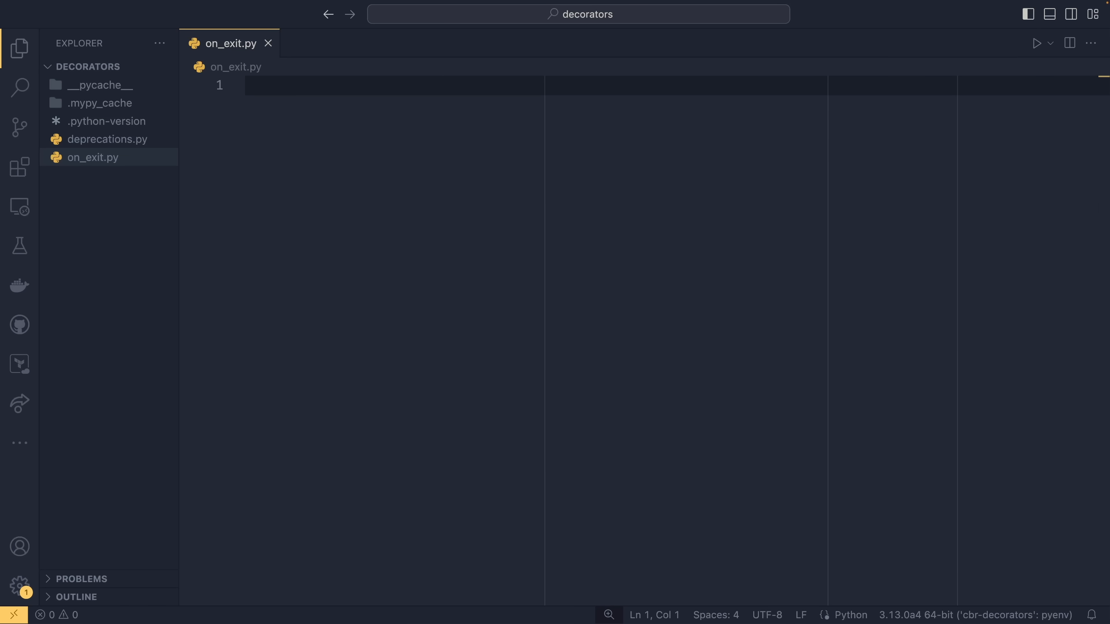
# Import atexit and register exit_handler printing "We're exiting now!"
pyautogui.write('import atexit')
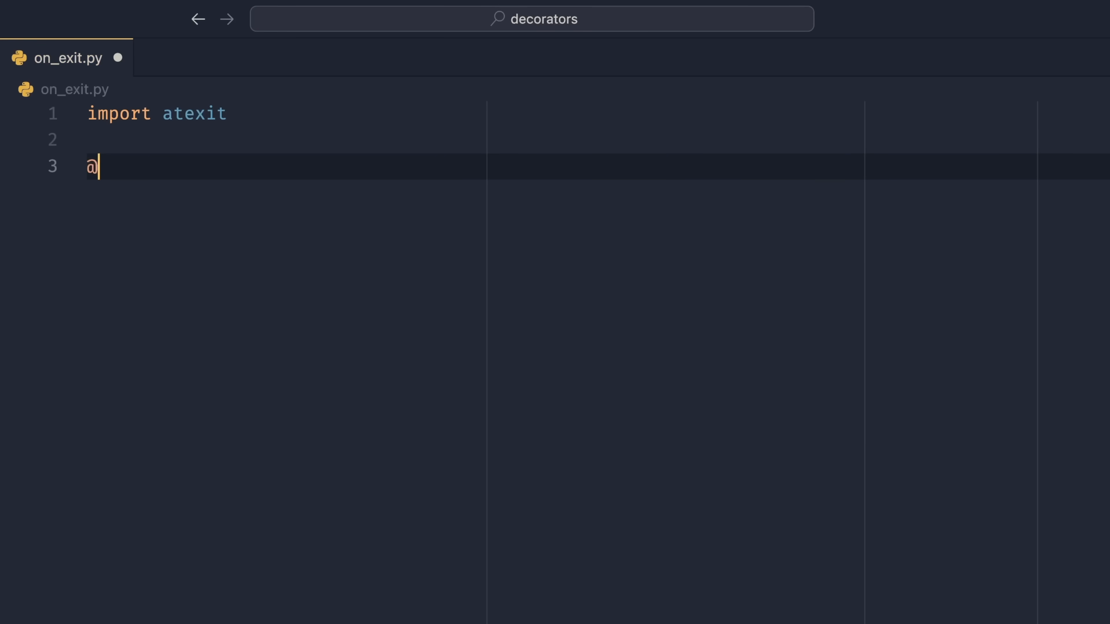
pyautogui.write('atexit.register')
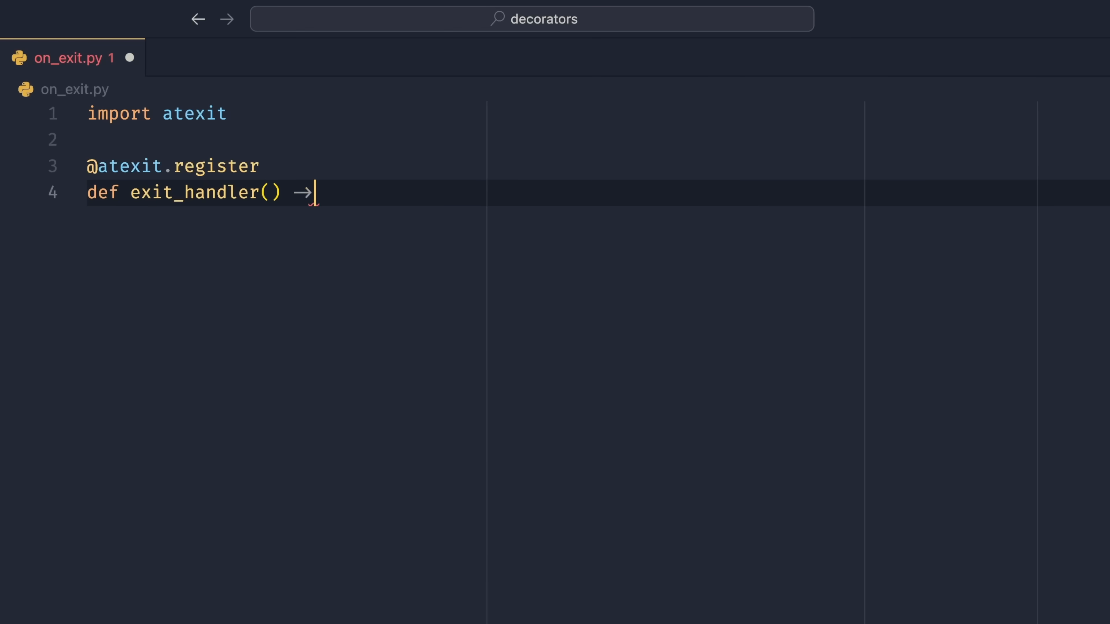
pyautogui.write('None:')
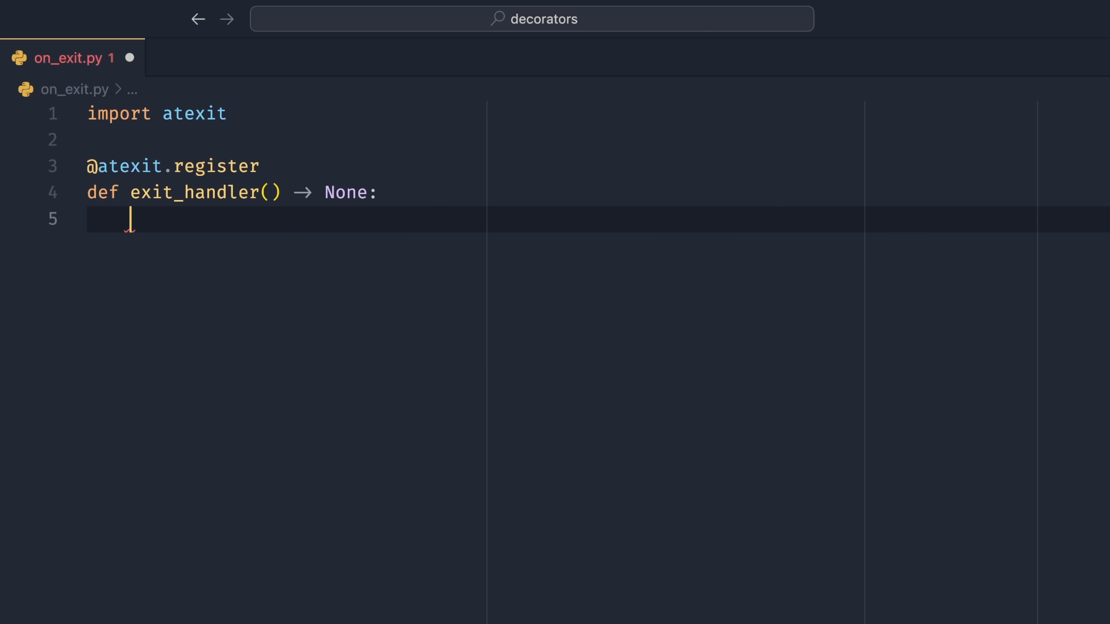
pyautogui.write('print(!"W')
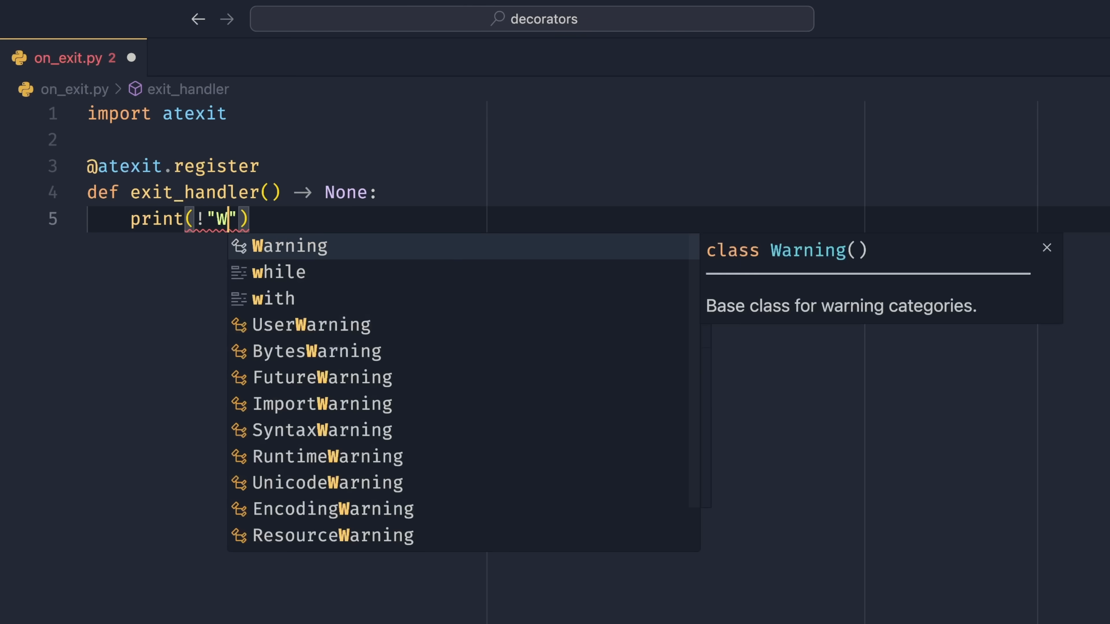
pyautogui.write("We're exi")
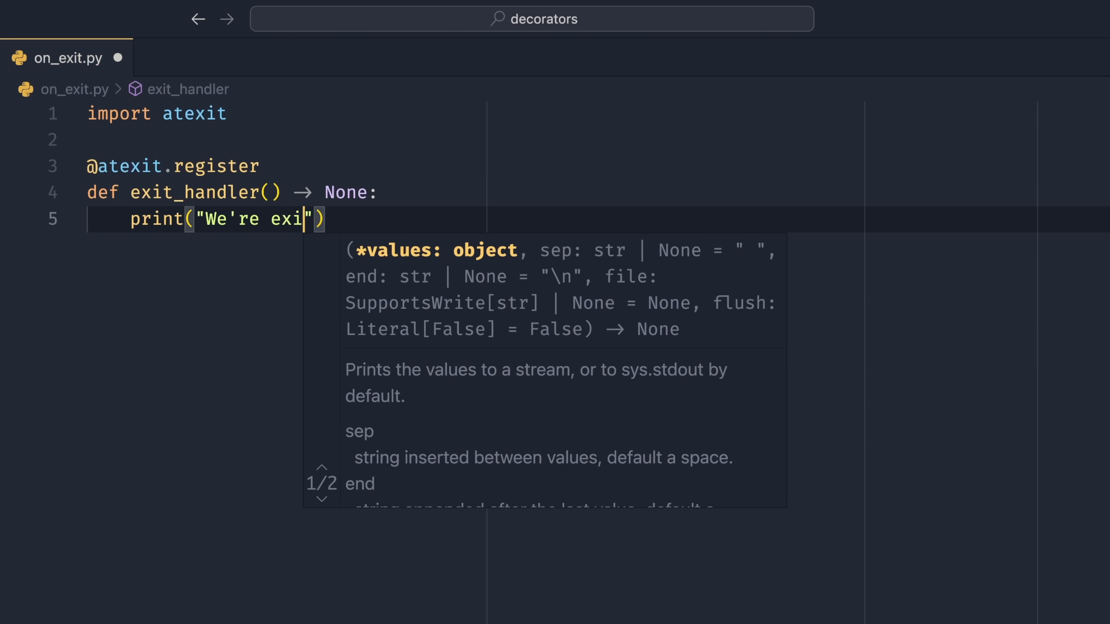
pyautogui.write('ting n')
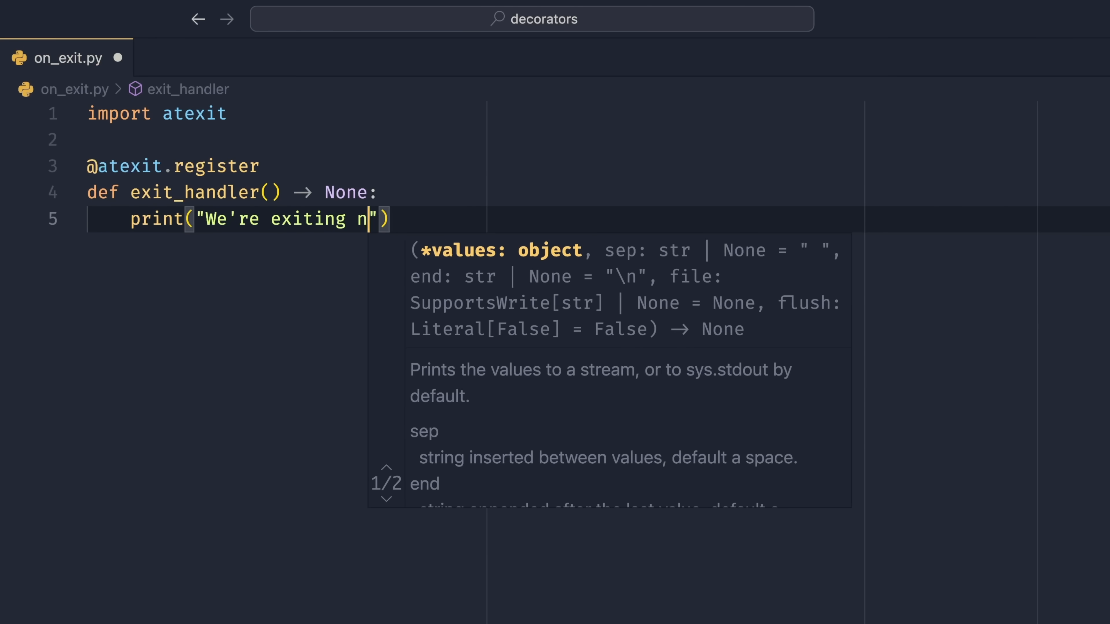
pyautogui.write('ow!')
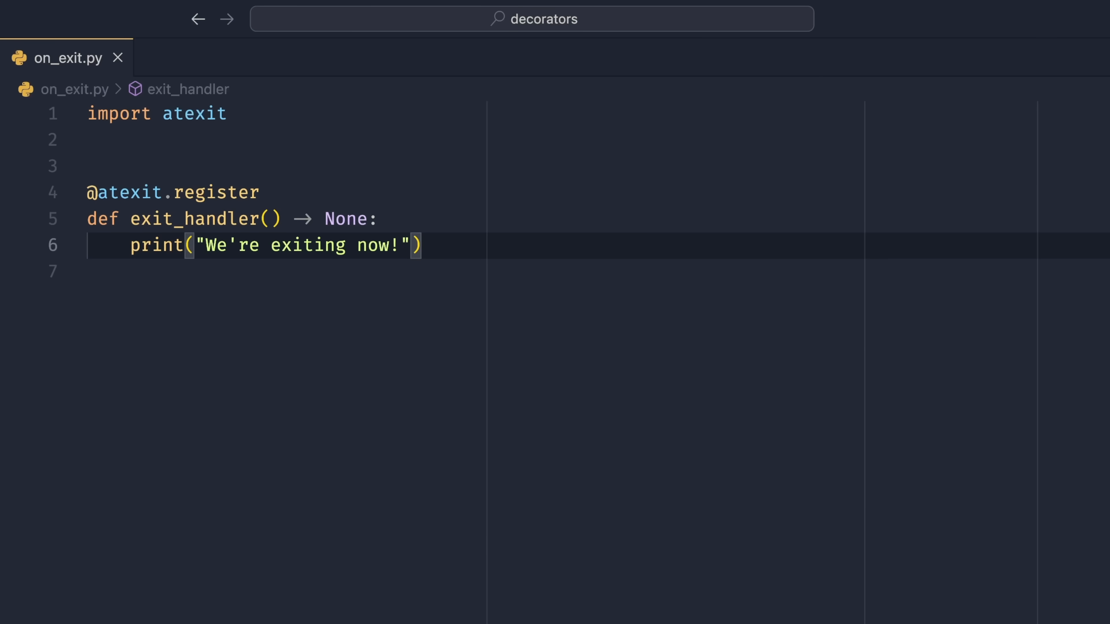
# Define main() printing 2**i for range(10) and call it under a __main__ guard
pyautogui.press('Enter')
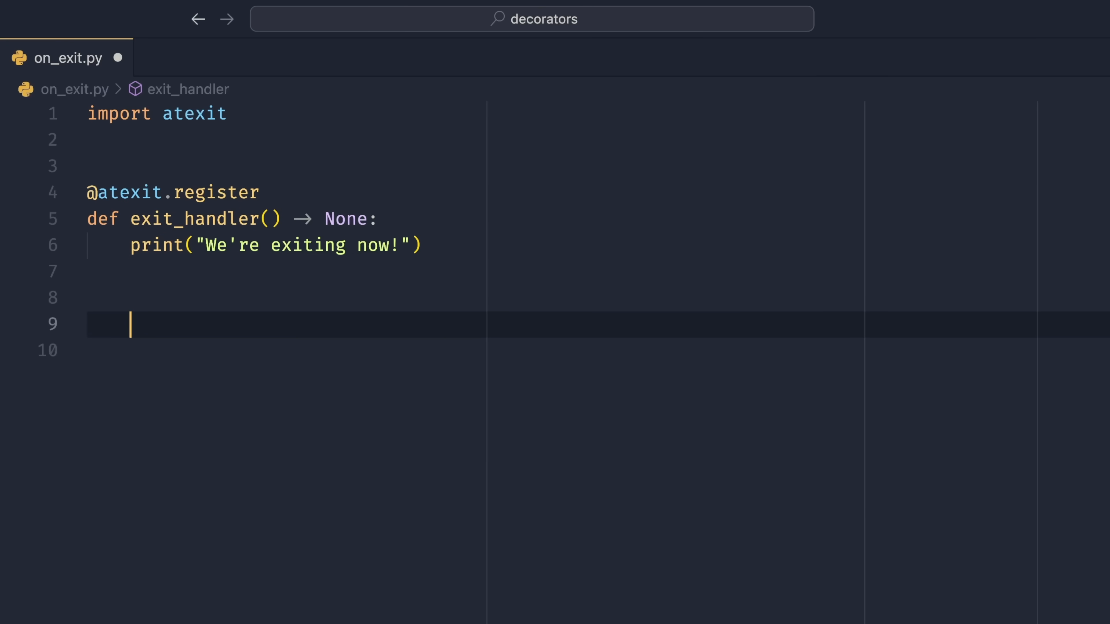
pyautogui.write('def main() -> None:')
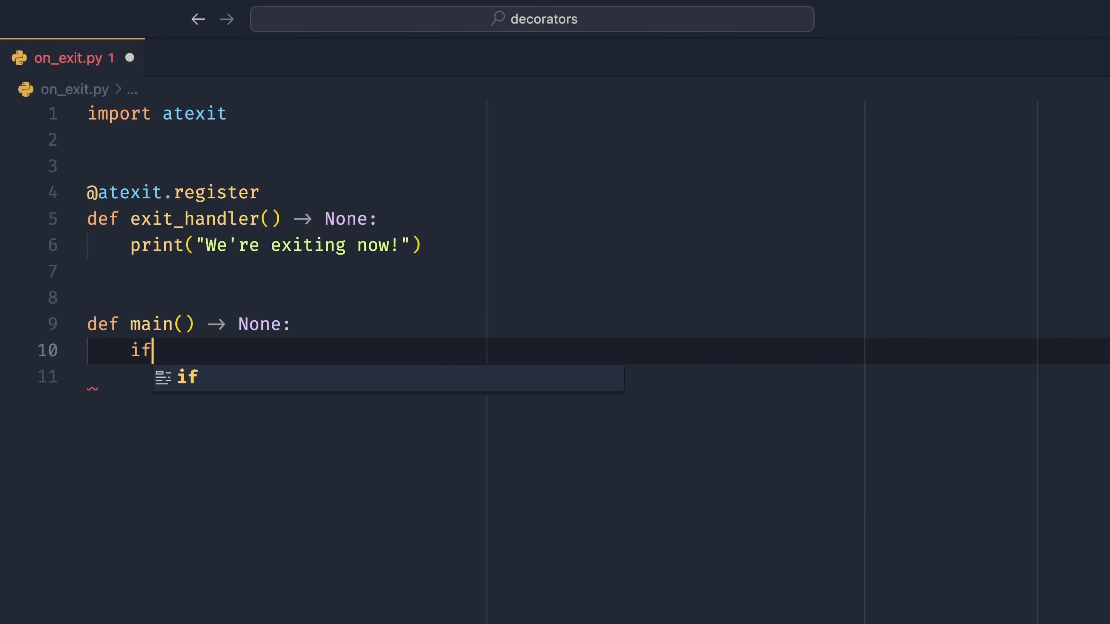
pyautogui.write('for i in ra')
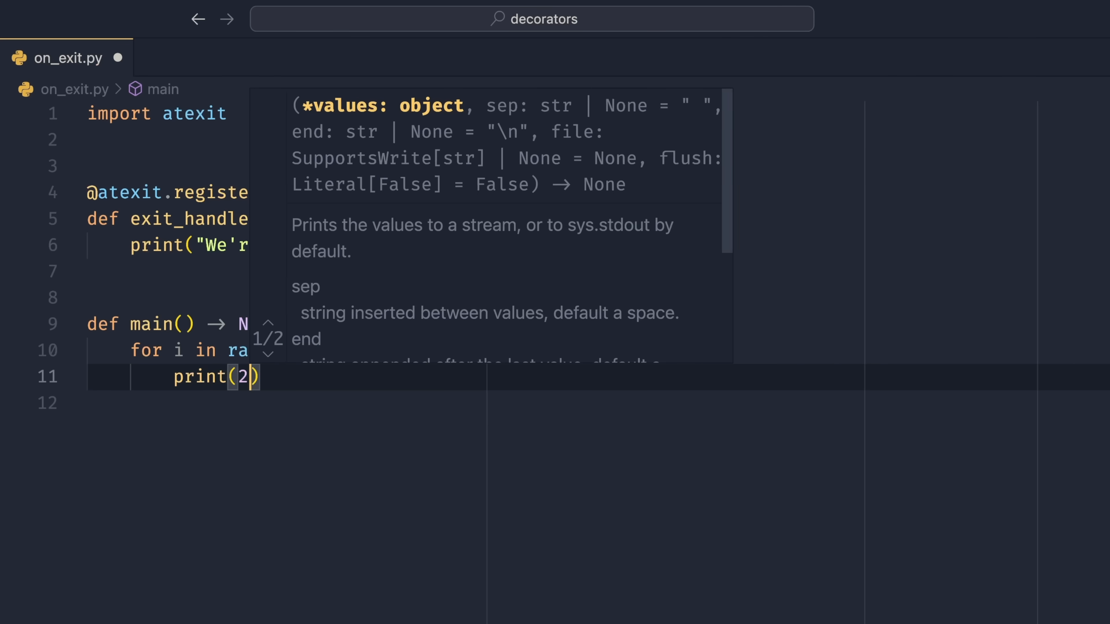
pyautogui.write('**i')
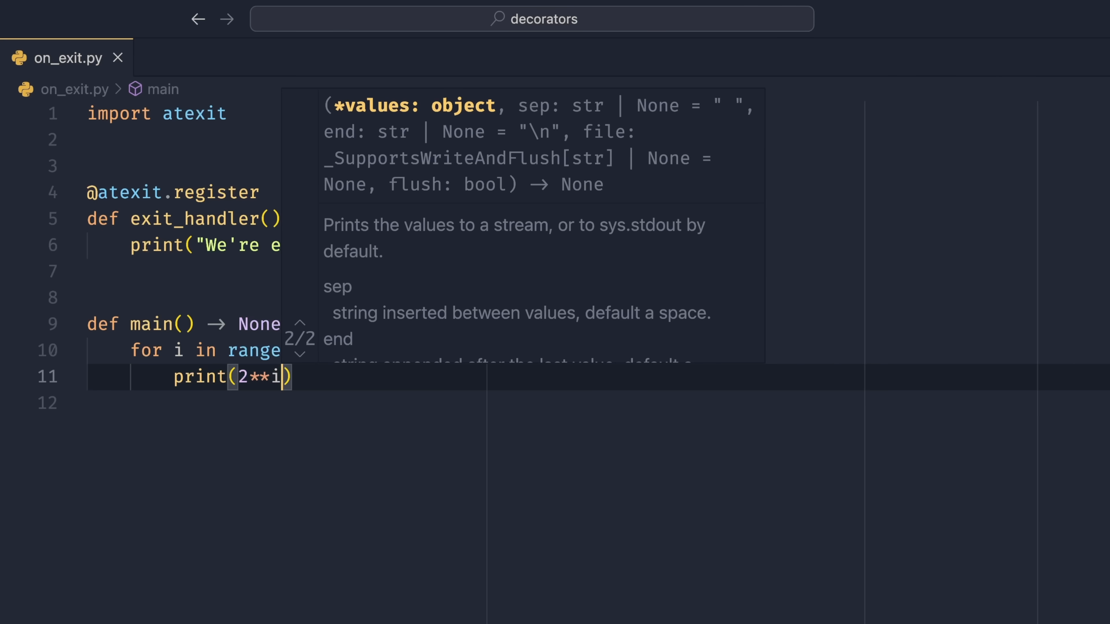
pyautogui.write('if __a')
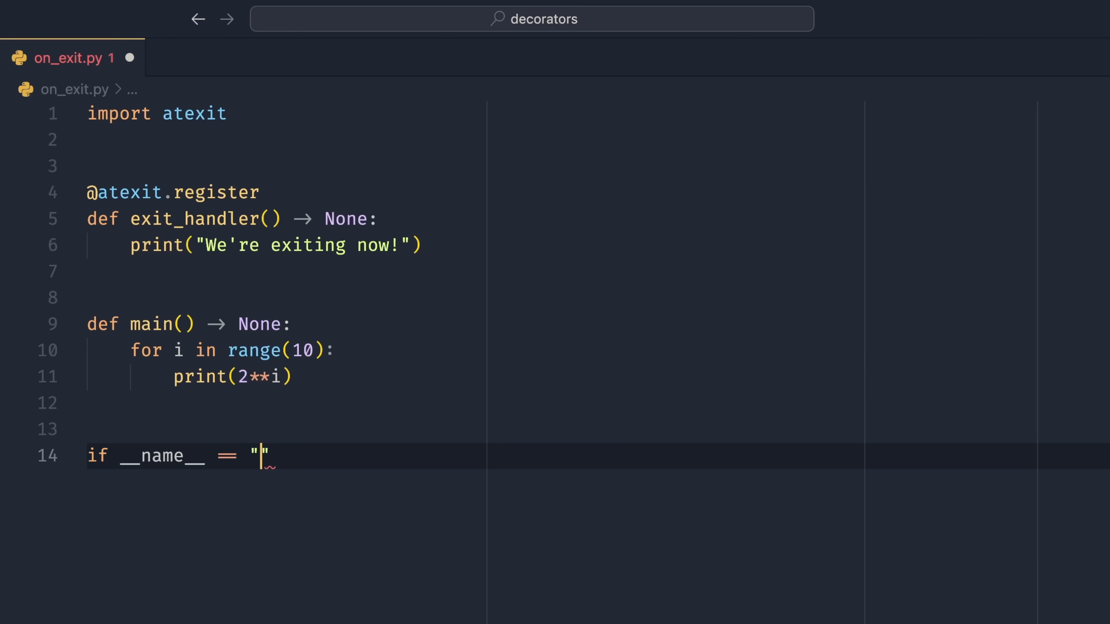
pyautogui.write('__main__')
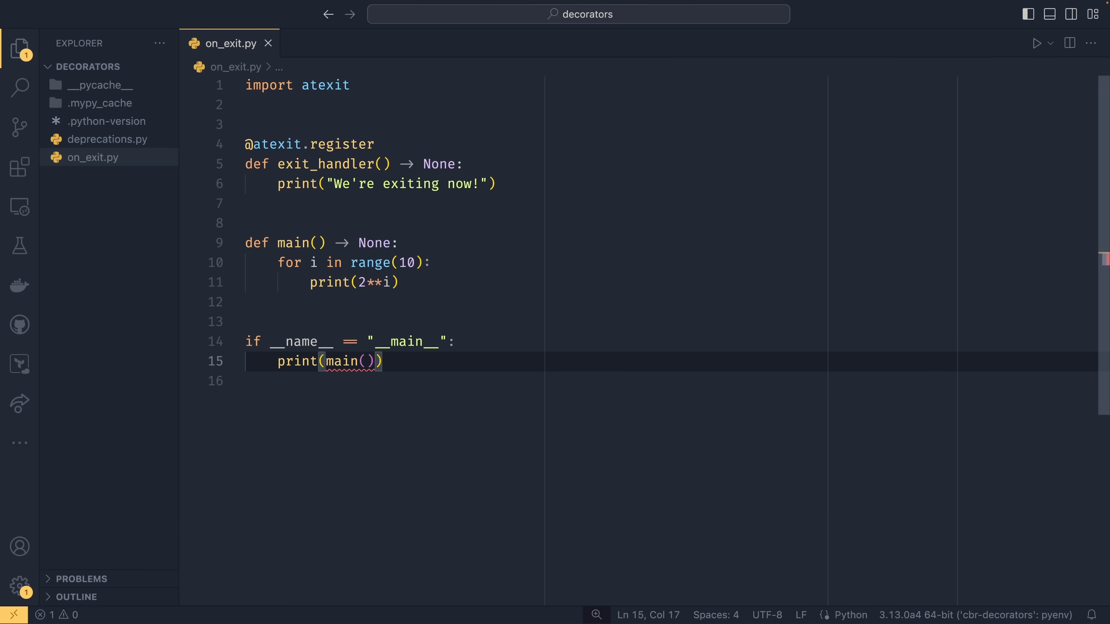
# Run on_exit.py to see the powers of two, None and the exit message
pyautogui.click(498, 183)
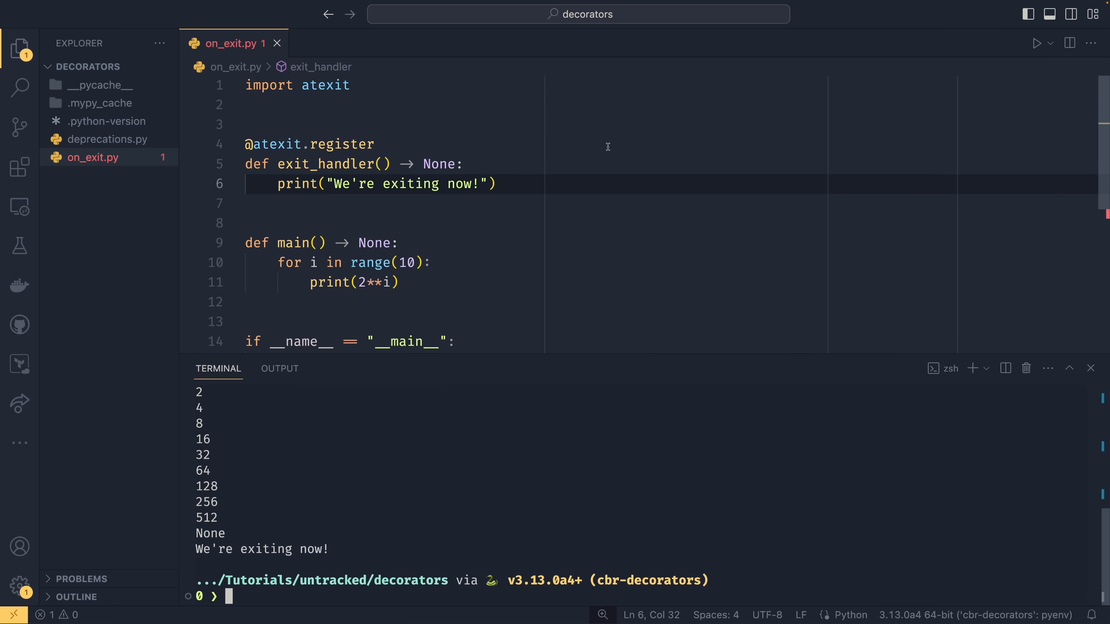
pyautogui.moveTo(612, 174)
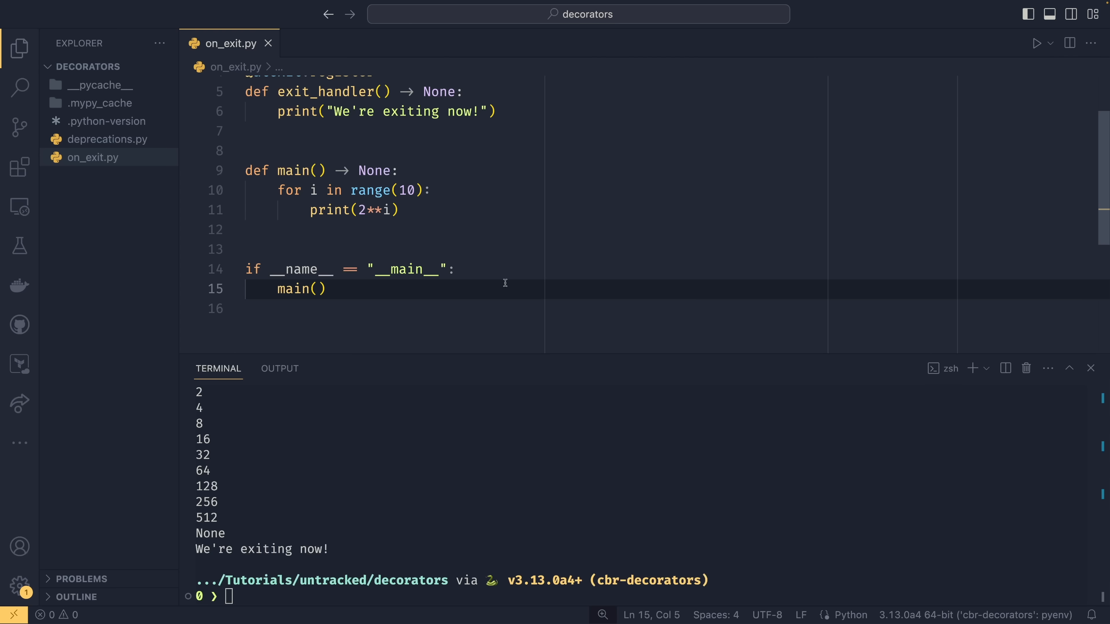
# Add 1 / 0 after main() and rerun on_exit.py in the terminal
pyautogui.write('1')
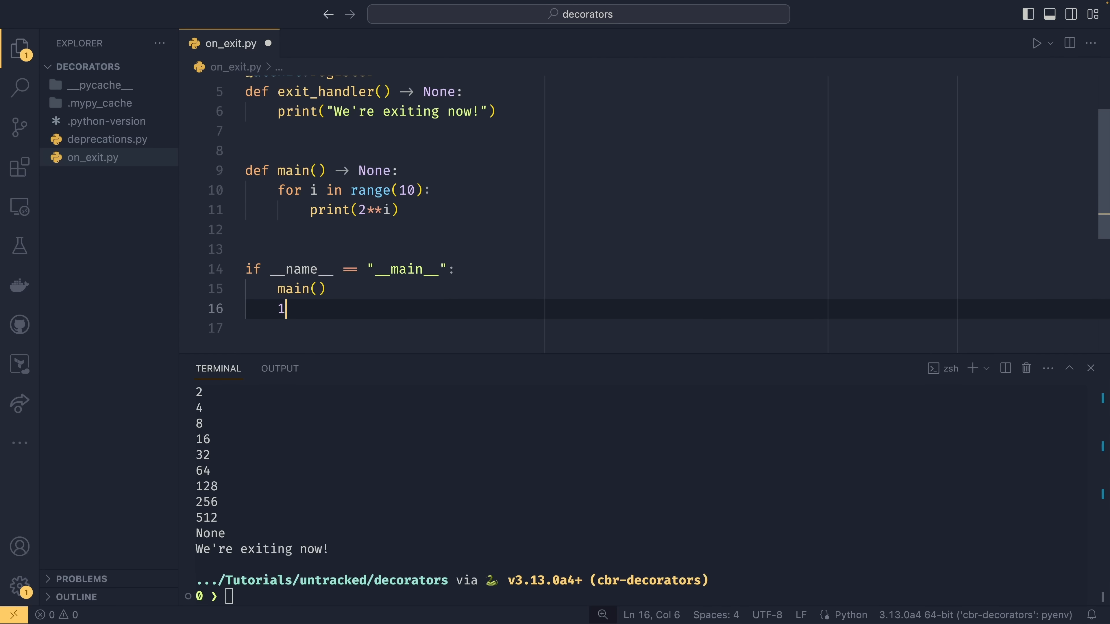
pyautogui.write('/ 0')
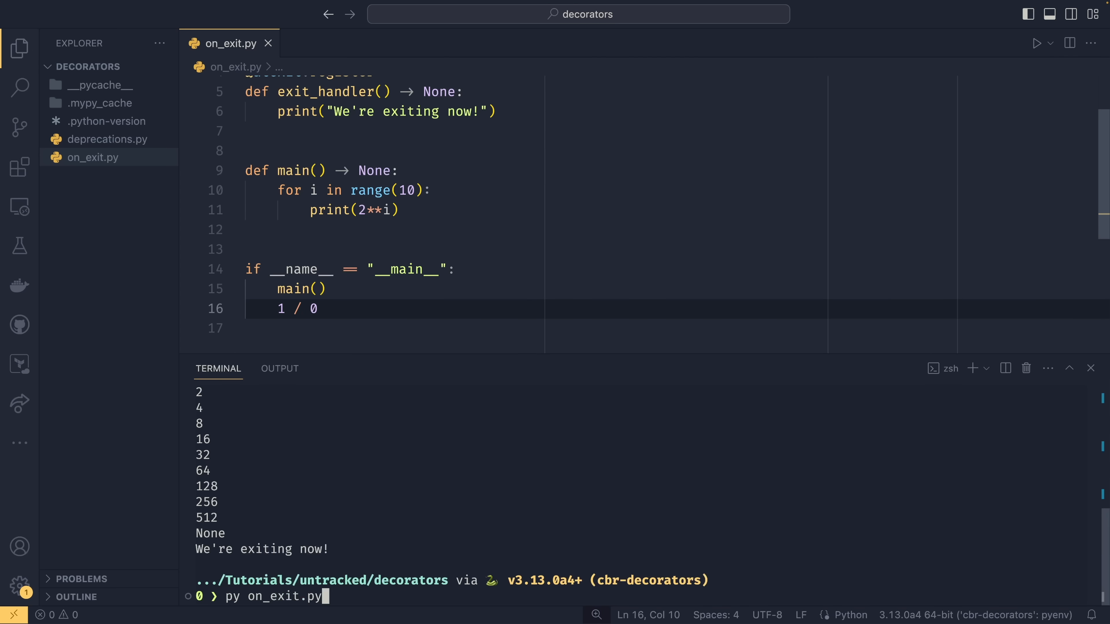
pyautogui.press('Return')
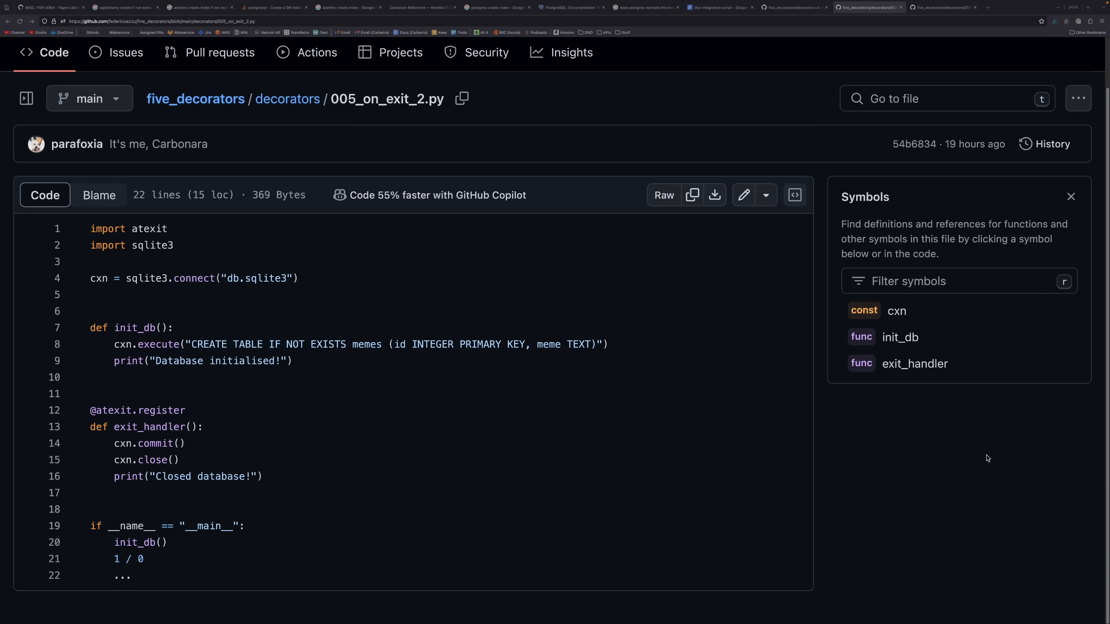
pyautogui.moveTo(95, 227)
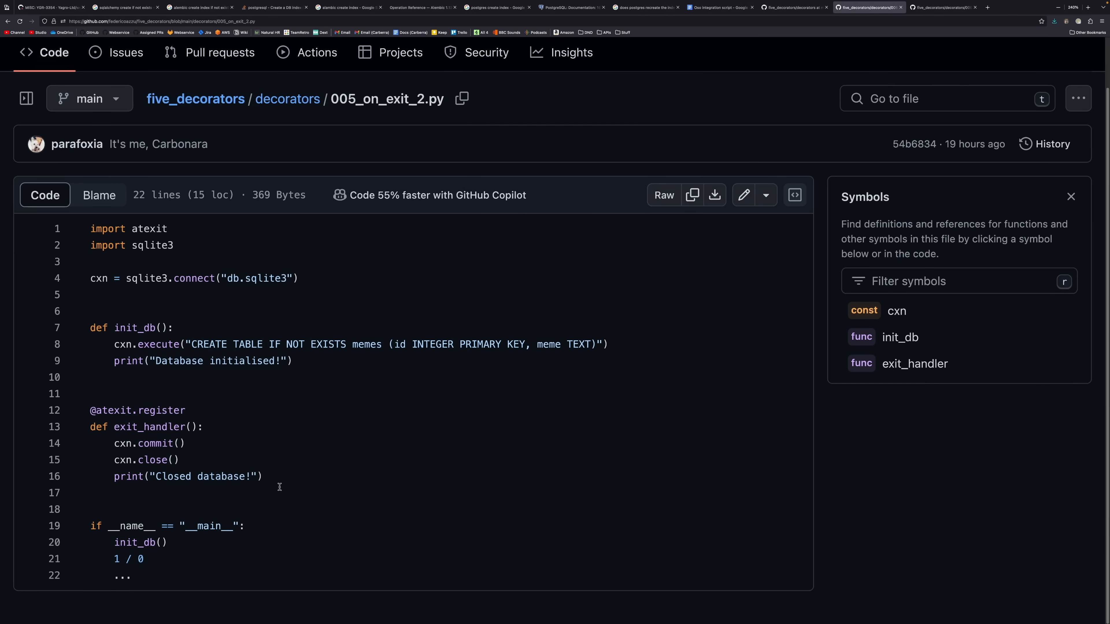
pyautogui.moveTo(90, 277)
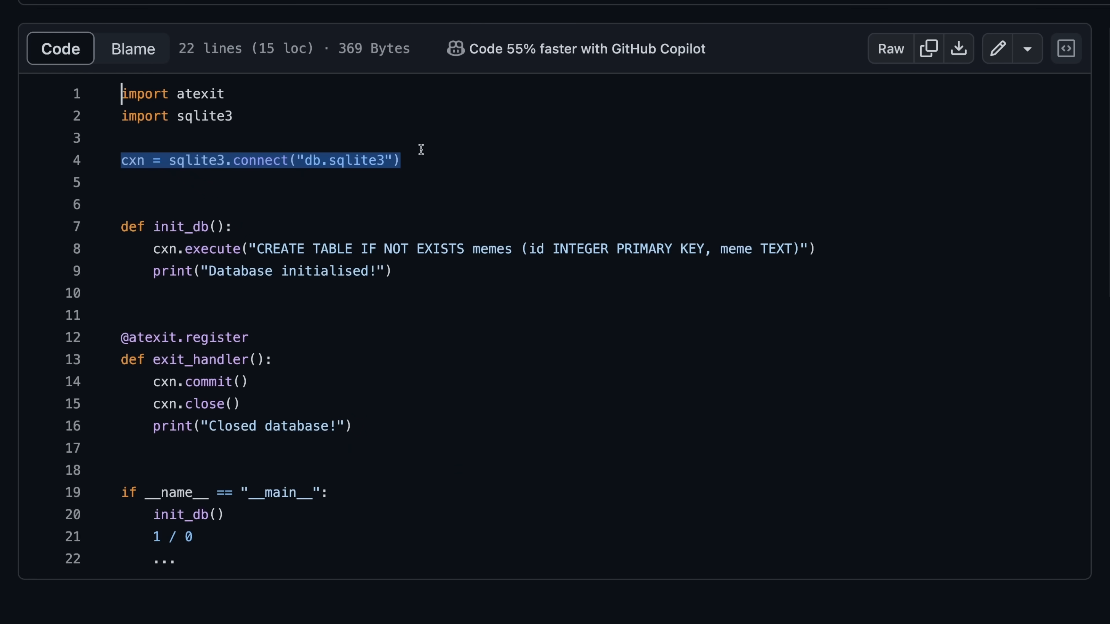
# Point out the database initialised message and the commit call in exit_handler
pyautogui.click(401, 160)
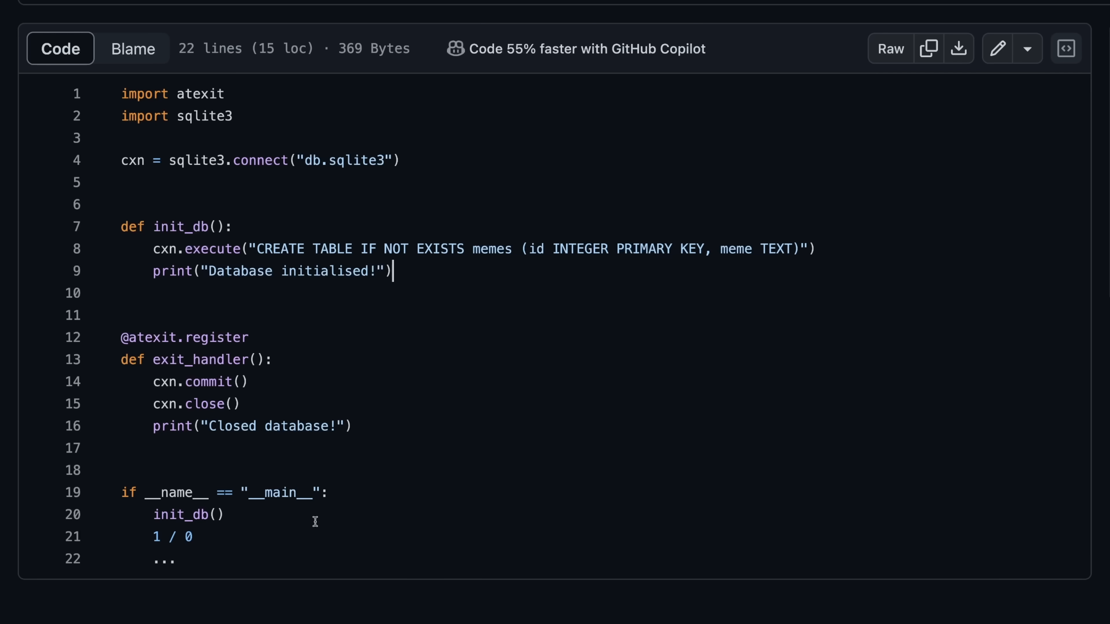
pyautogui.moveTo(234, 319)
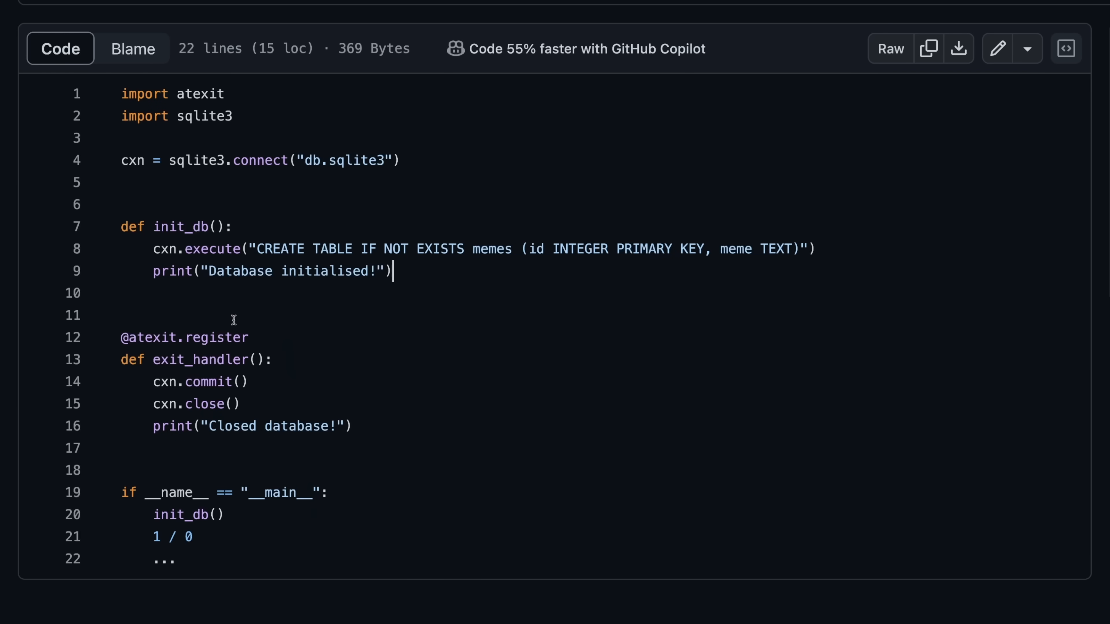
pyautogui.doubleClick(199, 381)
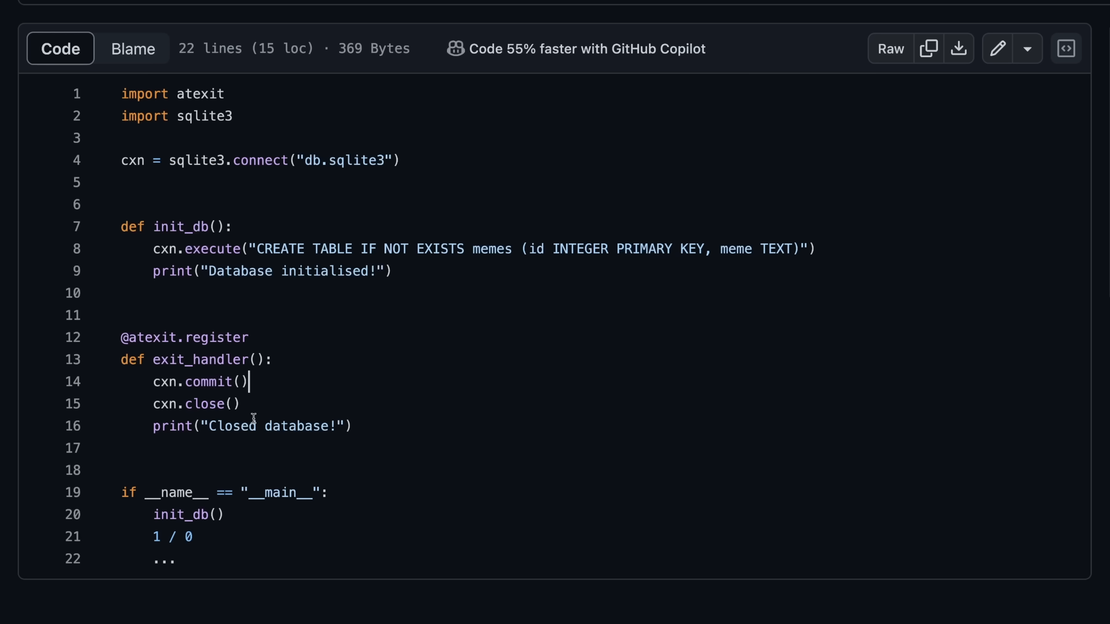
pyautogui.doubleClick(195, 404)
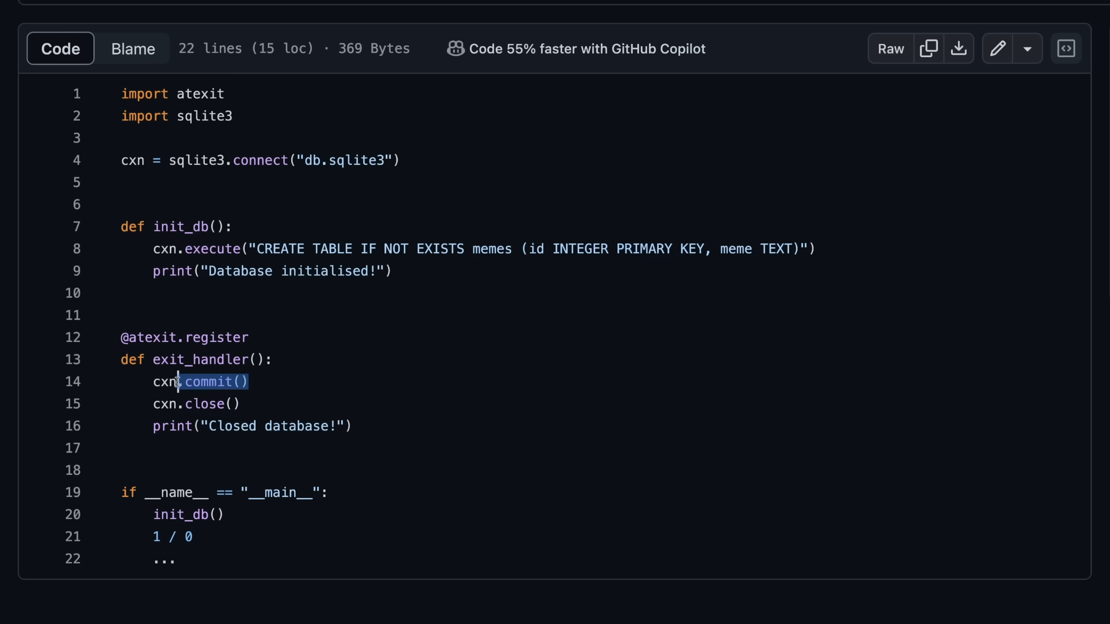
pyautogui.moveTo(222, 403)
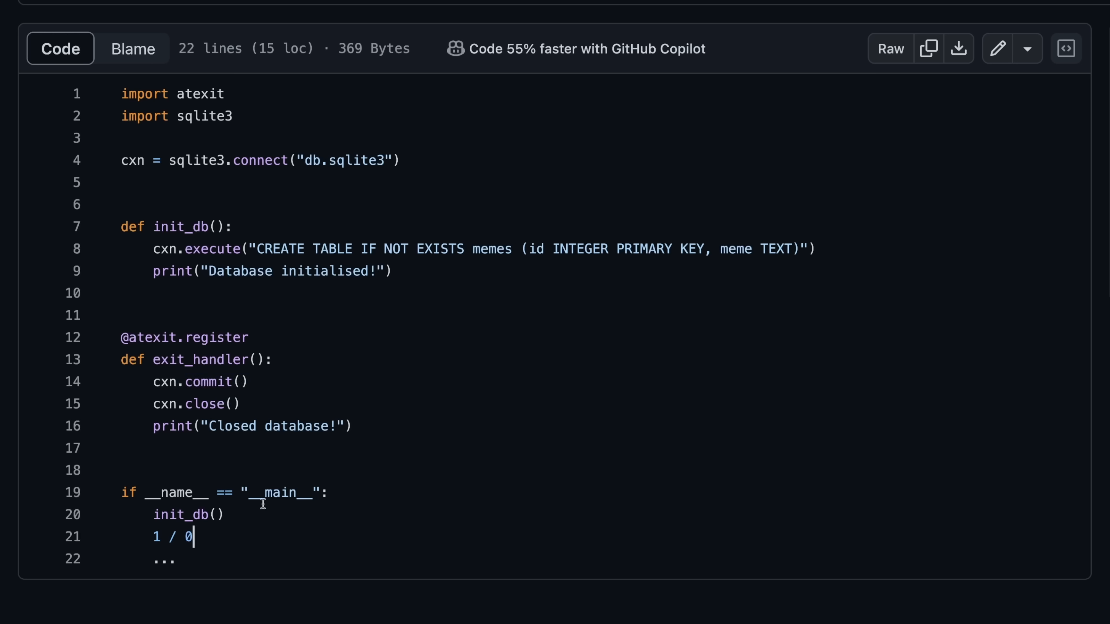
pyautogui.moveTo(253, 402)
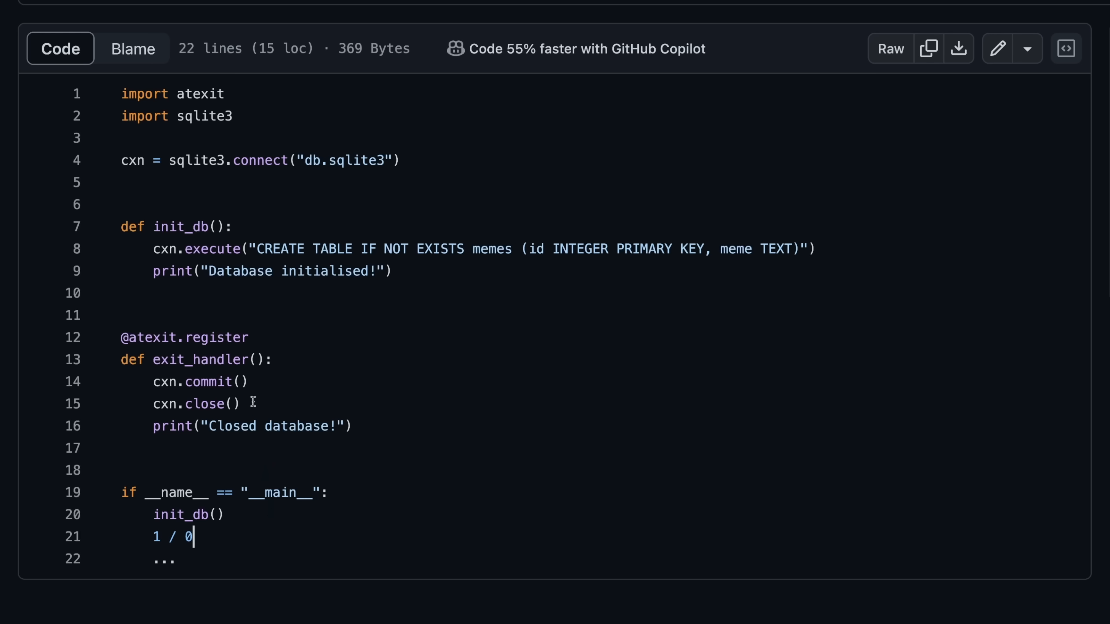
pyautogui.moveTo(273, 385)
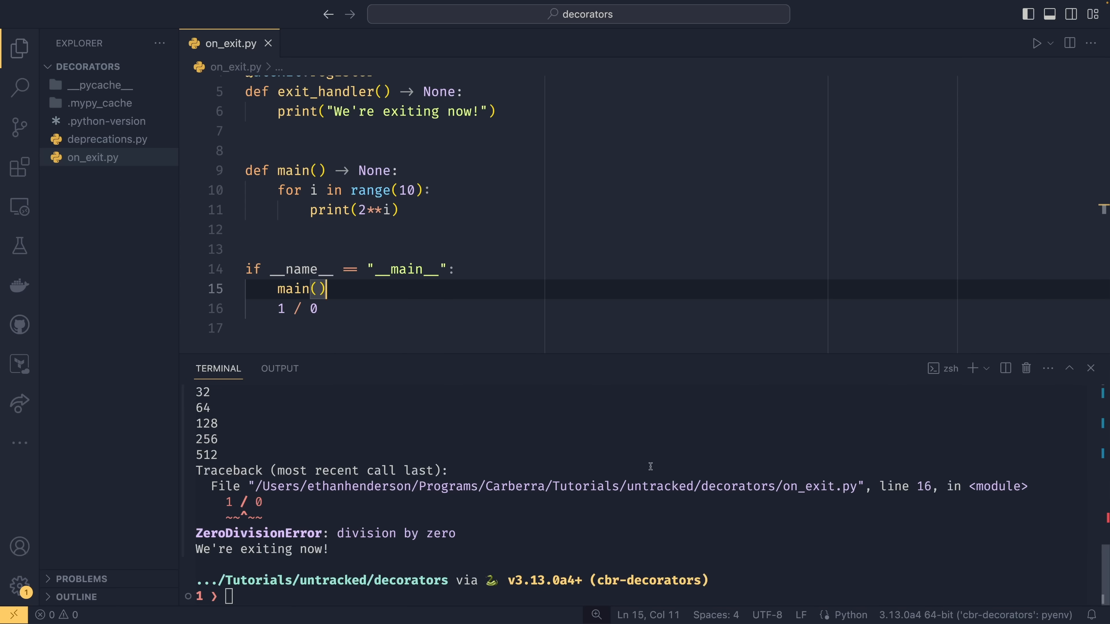
# Add atexit.unregister(exit_handler) above the division by zero
pyautogui.click(1089, 368)
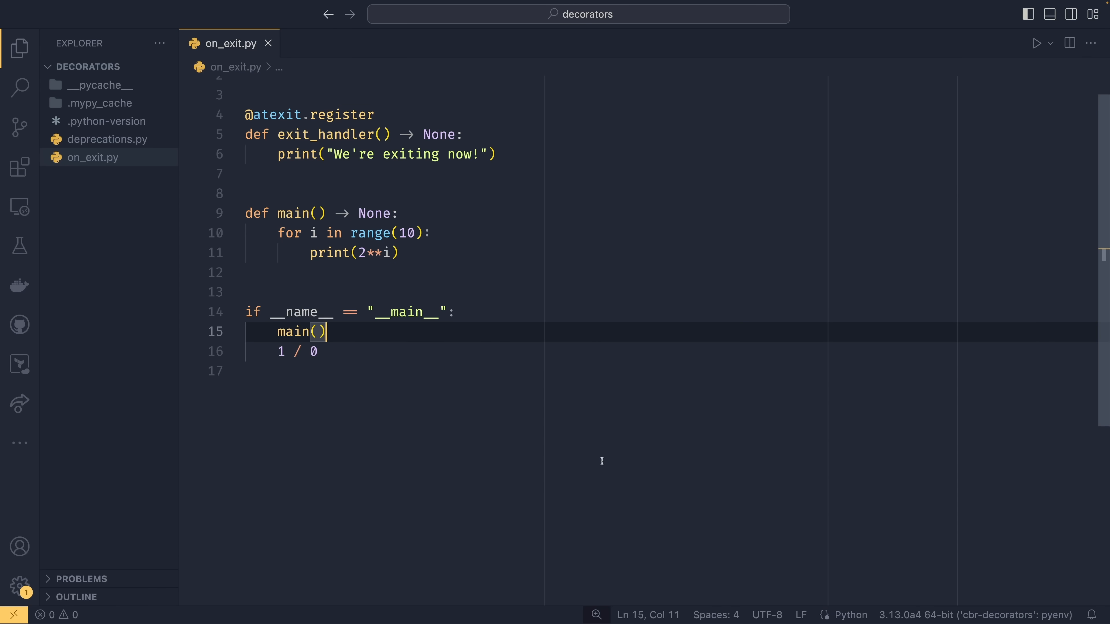
pyautogui.write('atexit.unregister(')
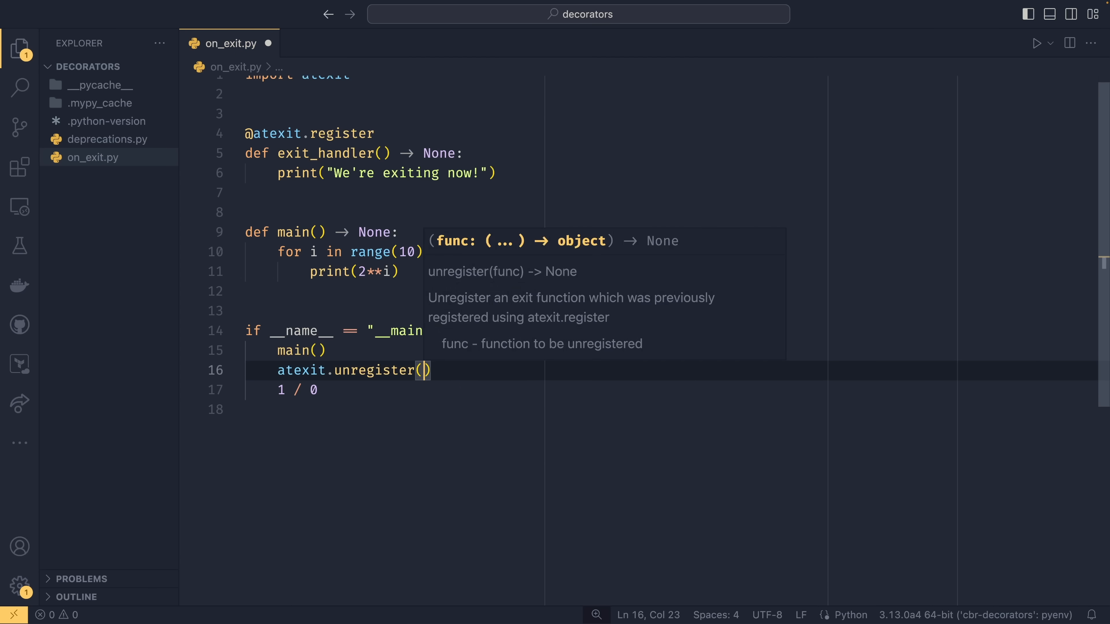
pyautogui.write('exit_handler')
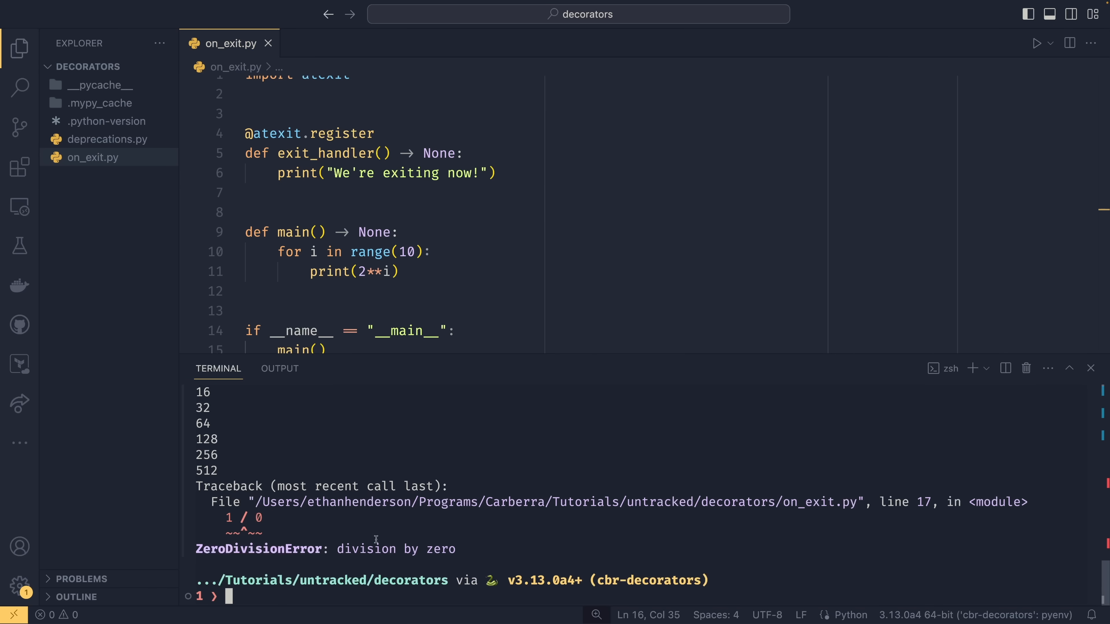
pyautogui.moveTo(517, 537)
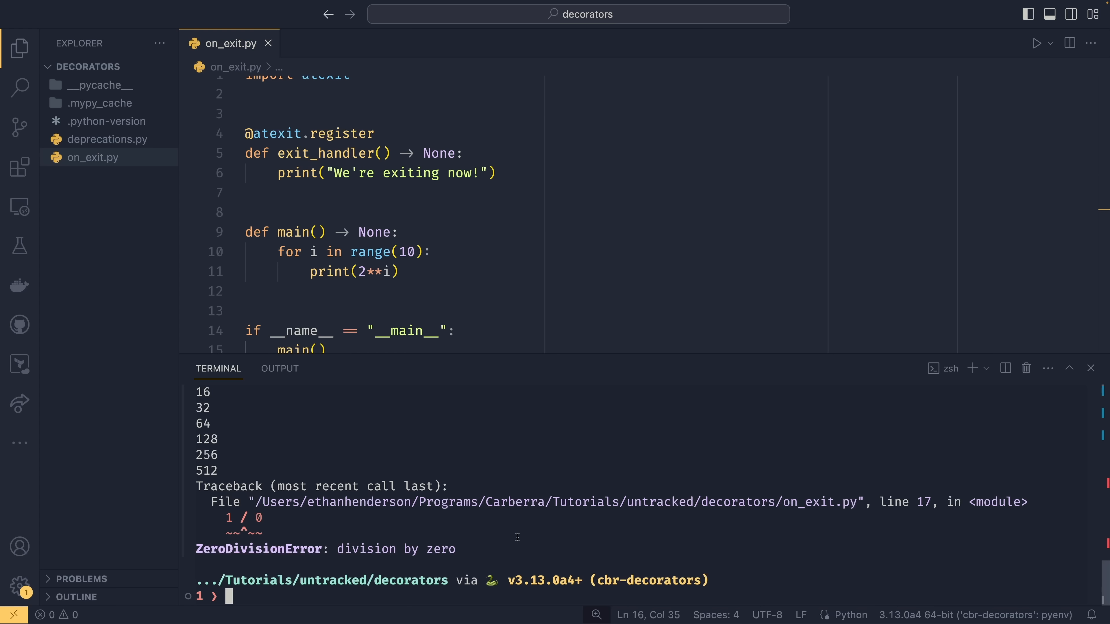